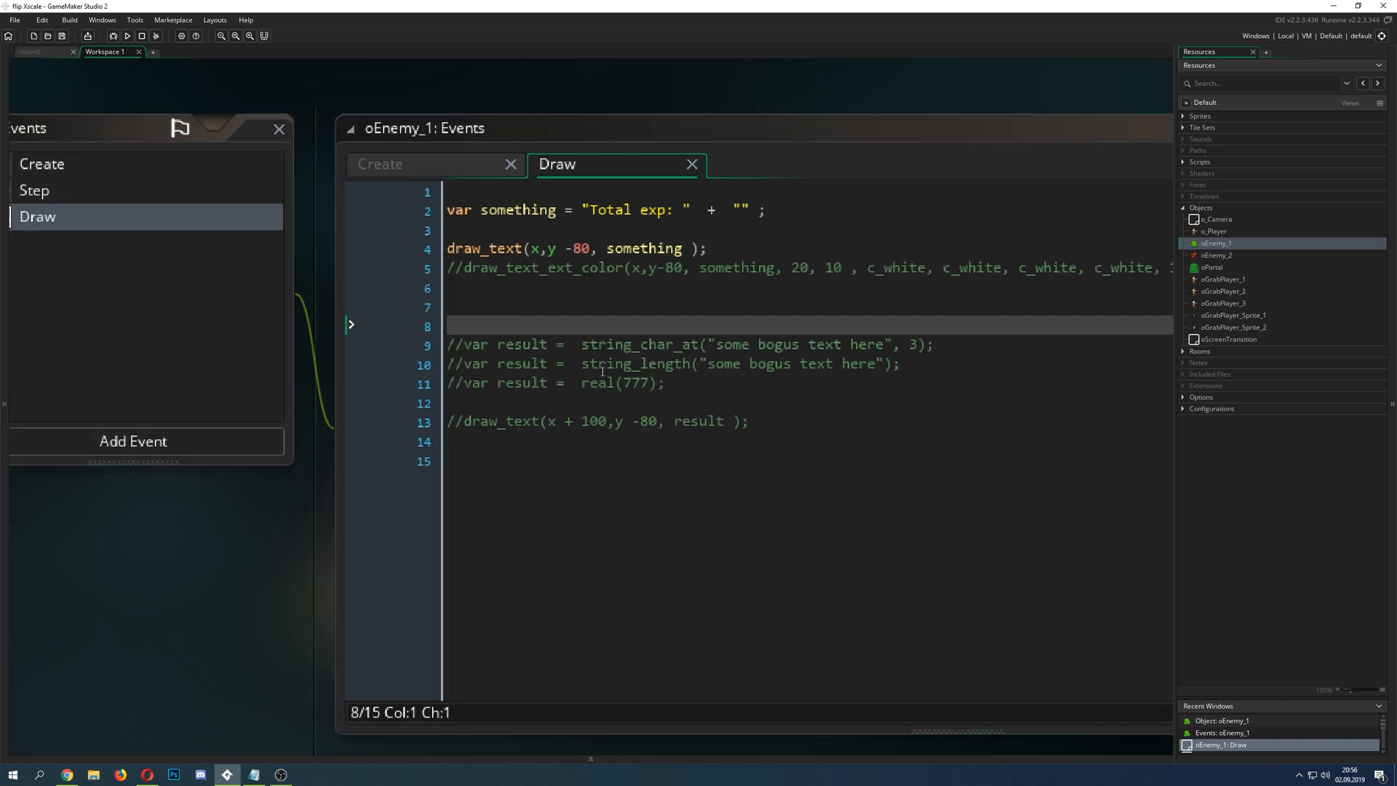
mouse_move(764, 267)
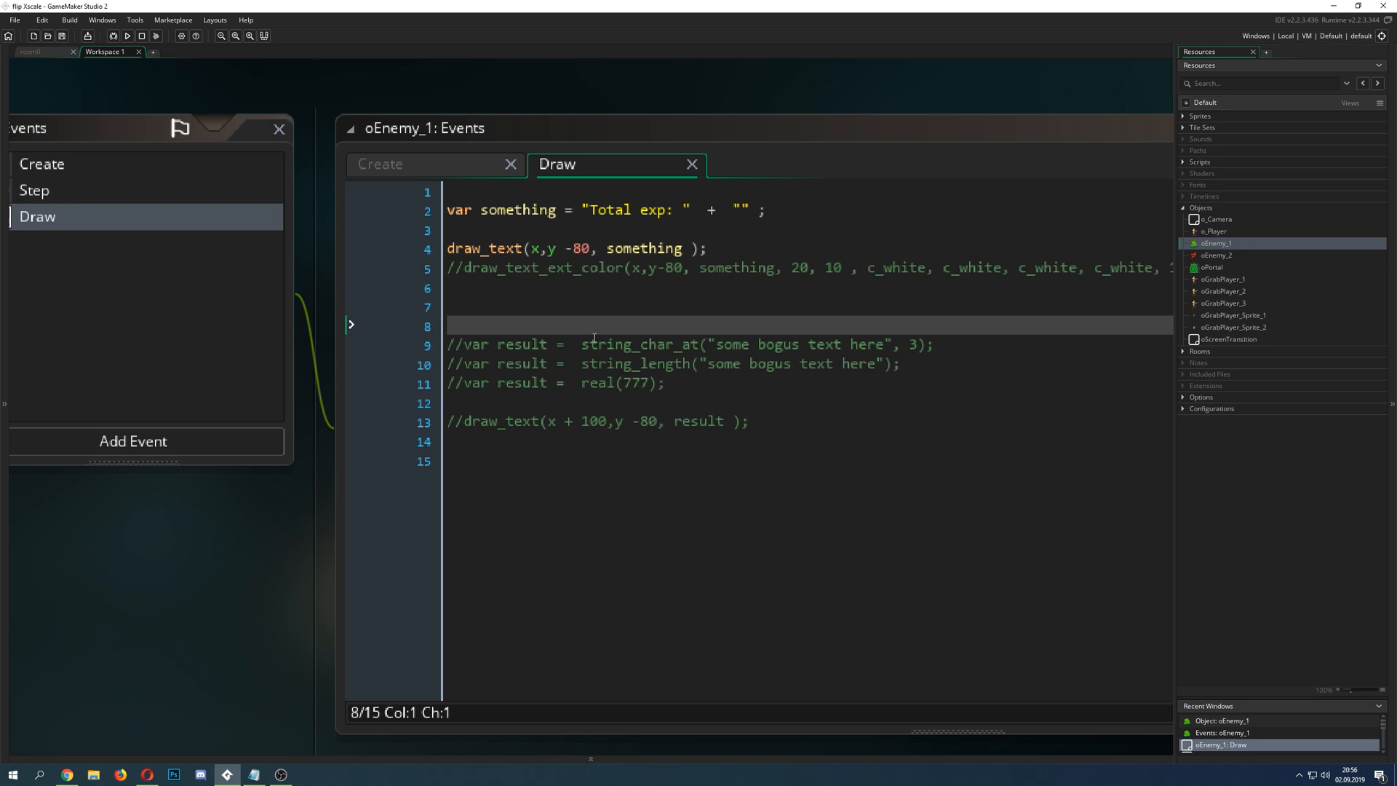
mouse_move(603, 293)
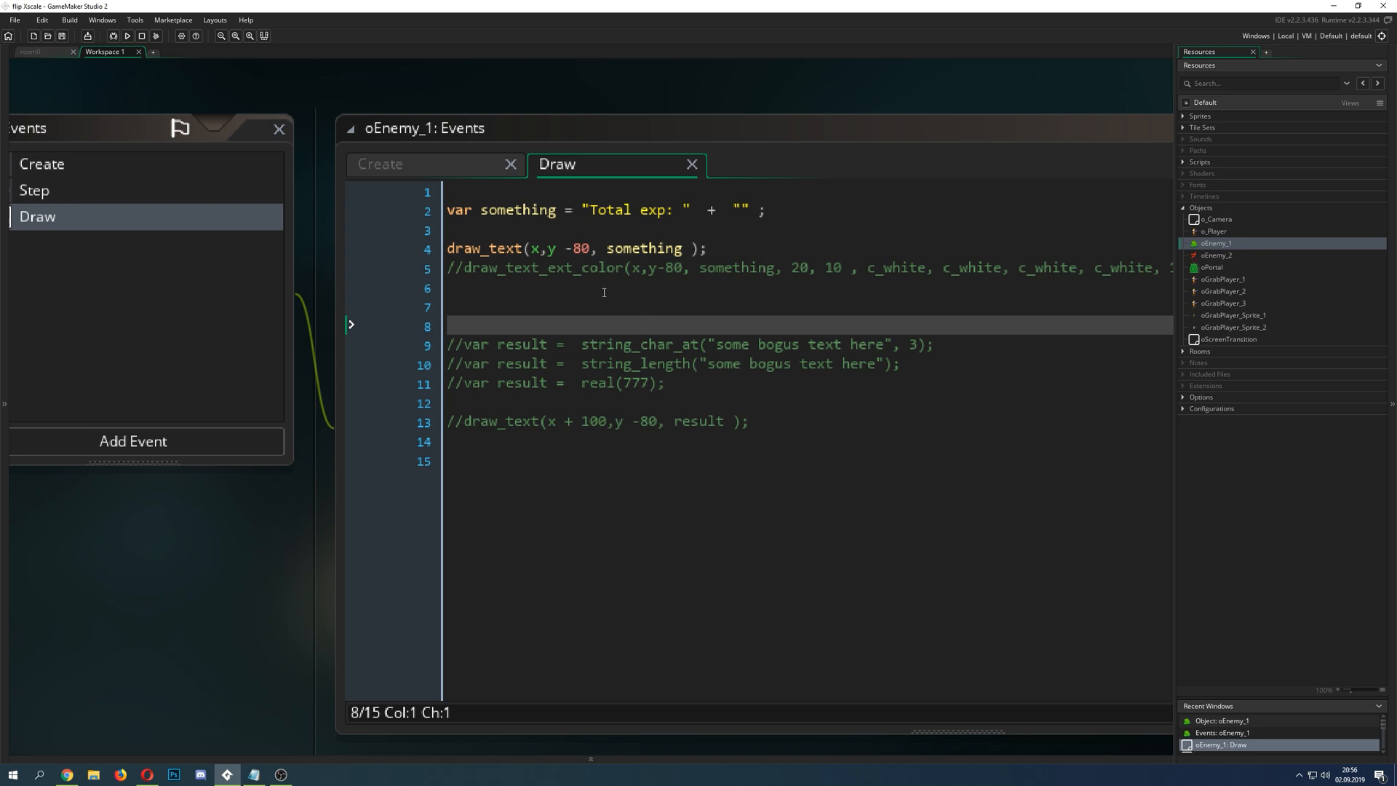
mouse_move(364, 445)
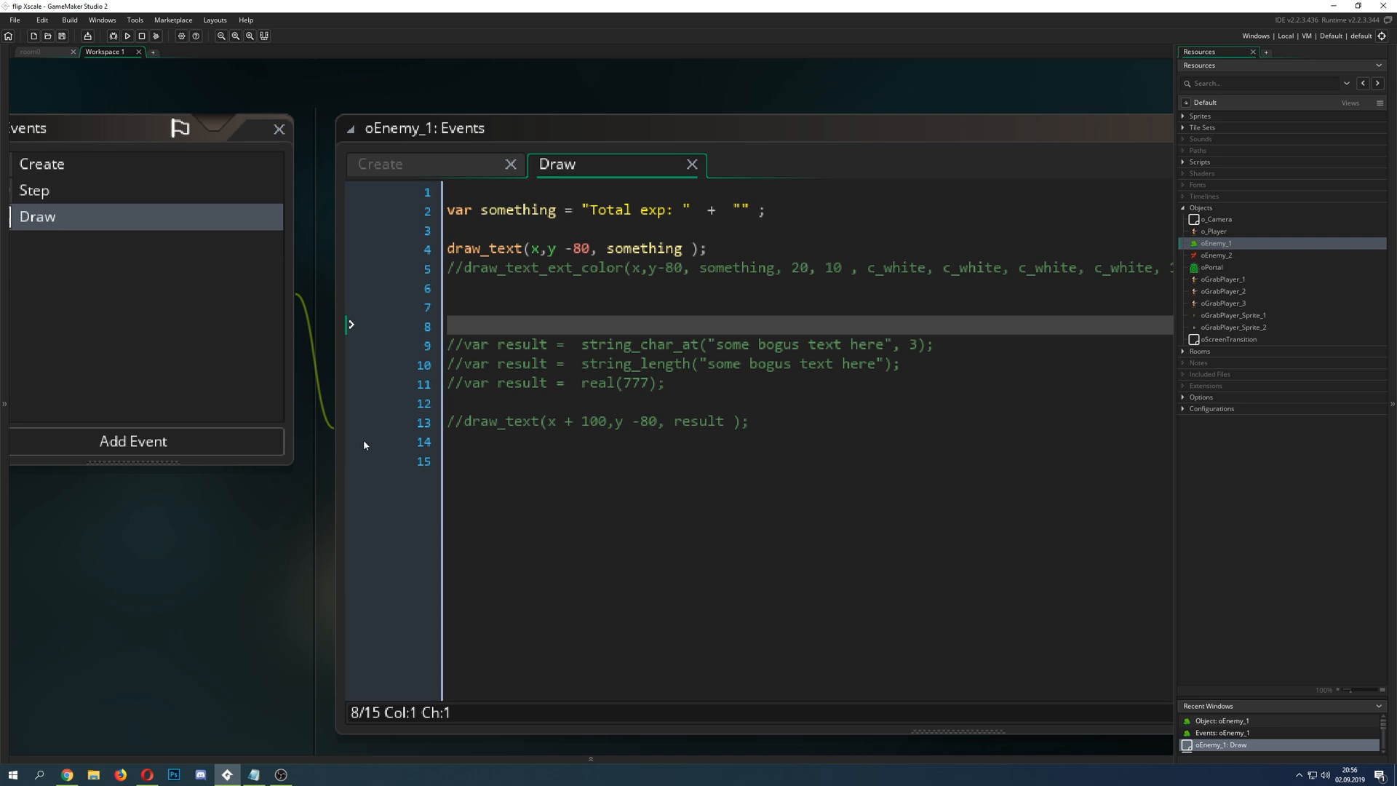
mouse_move(243, 531)
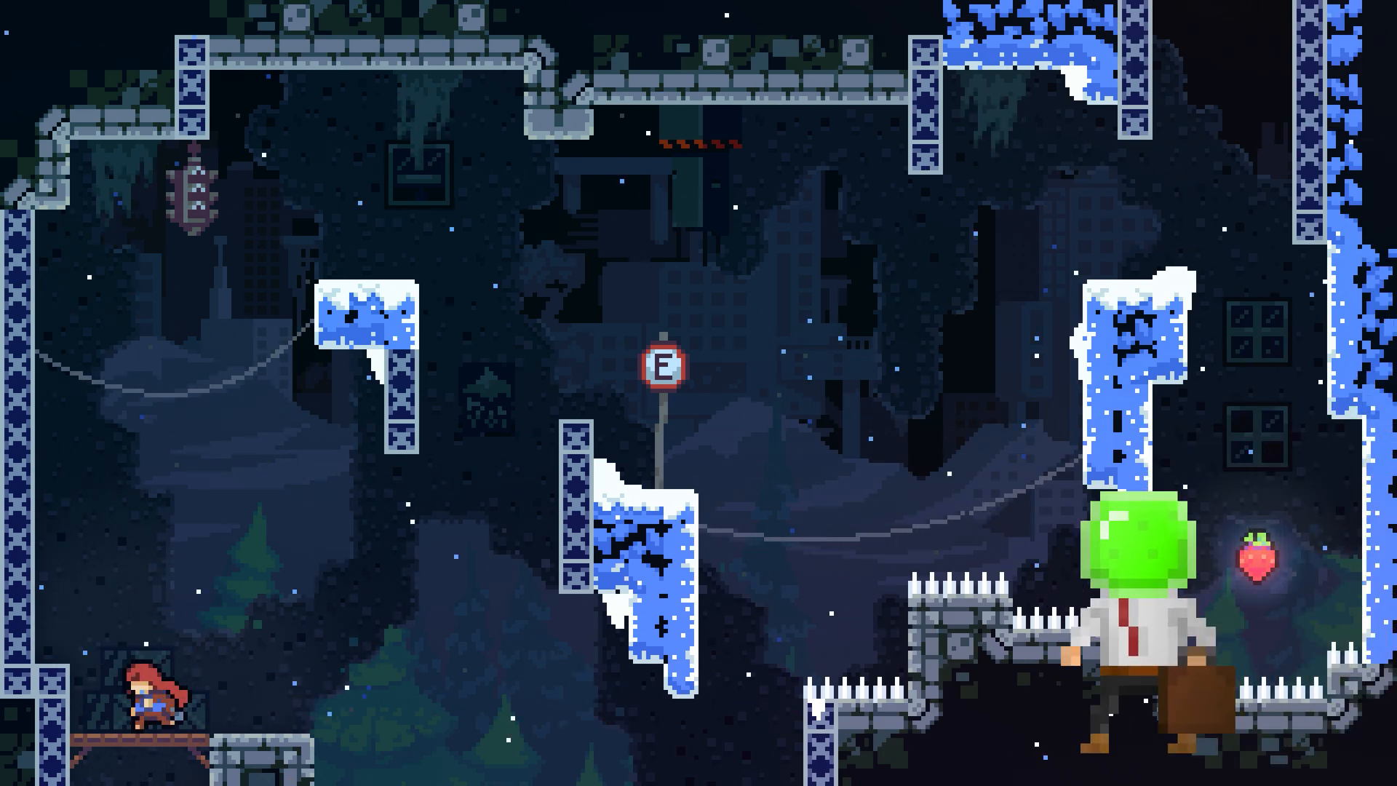
Step: Open oEnemy_1's Draw event from room0 and start typing draw_self on a new line 1
key("right")
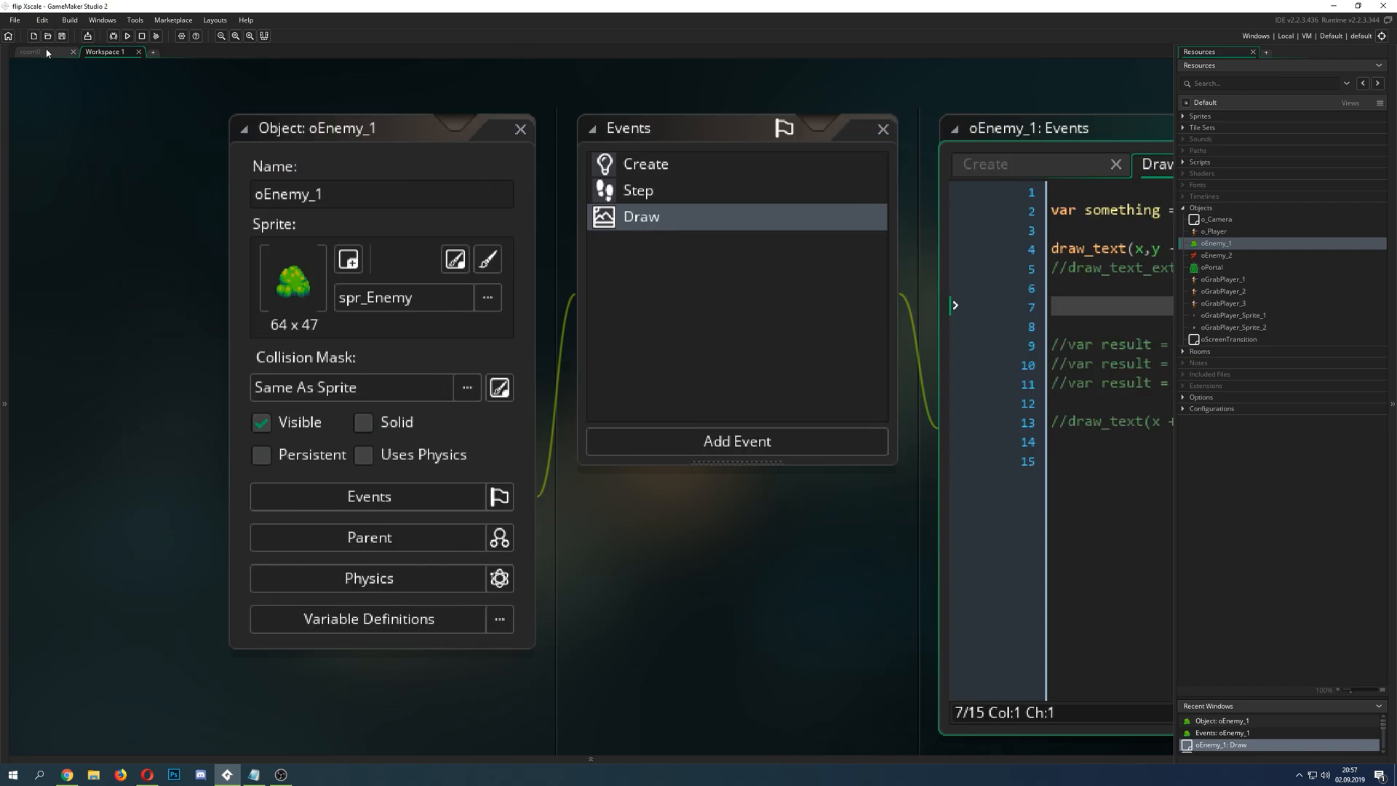
left_click(267, 51)
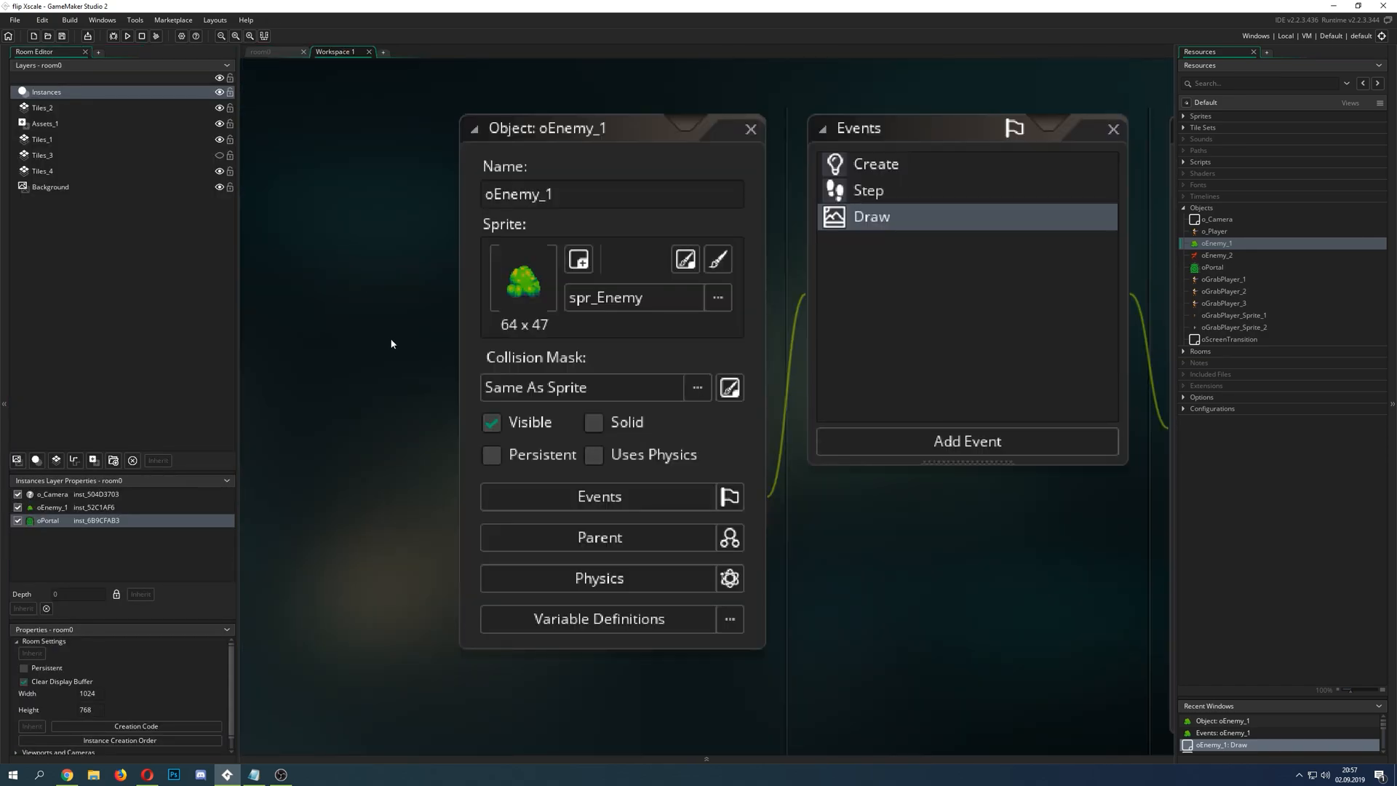
double_click(870, 217)
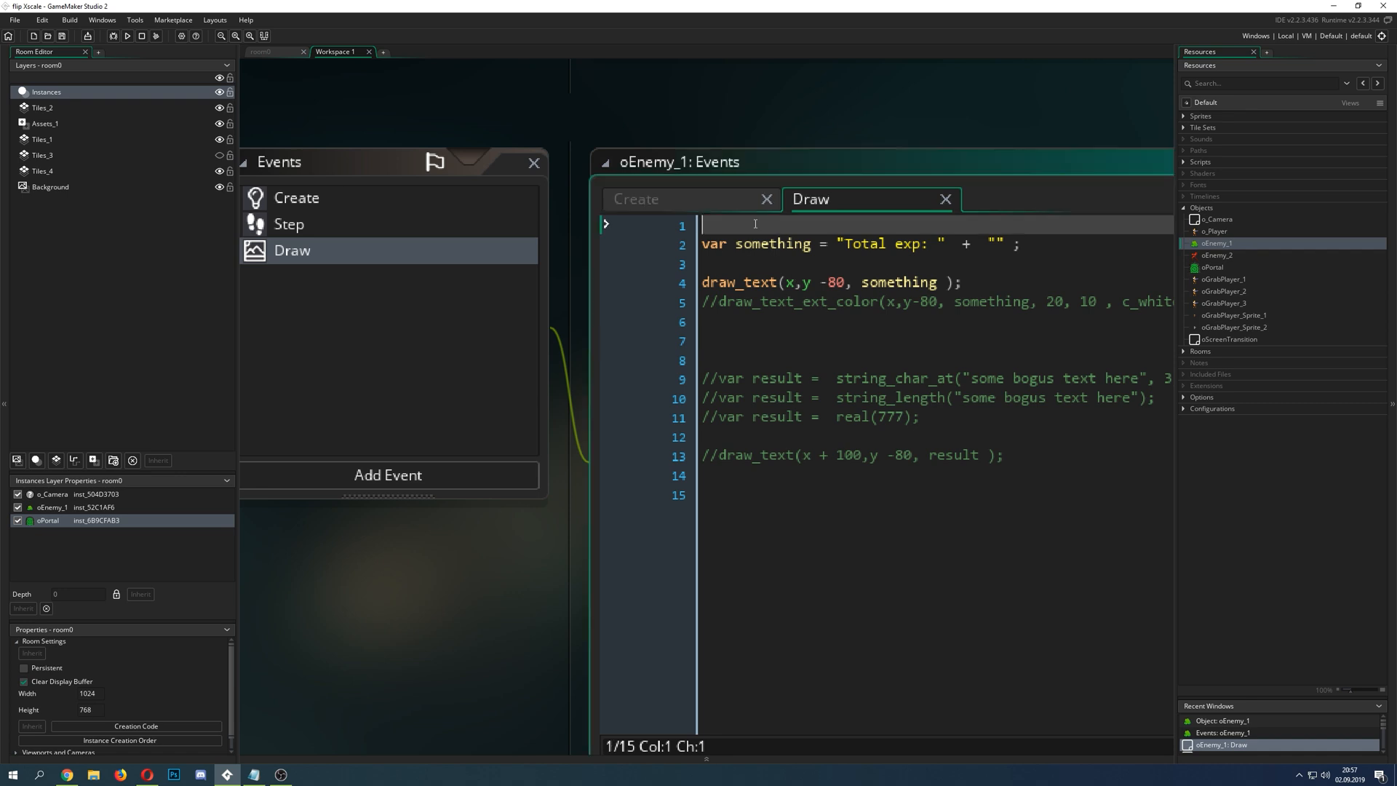
type("dr")
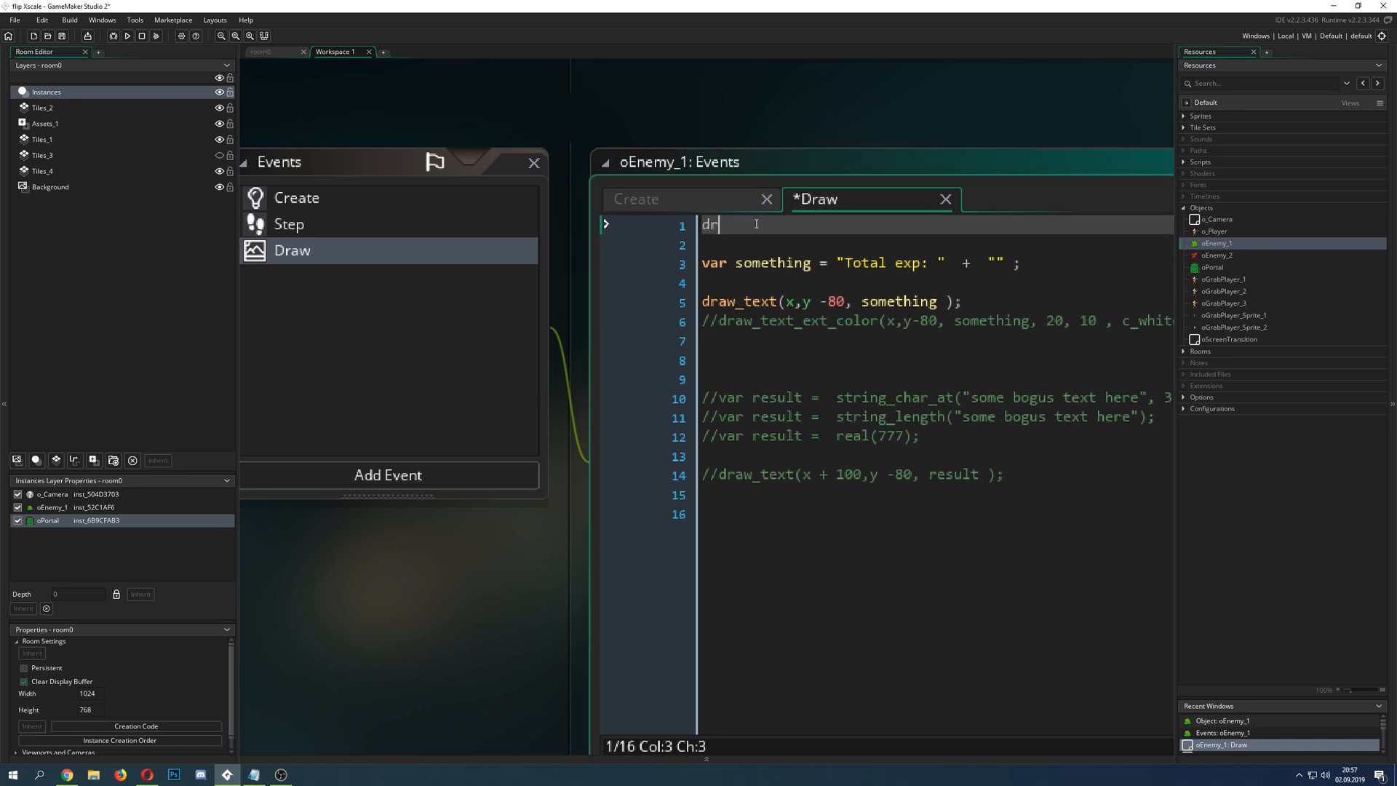
type("aw_self();")
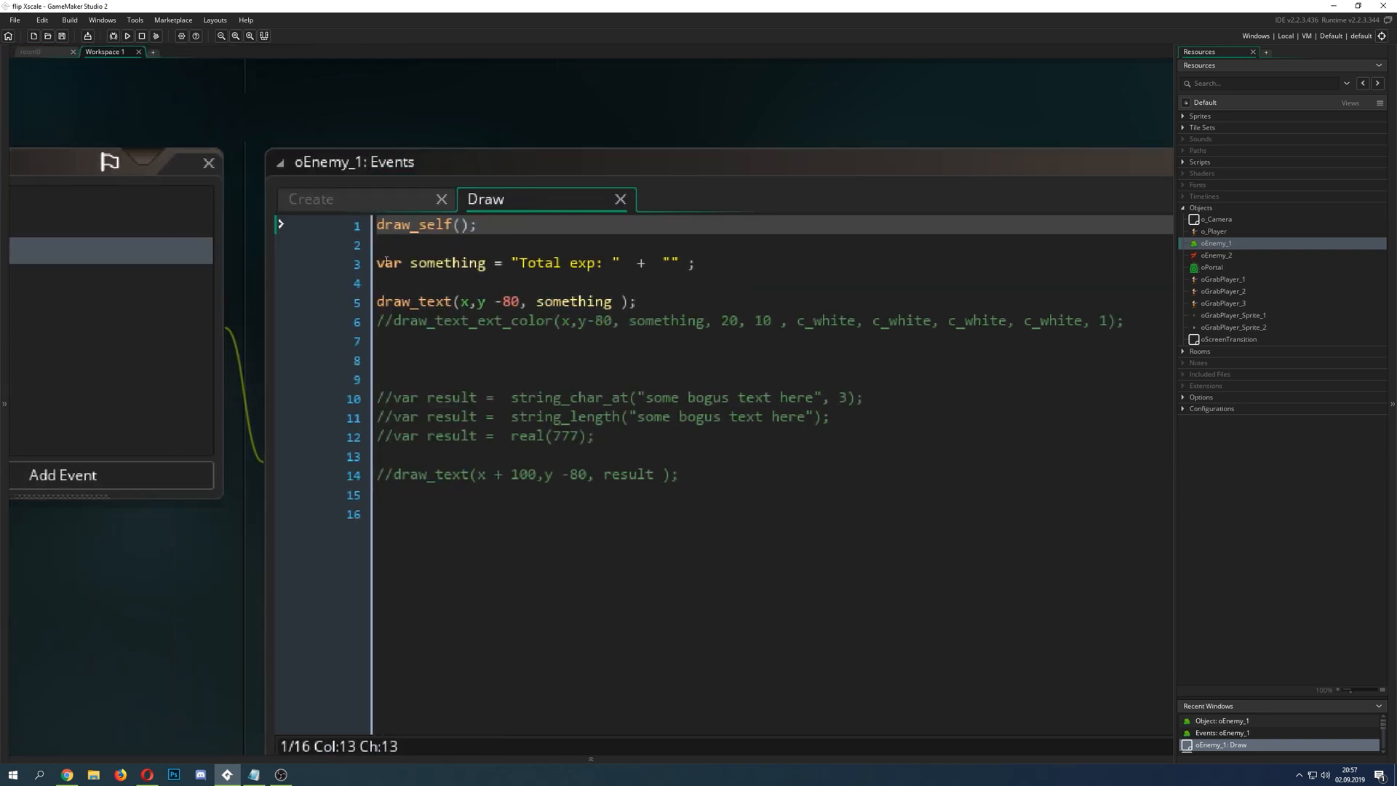
Step: Accept draw_self(), remove var from line 3, check exp in Create, then retype var
left_click(383, 262)
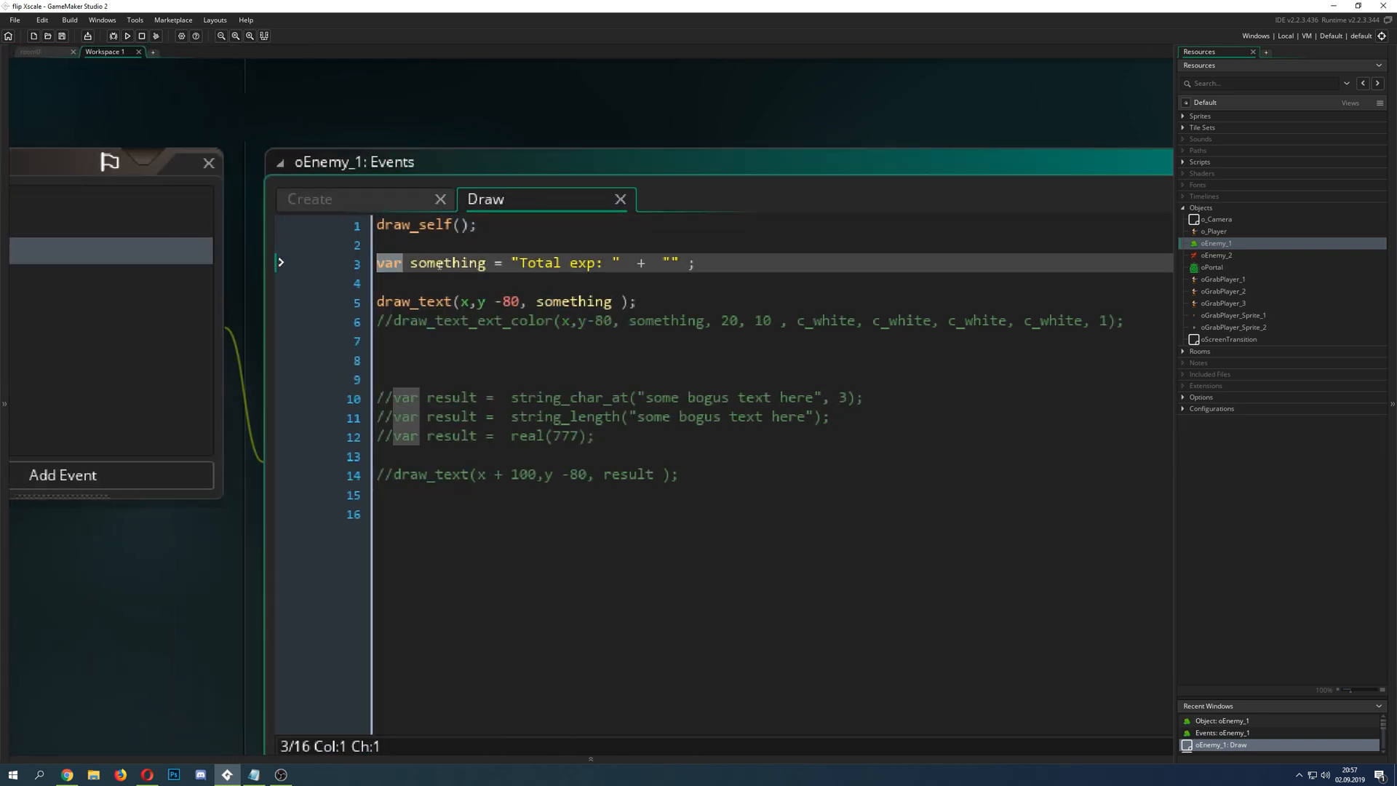
left_click(383, 263)
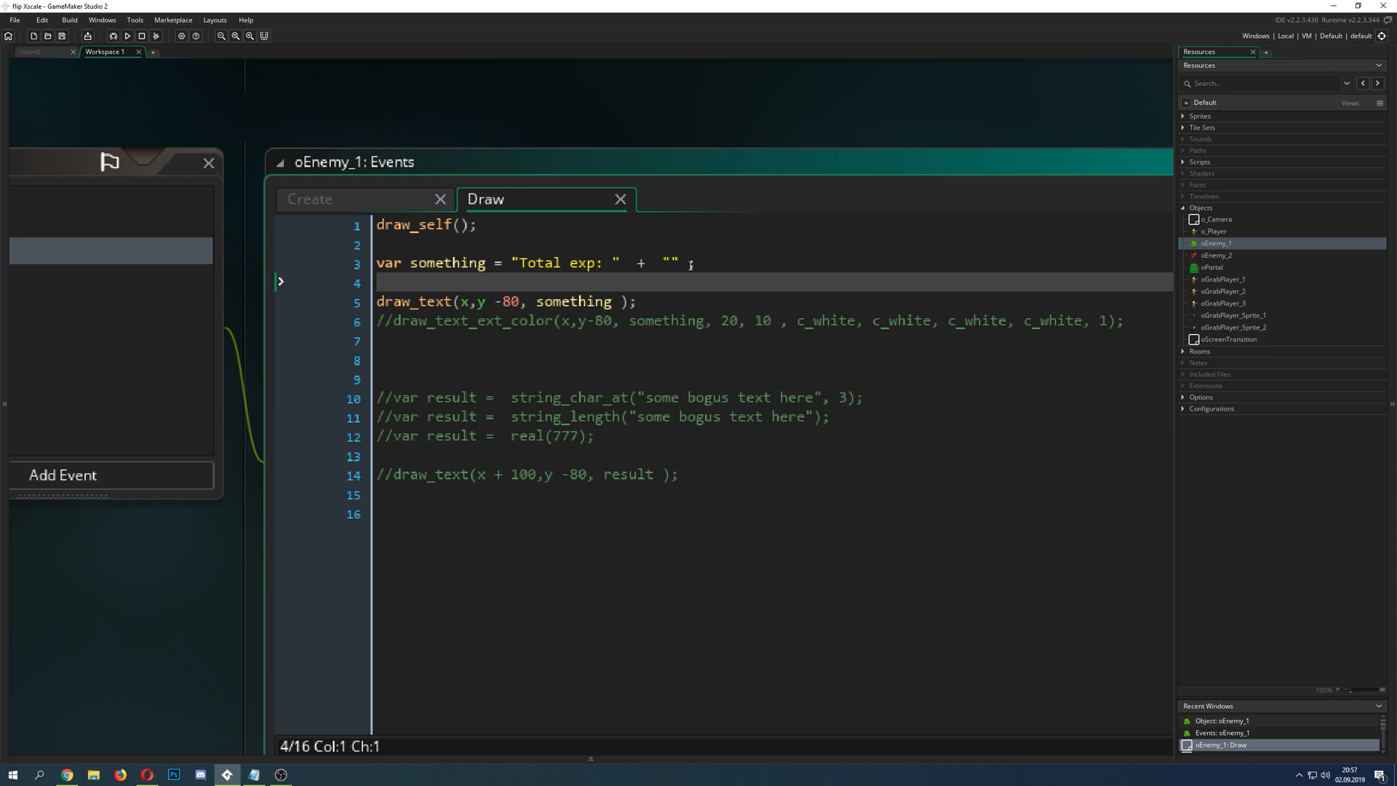
left_click(686, 262)
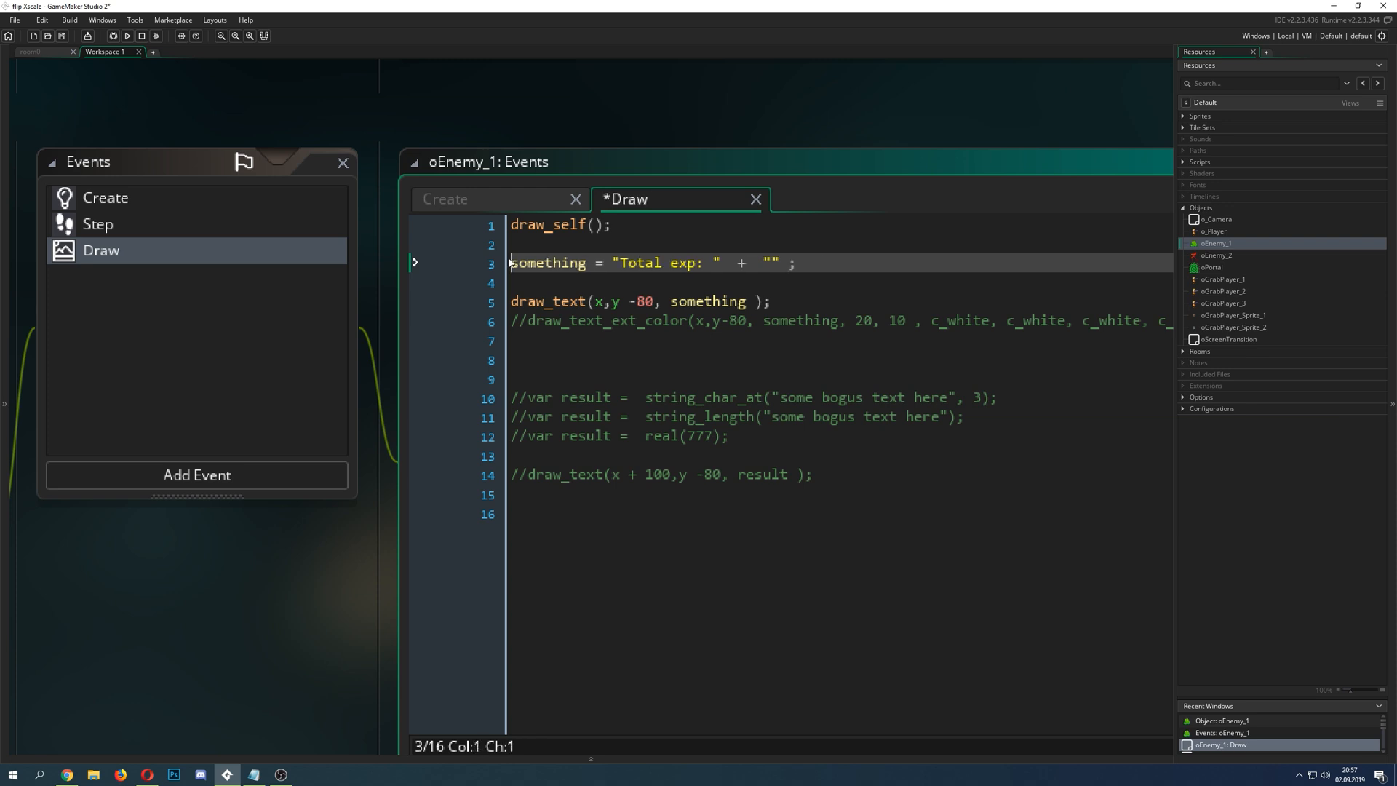
left_click(556, 262)
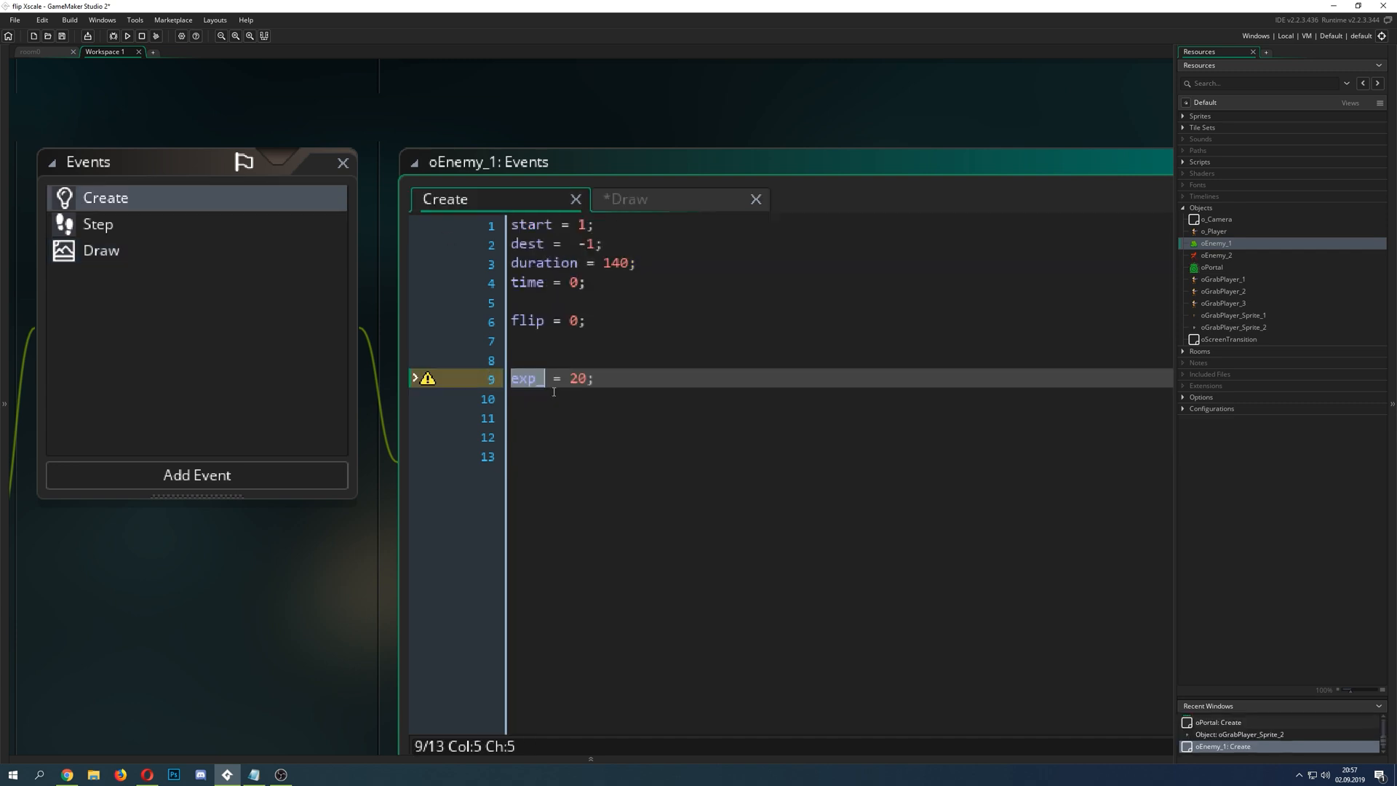
left_click(626, 198)
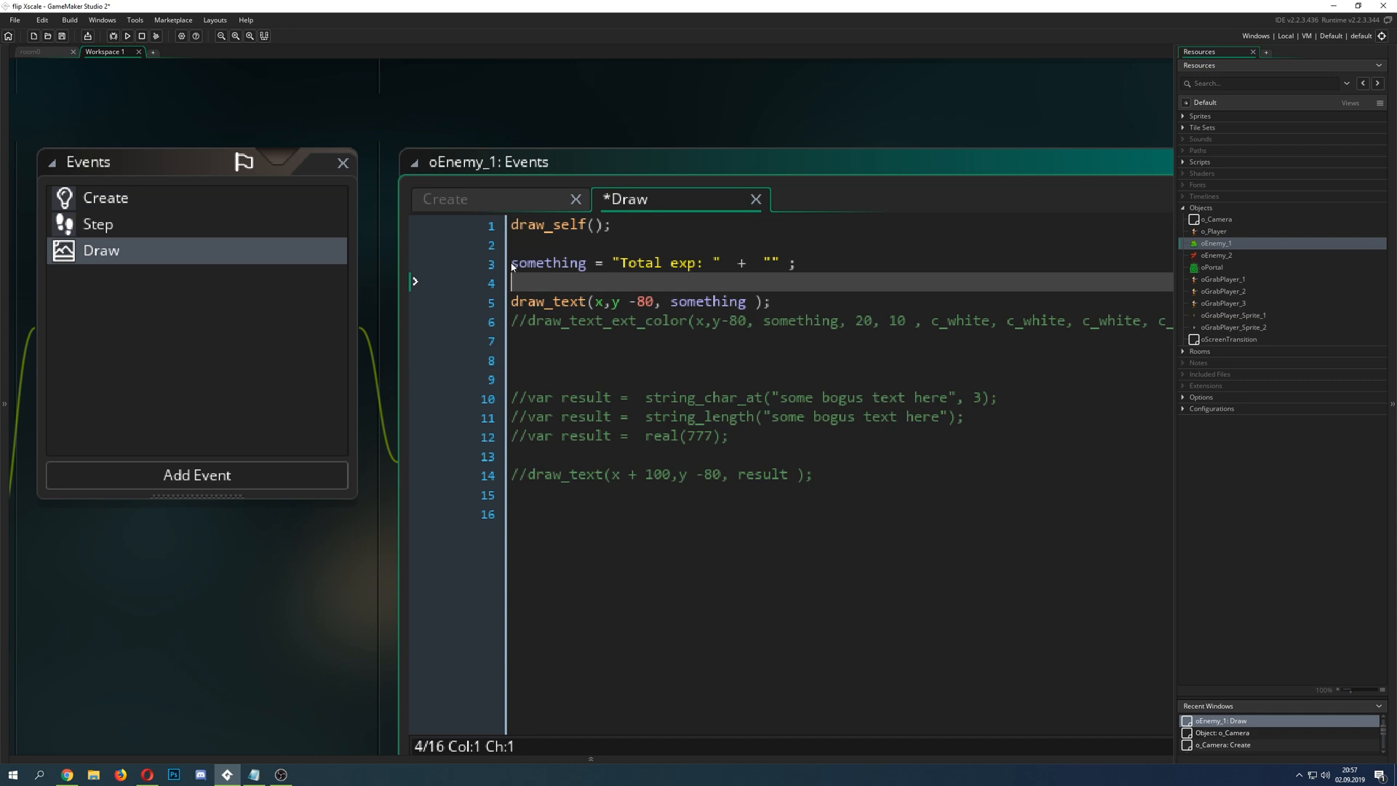
type("var")
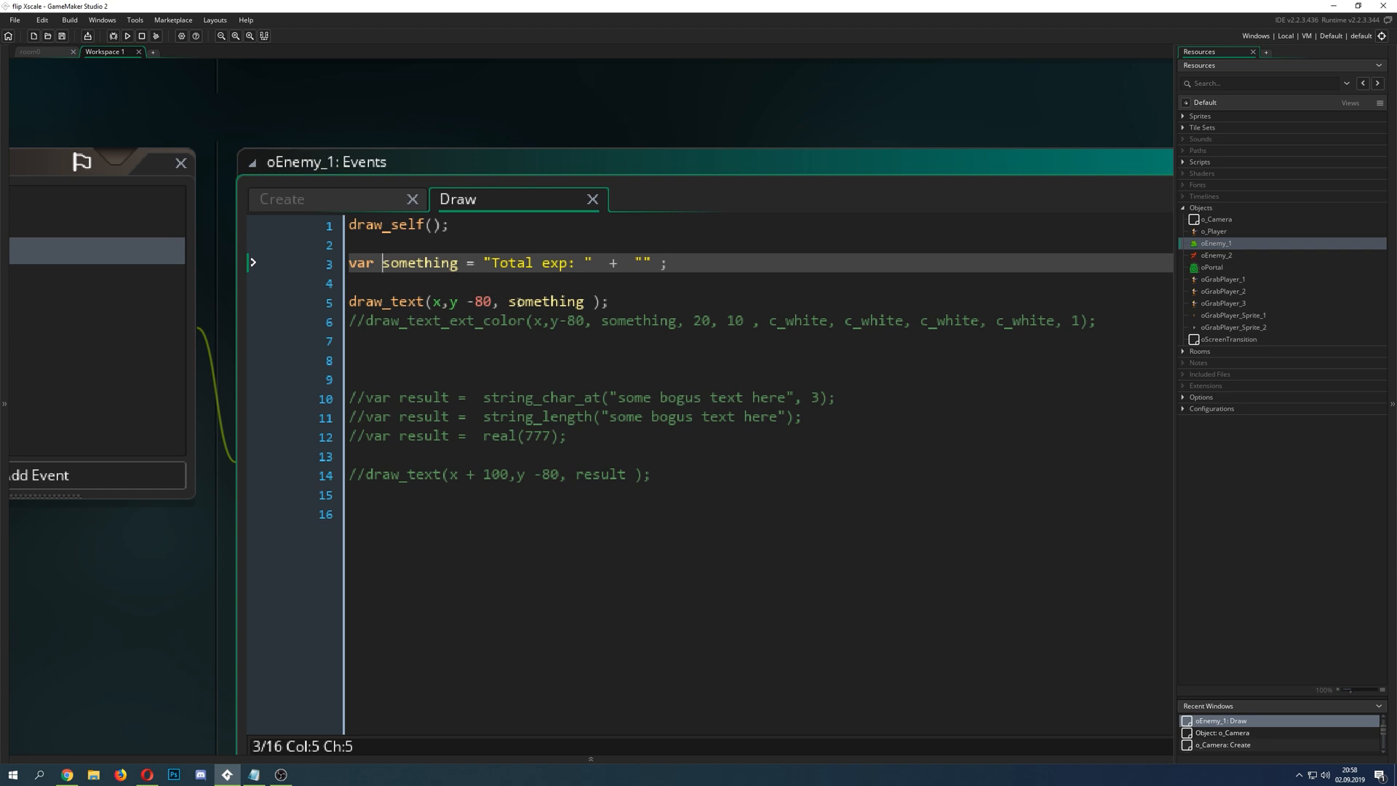
double_click(544, 302)
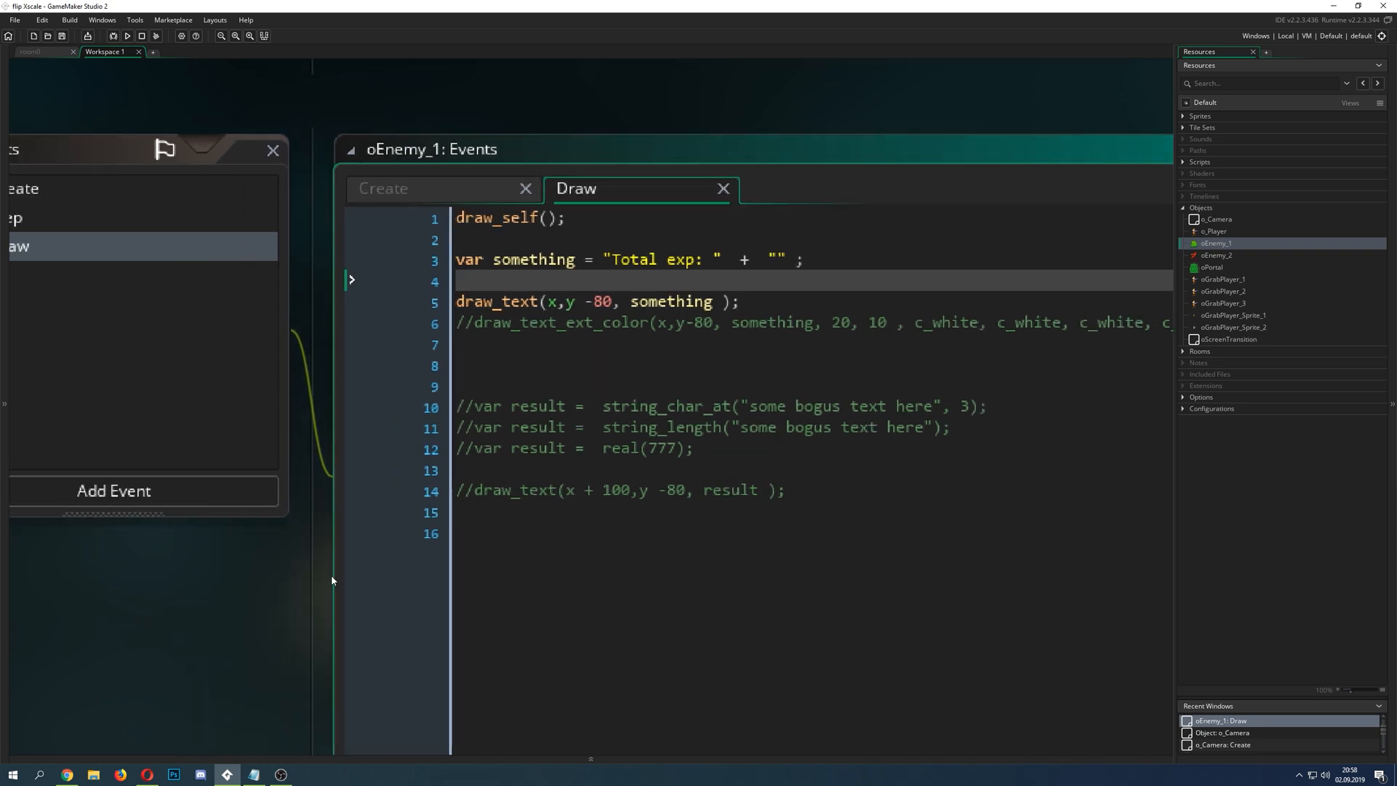
mouse_move(671, 328)
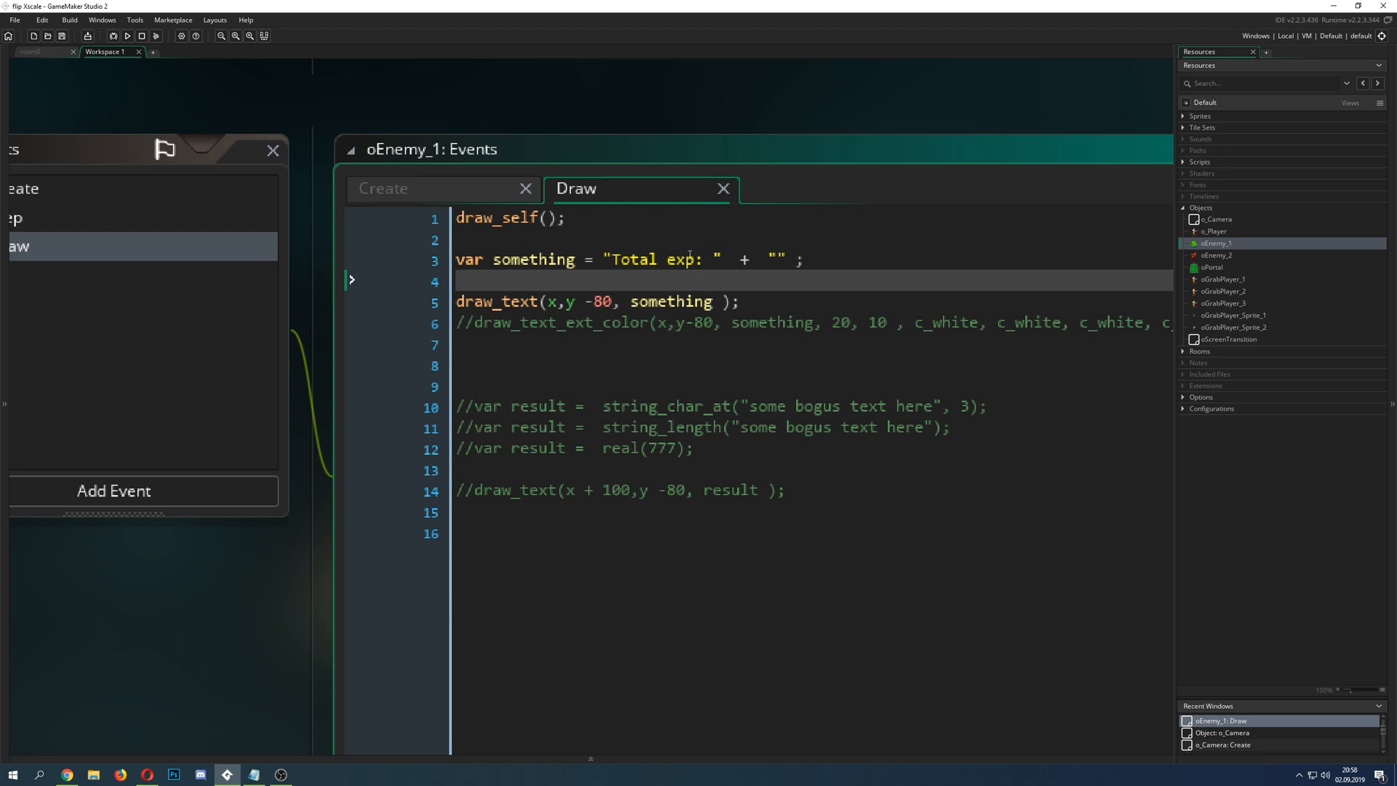
double_click(670, 301)
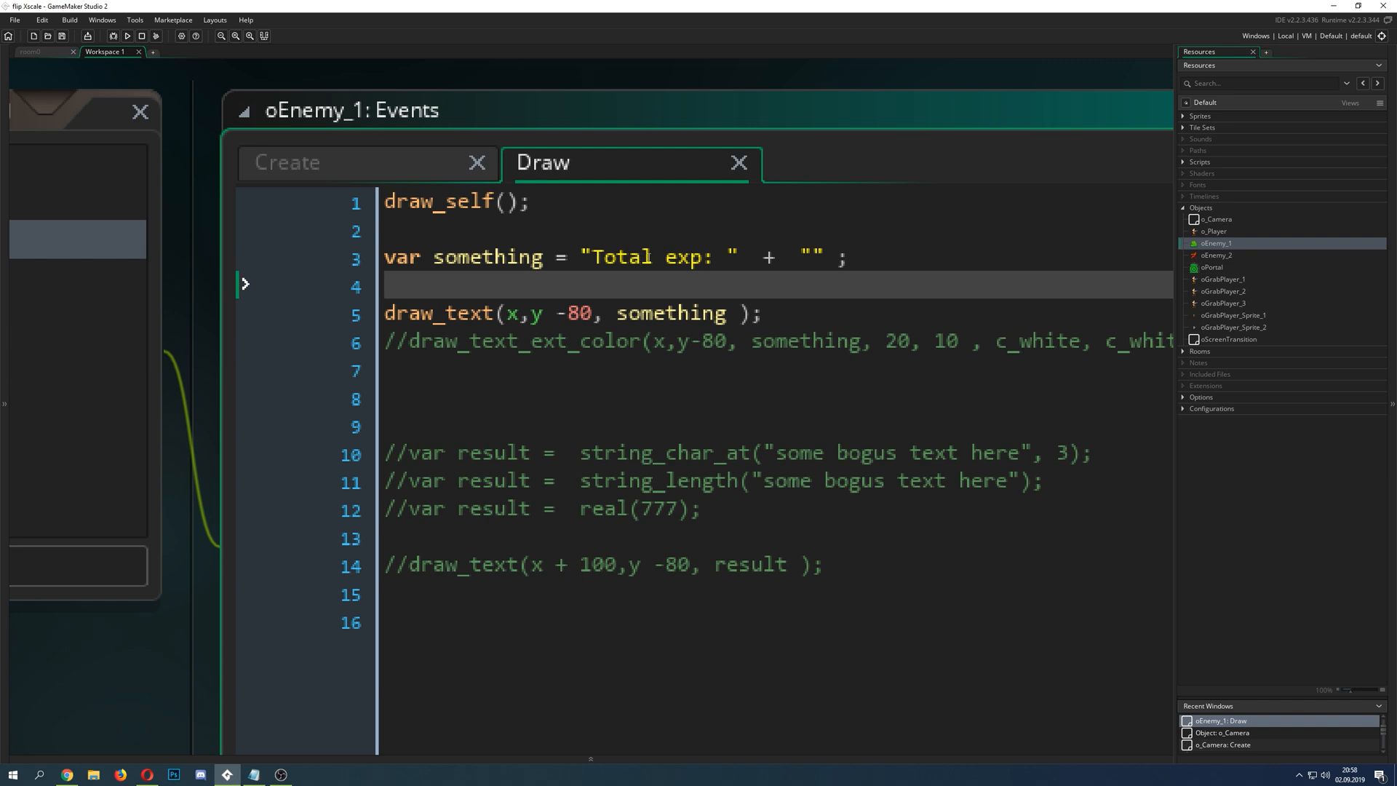
left_click(647, 257)
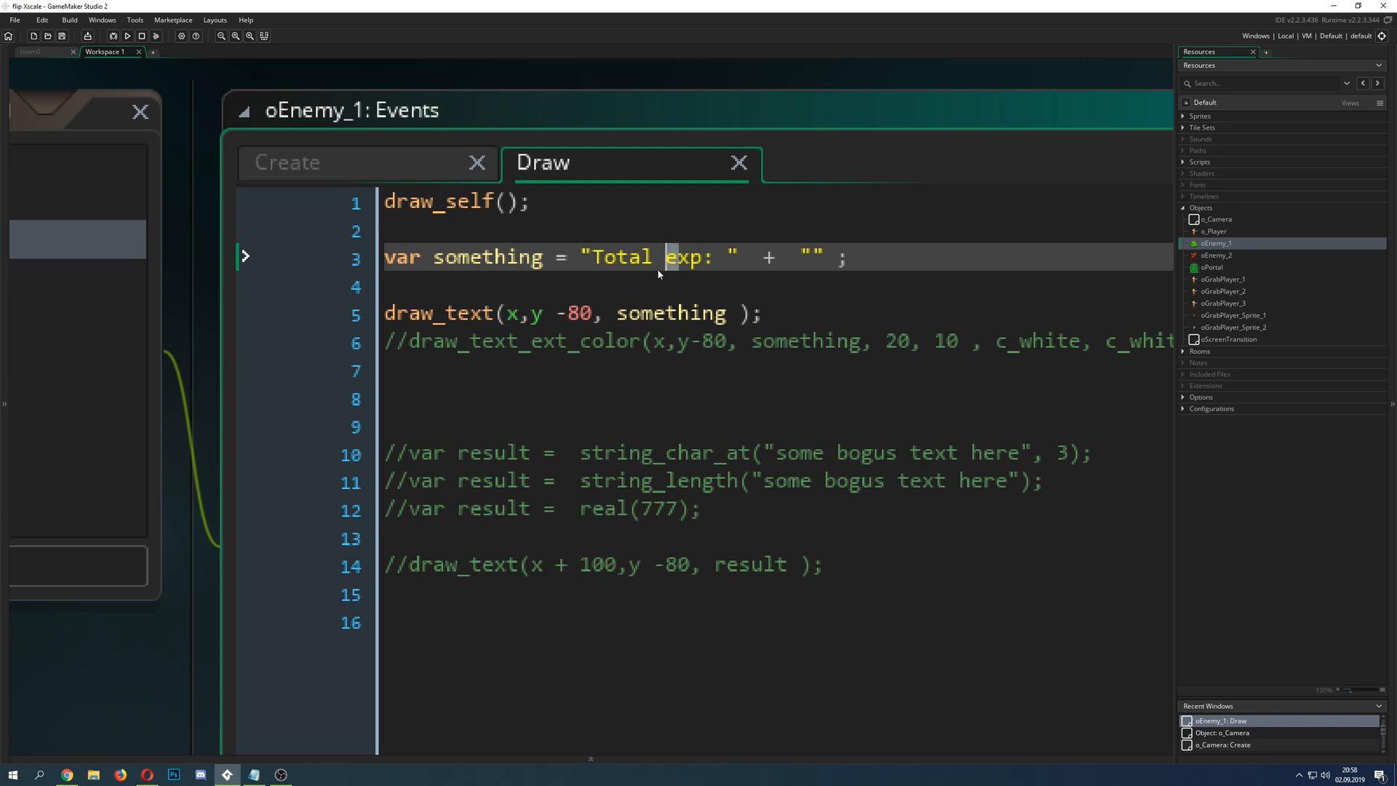
left_click(571, 313)
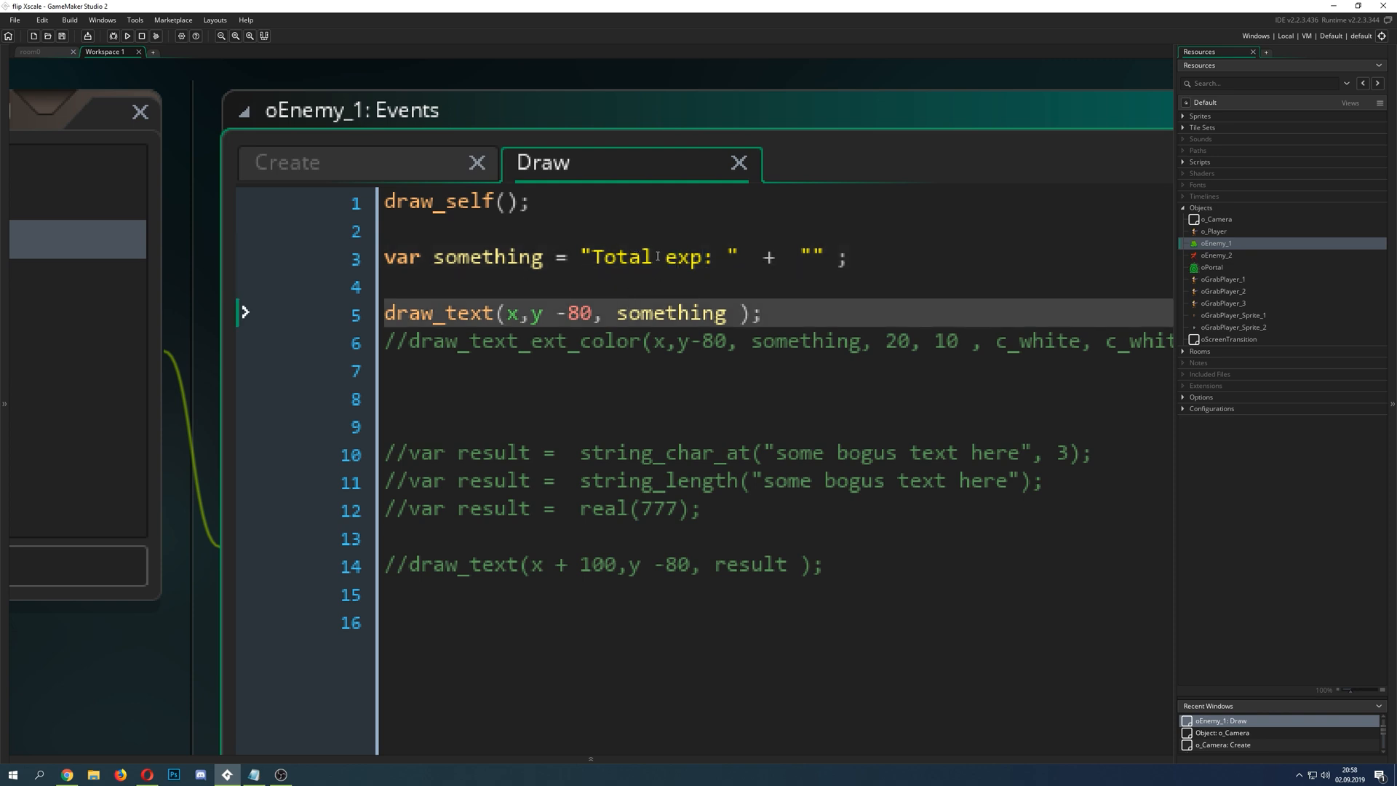
left_click(649, 257)
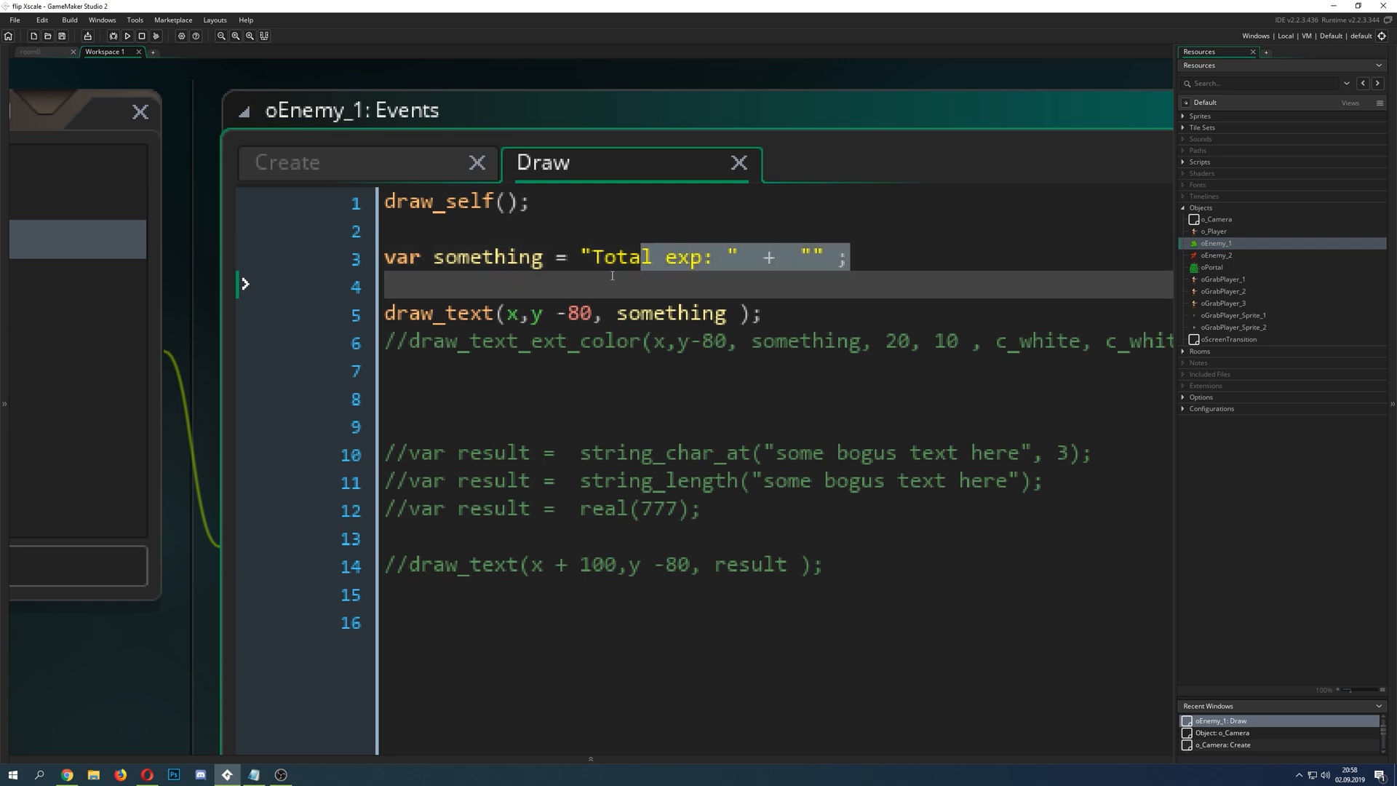
left_click(593, 257)
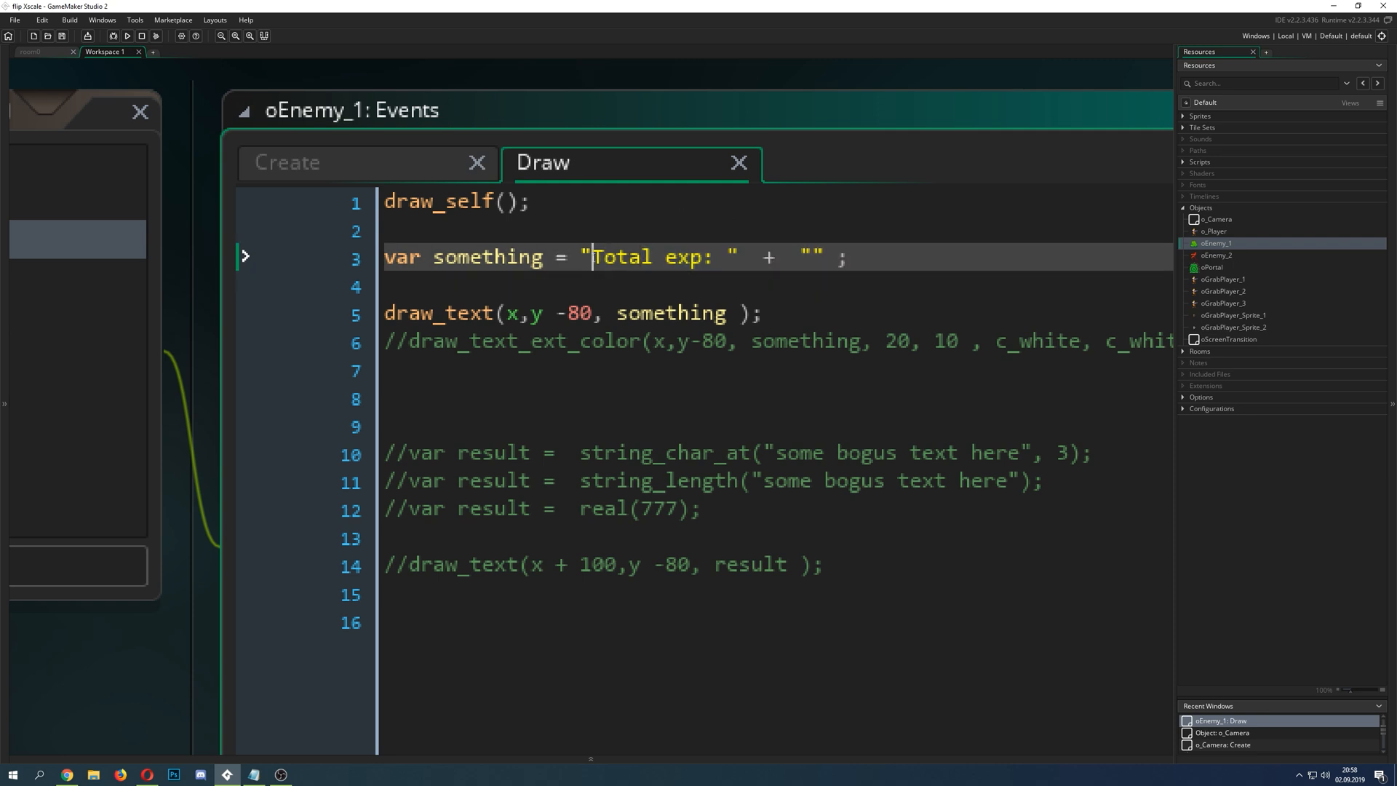
double_click(620, 257)
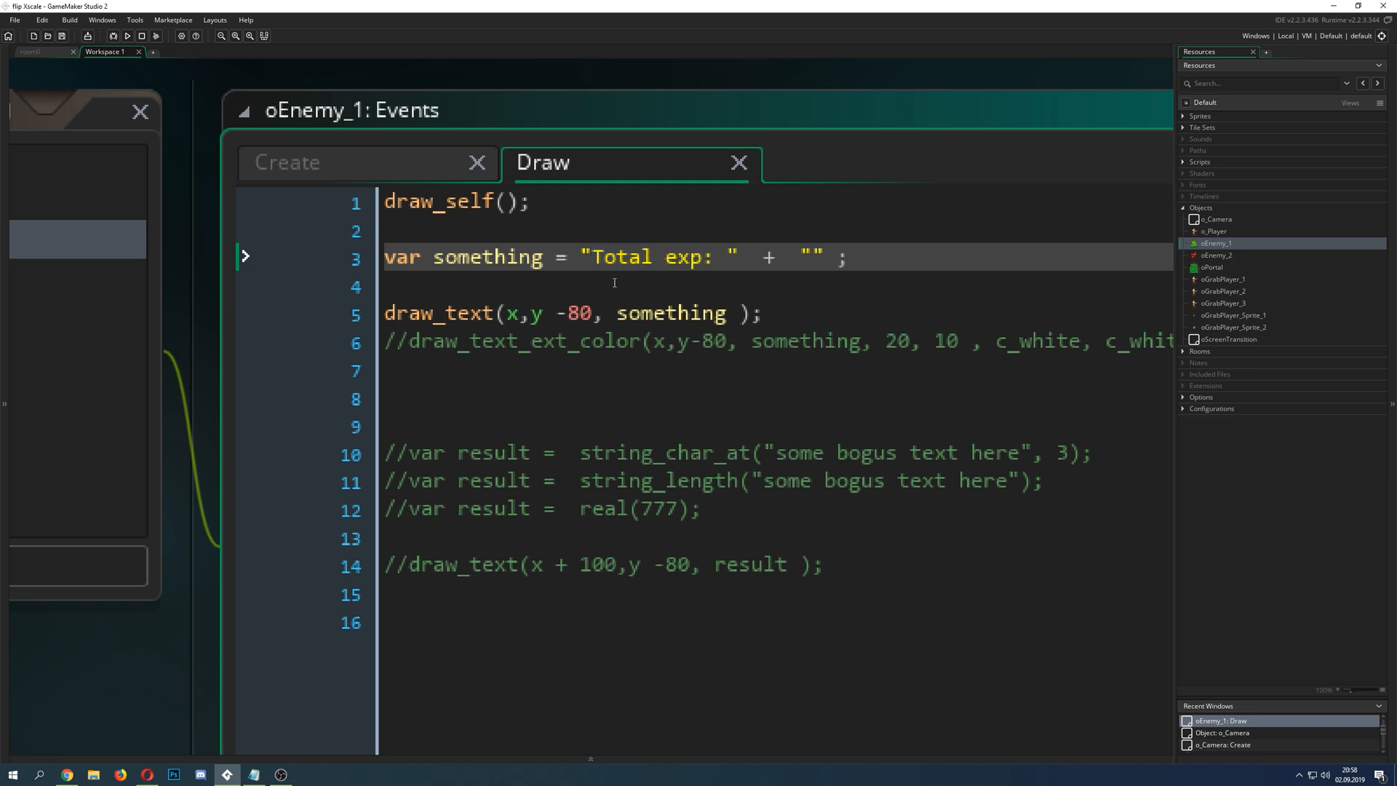
mouse_move(595, 297)
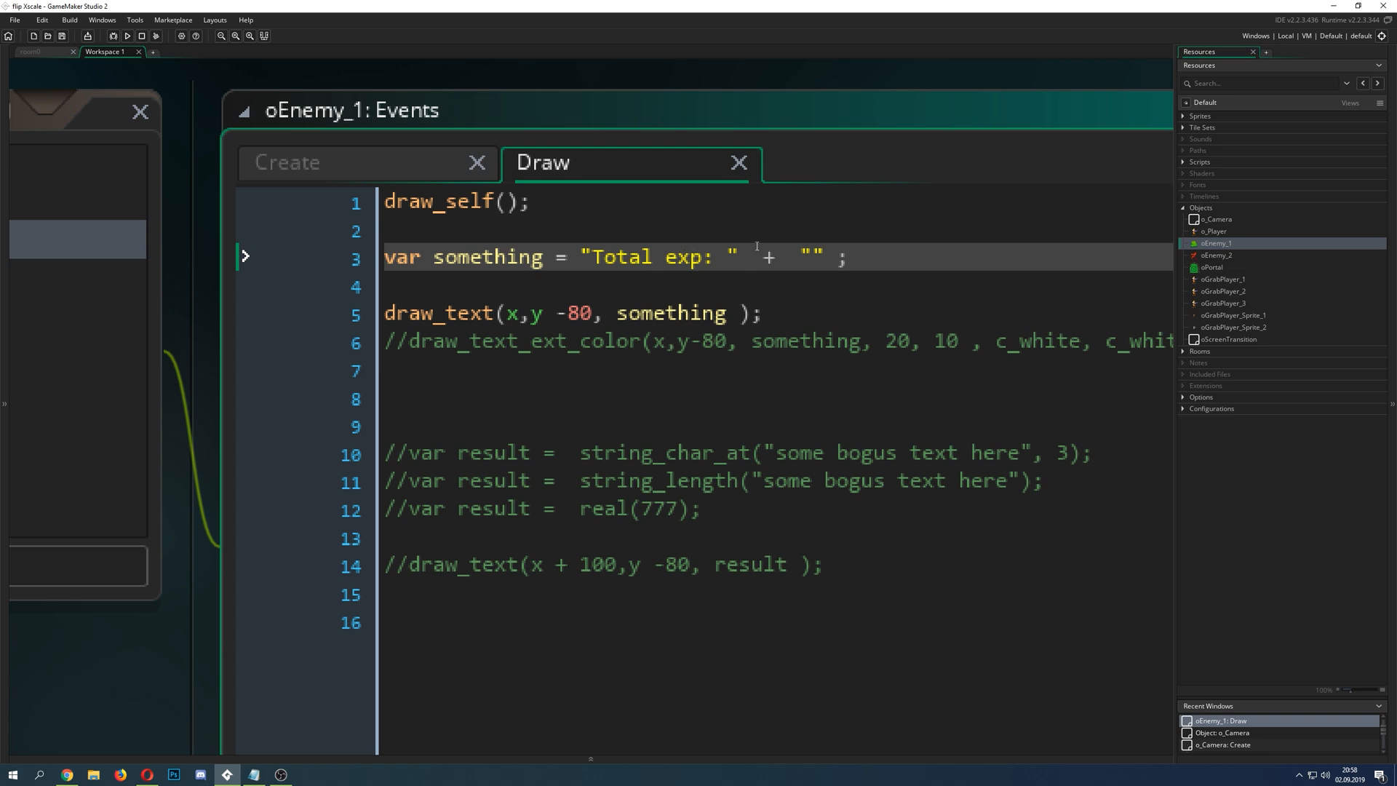
mouse_move(745, 261)
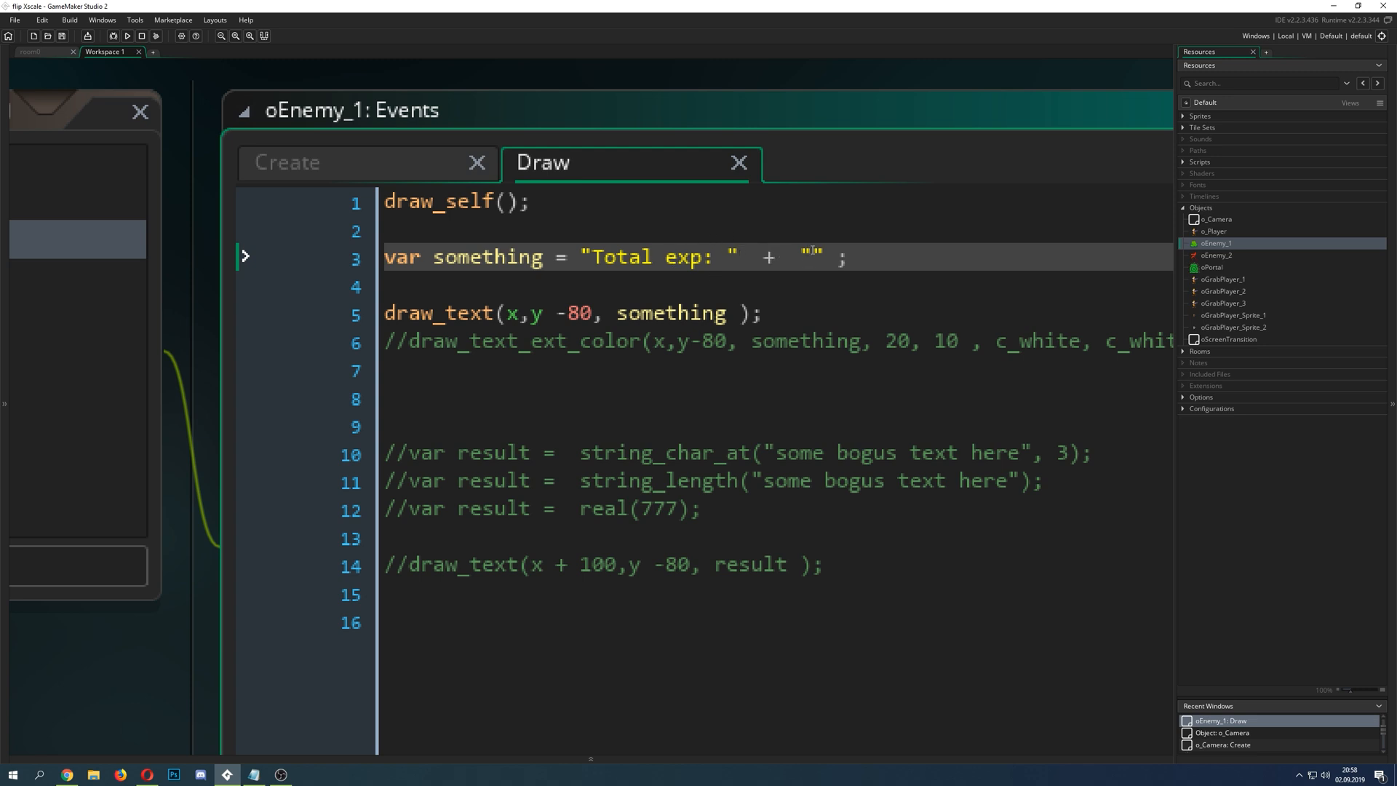
Step: Join ' and this the next part' onto the 'Total exp' string on line 3
type("and this tje")
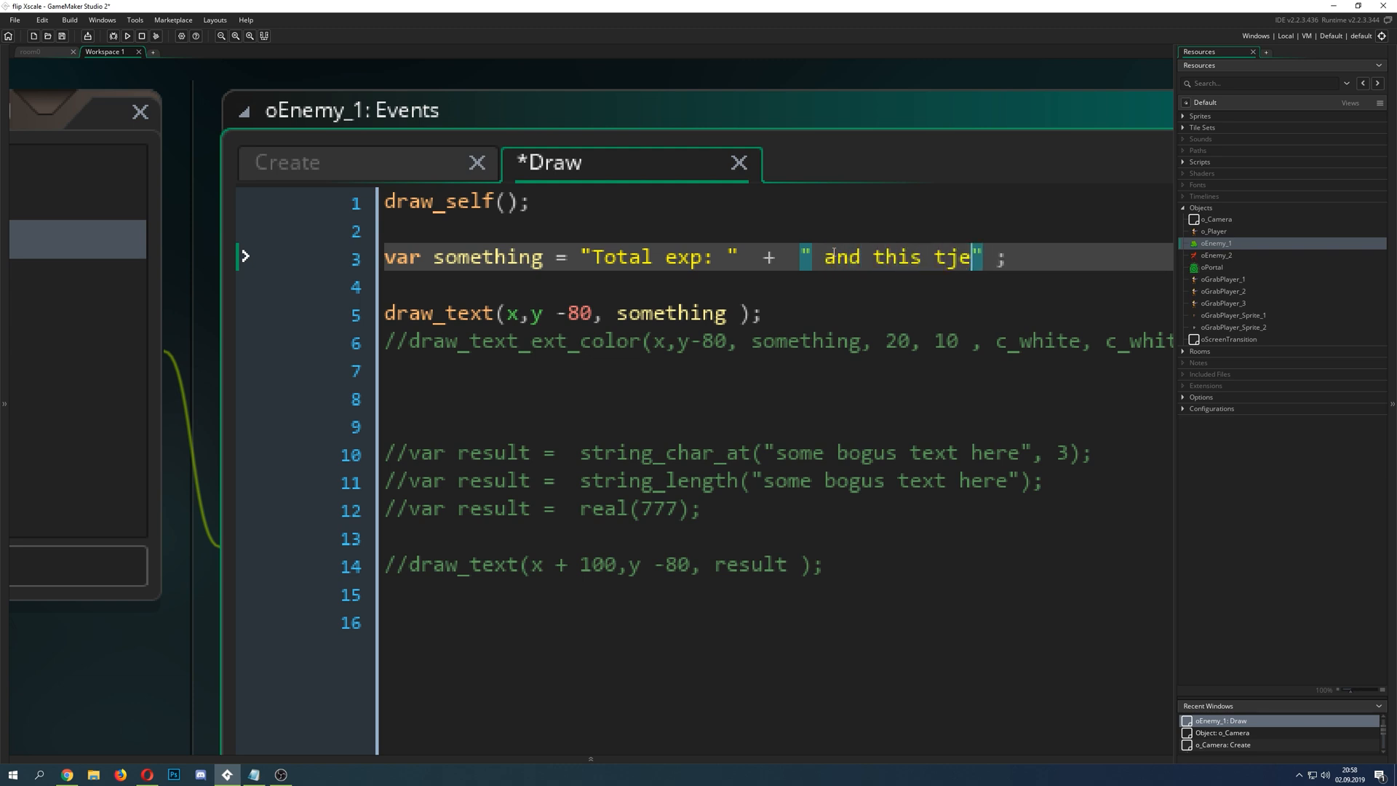
type("hen")
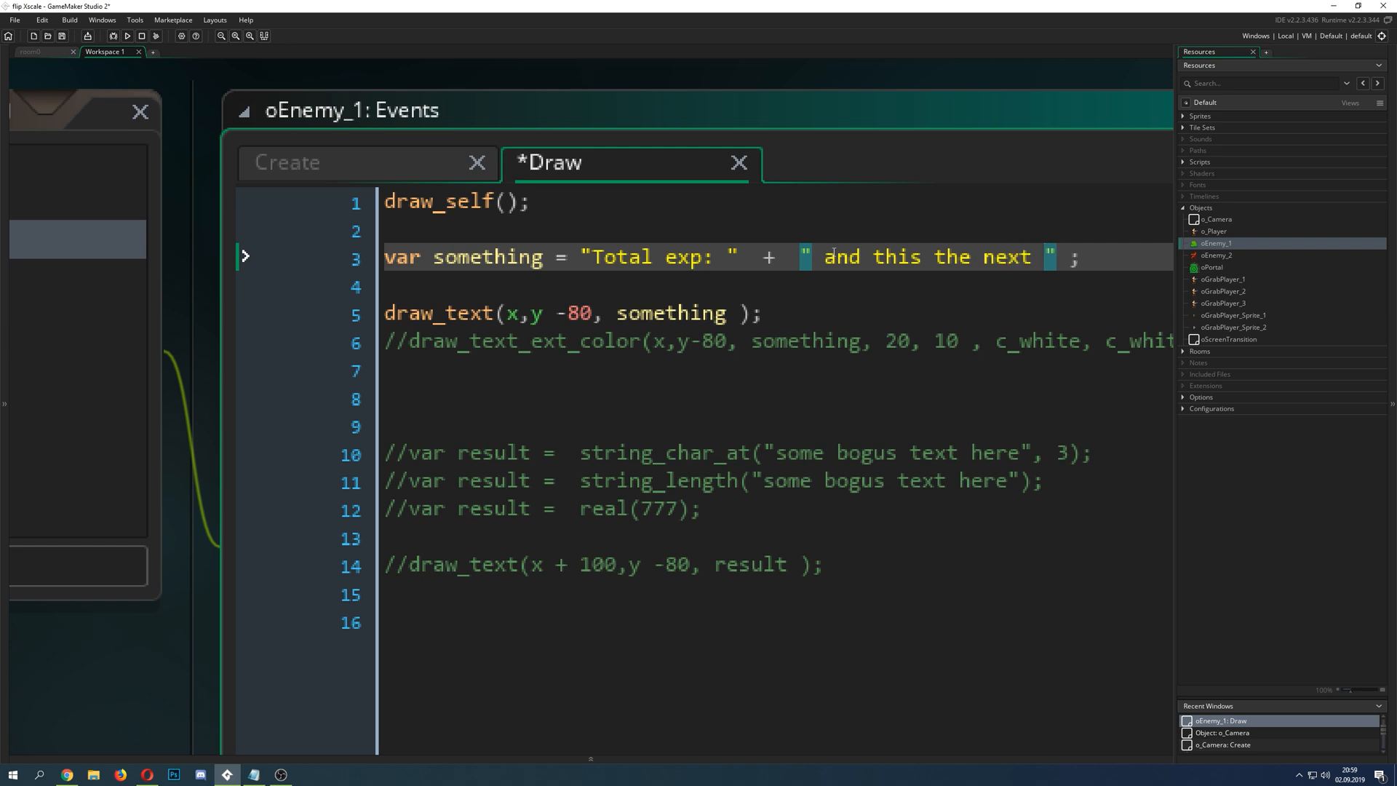
type("part")
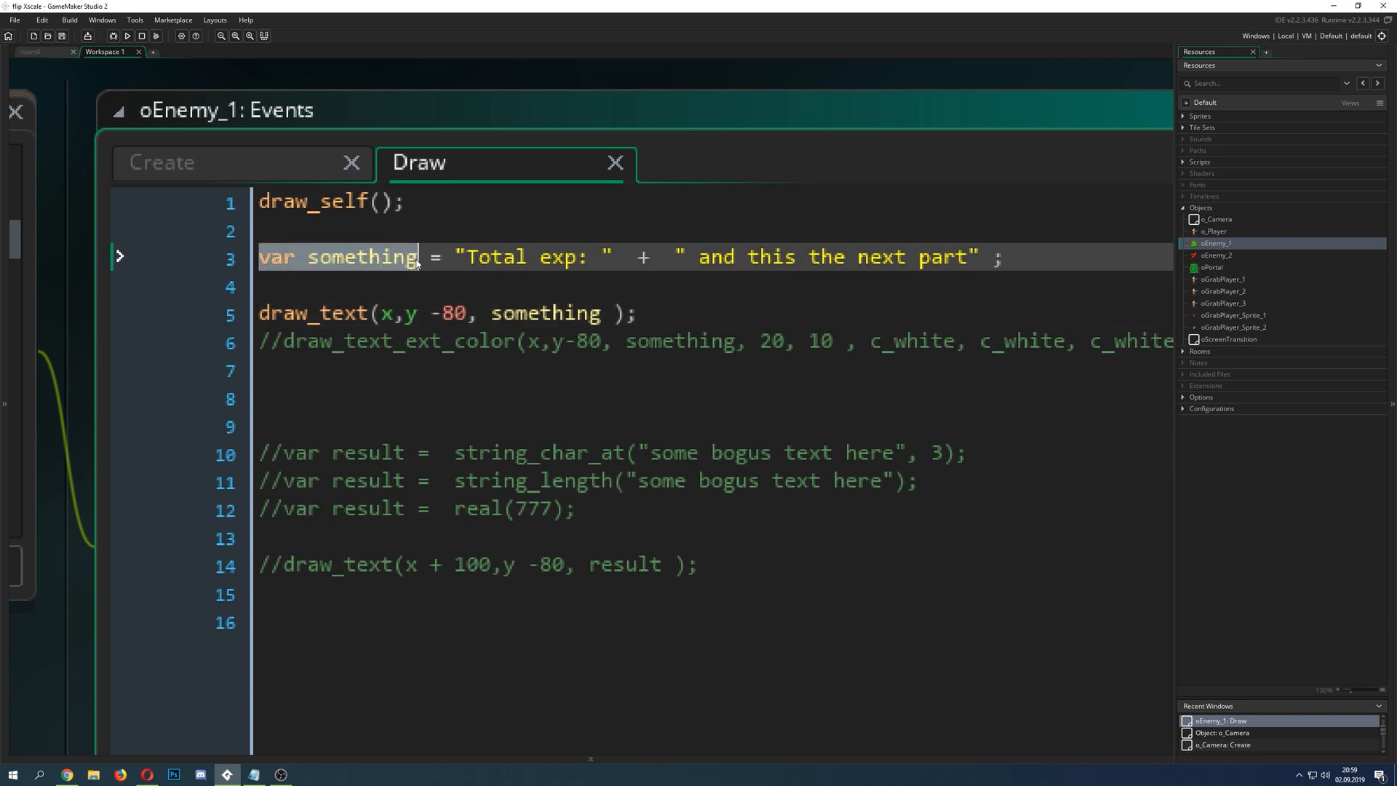
left_click(489, 285)
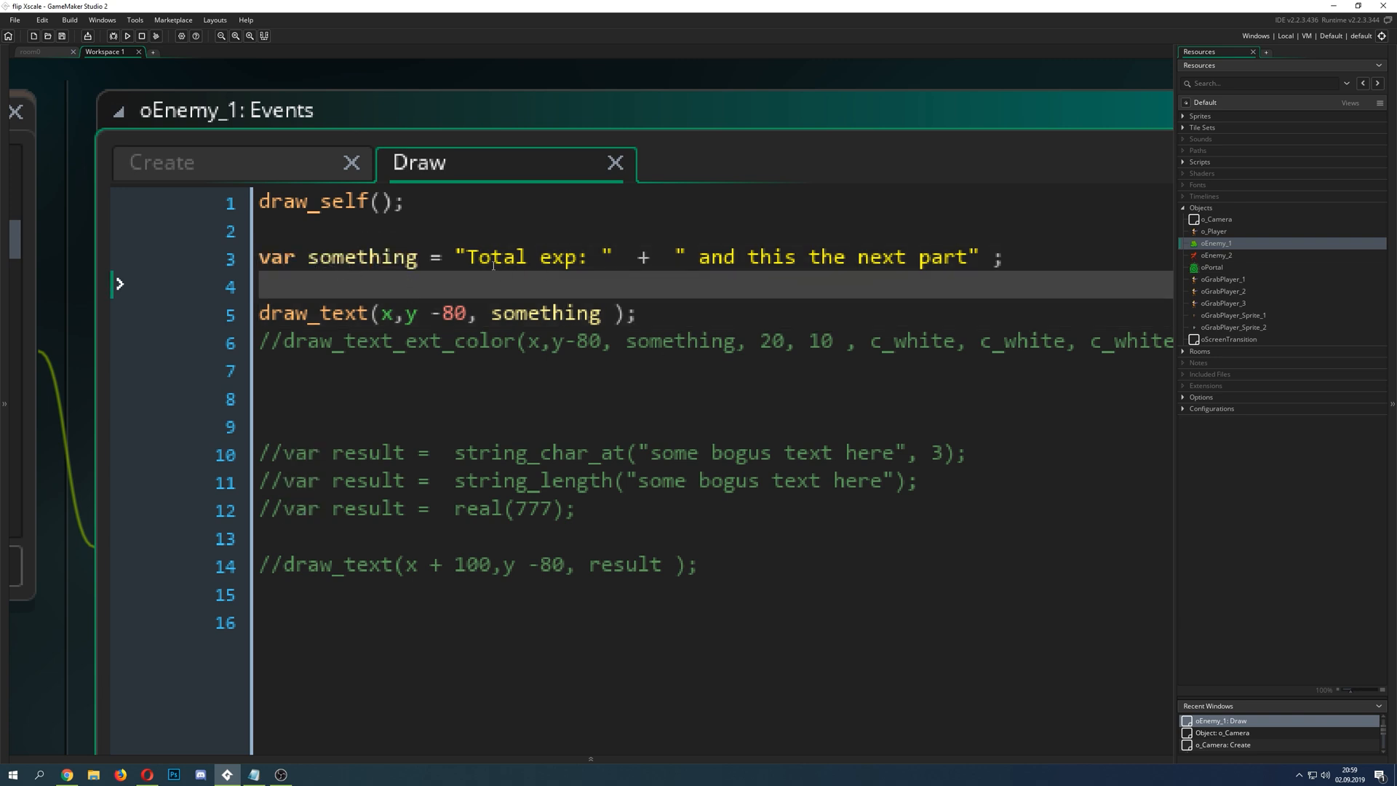
double_click(531, 257)
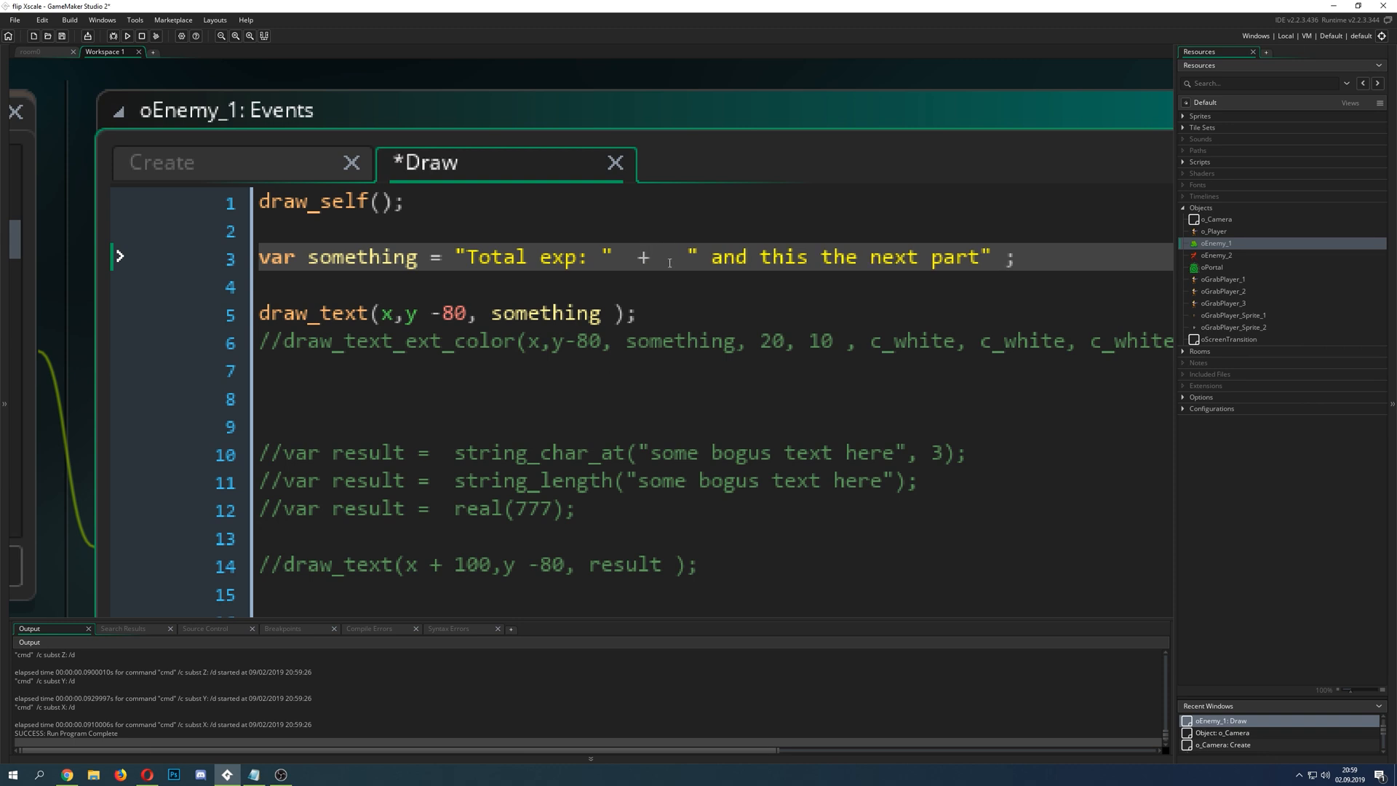
Step: Insert 20 + between the strings, run the game, and abort the fatal code error
type("20 +")
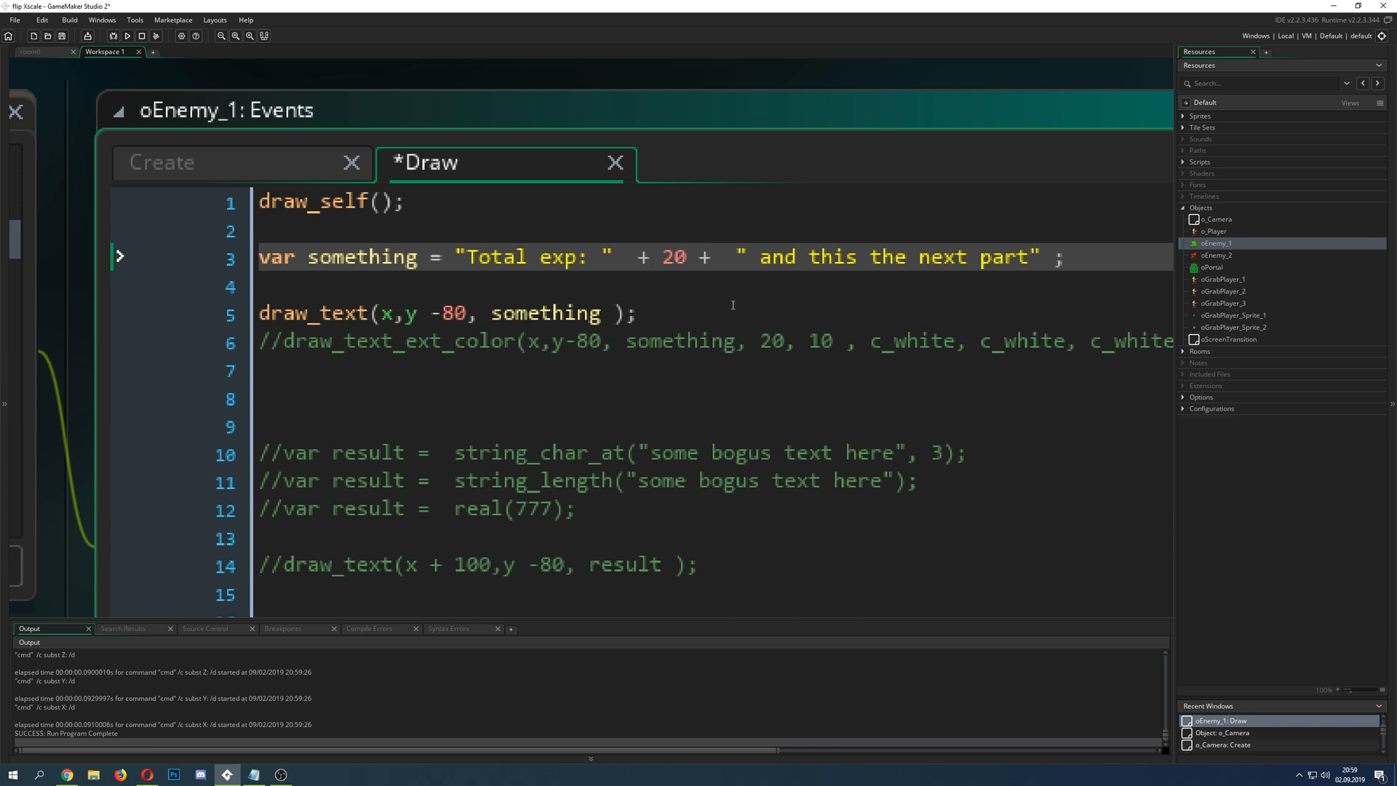
left_click(128, 36)
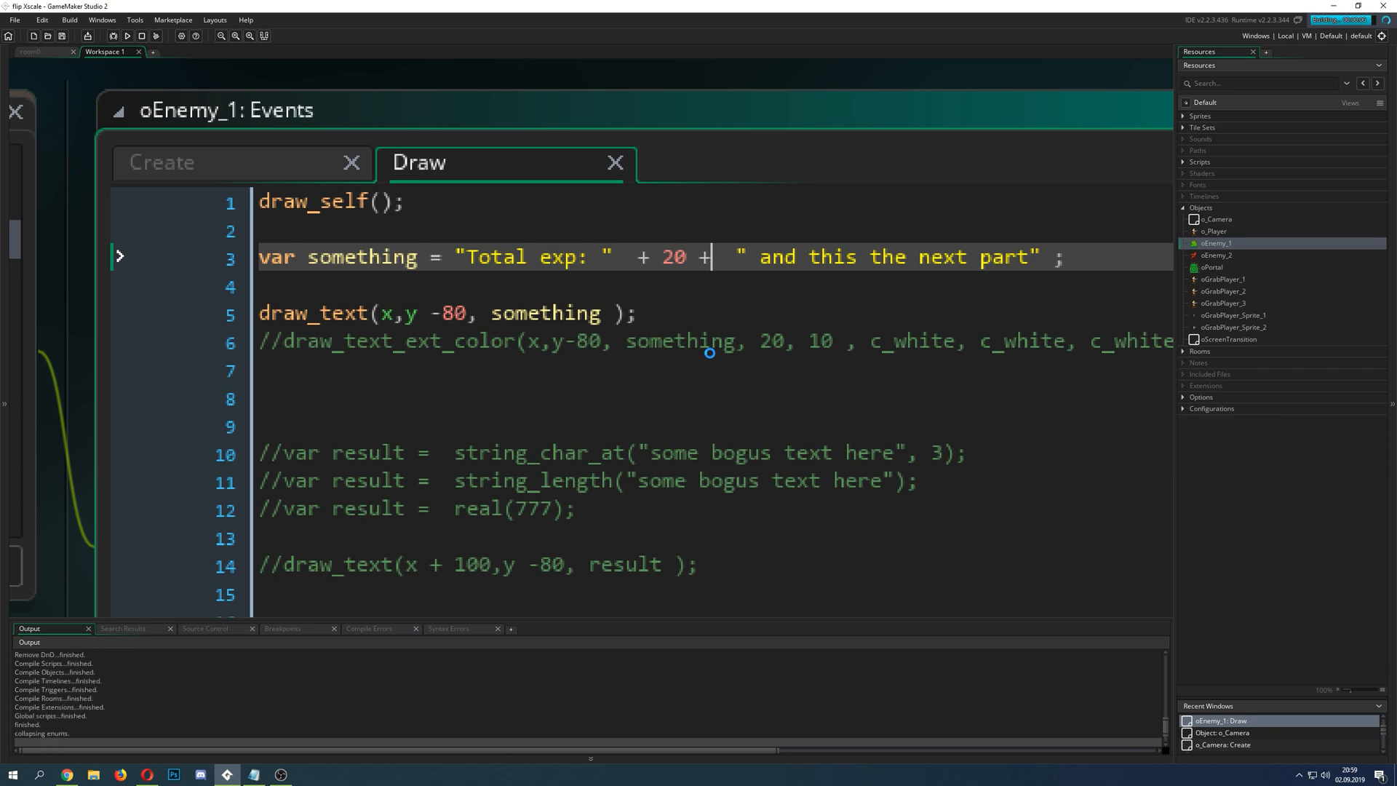
left_click(127, 35)
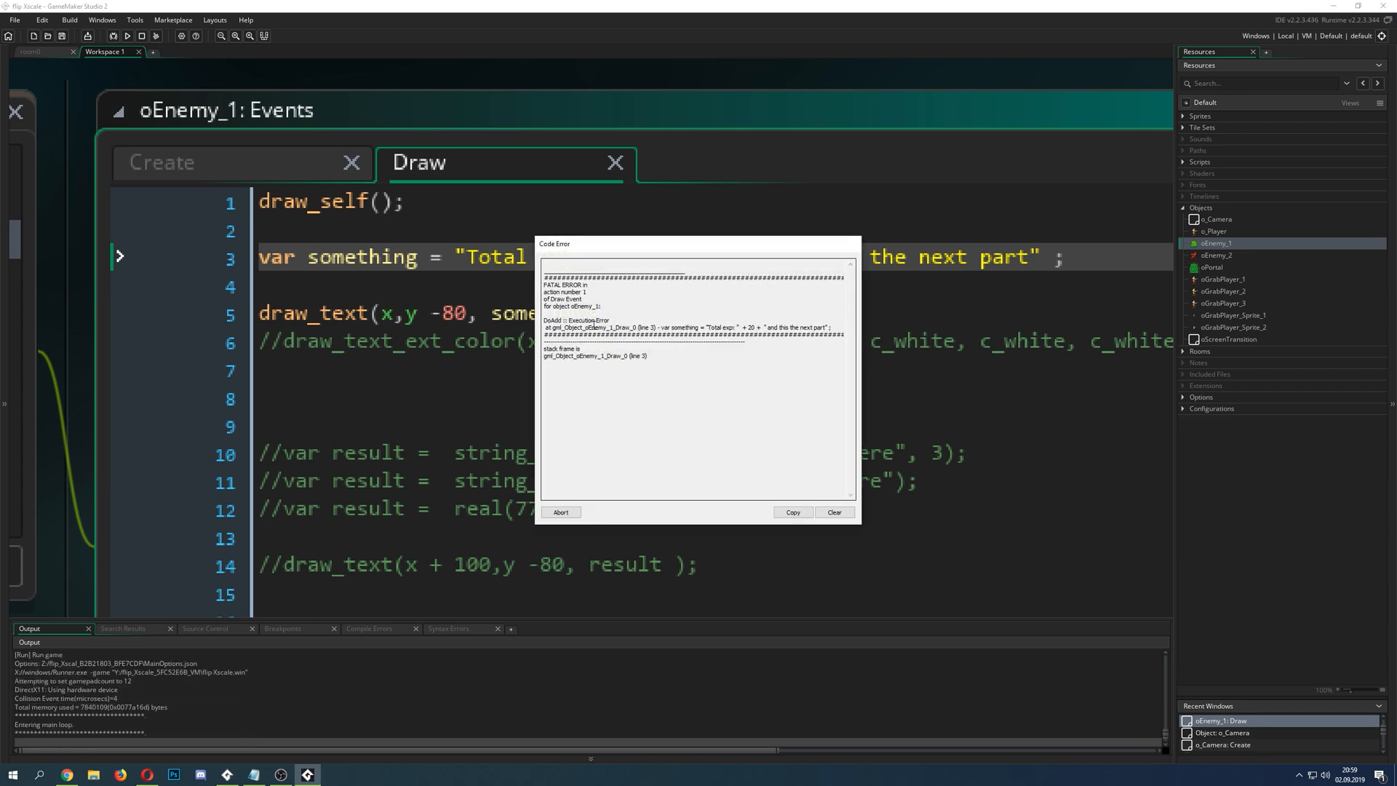
double_click(584, 320)
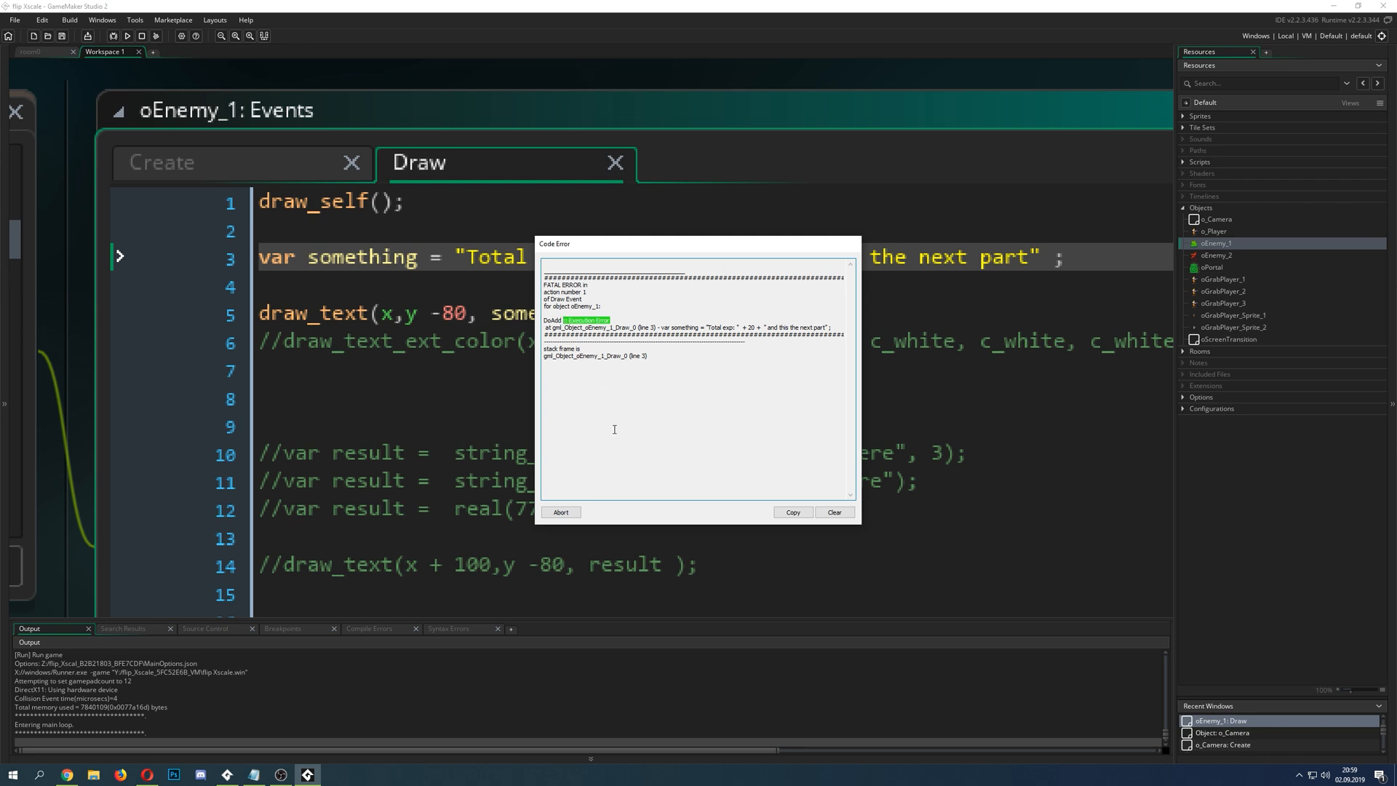
left_click(560, 512)
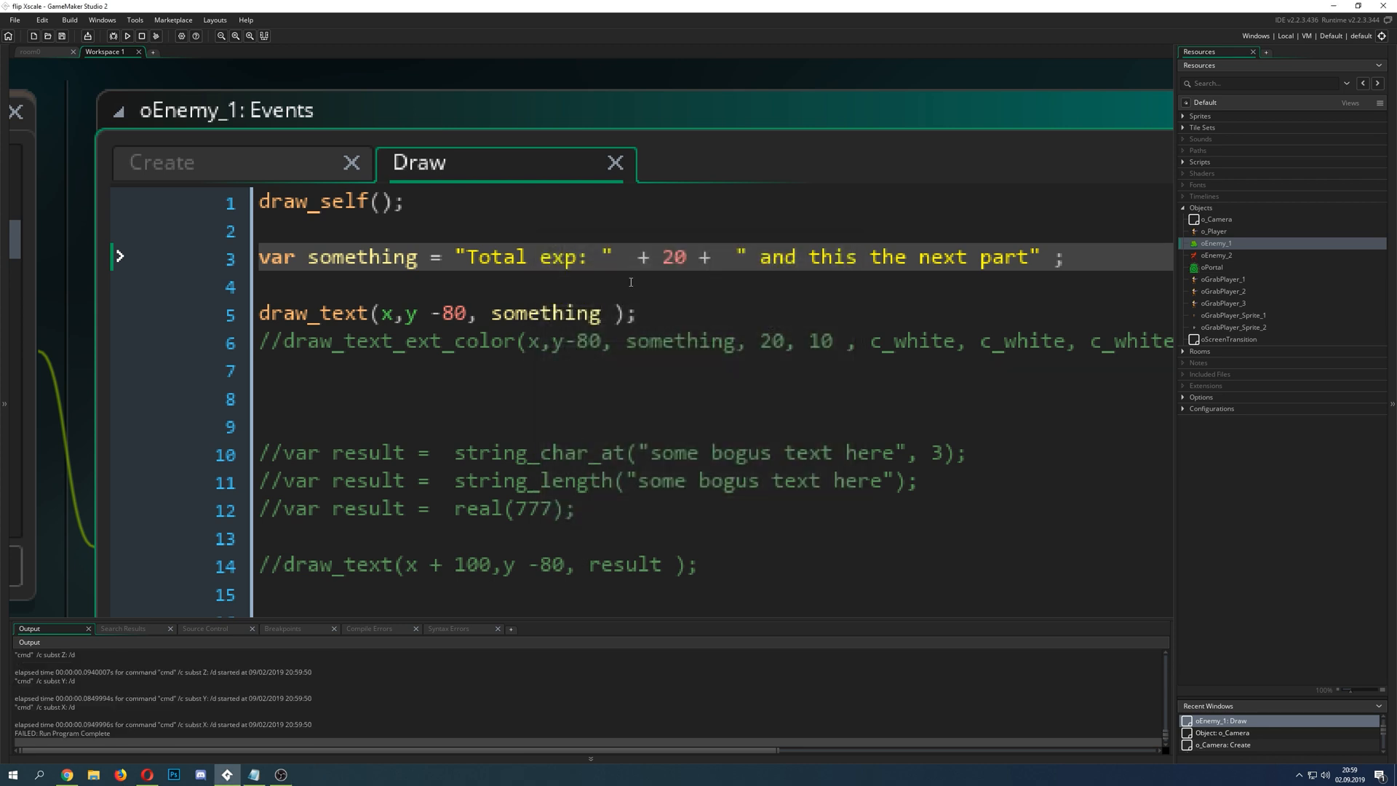
Step: Wrap 20 in string() on line 3, run the game, and swap the commented draw lines
left_click(677, 283)
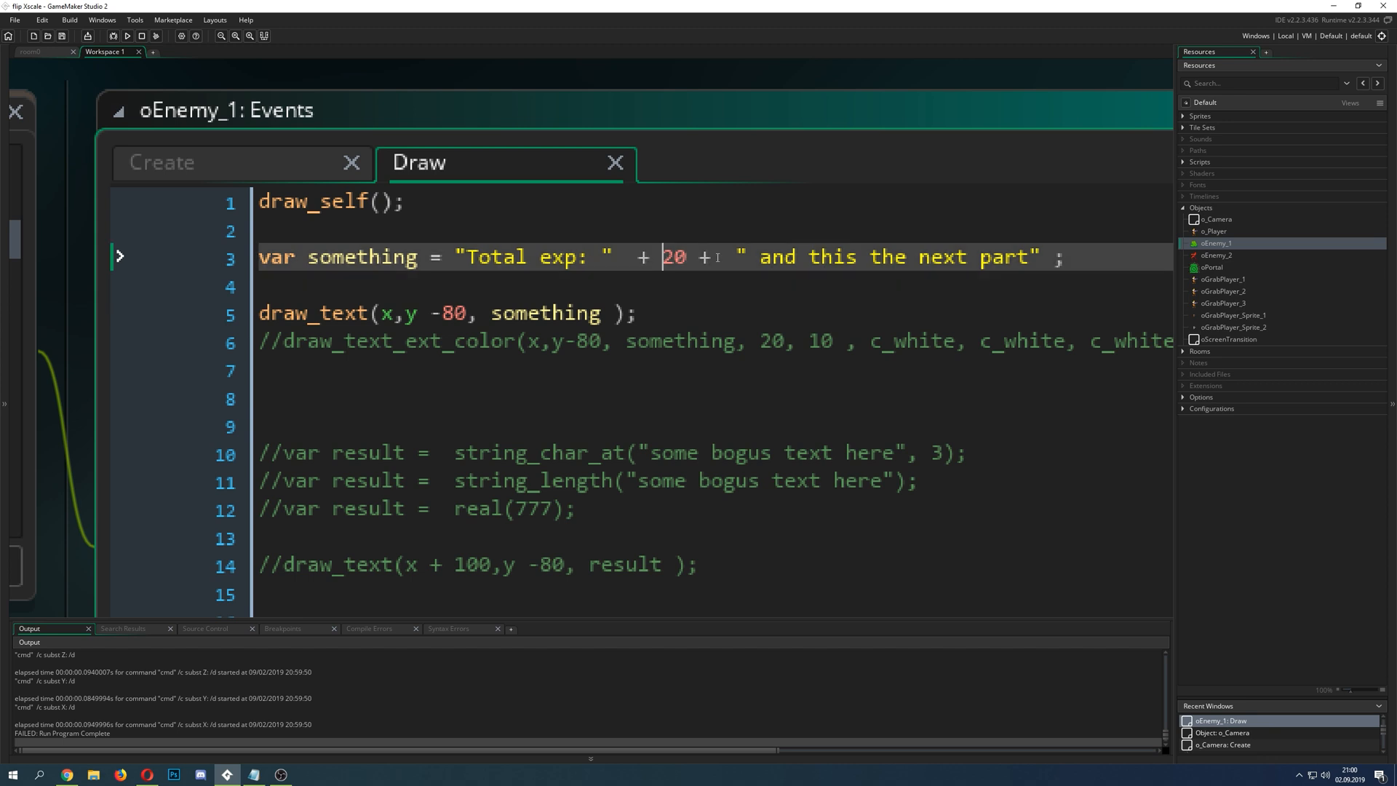
type("string(20")
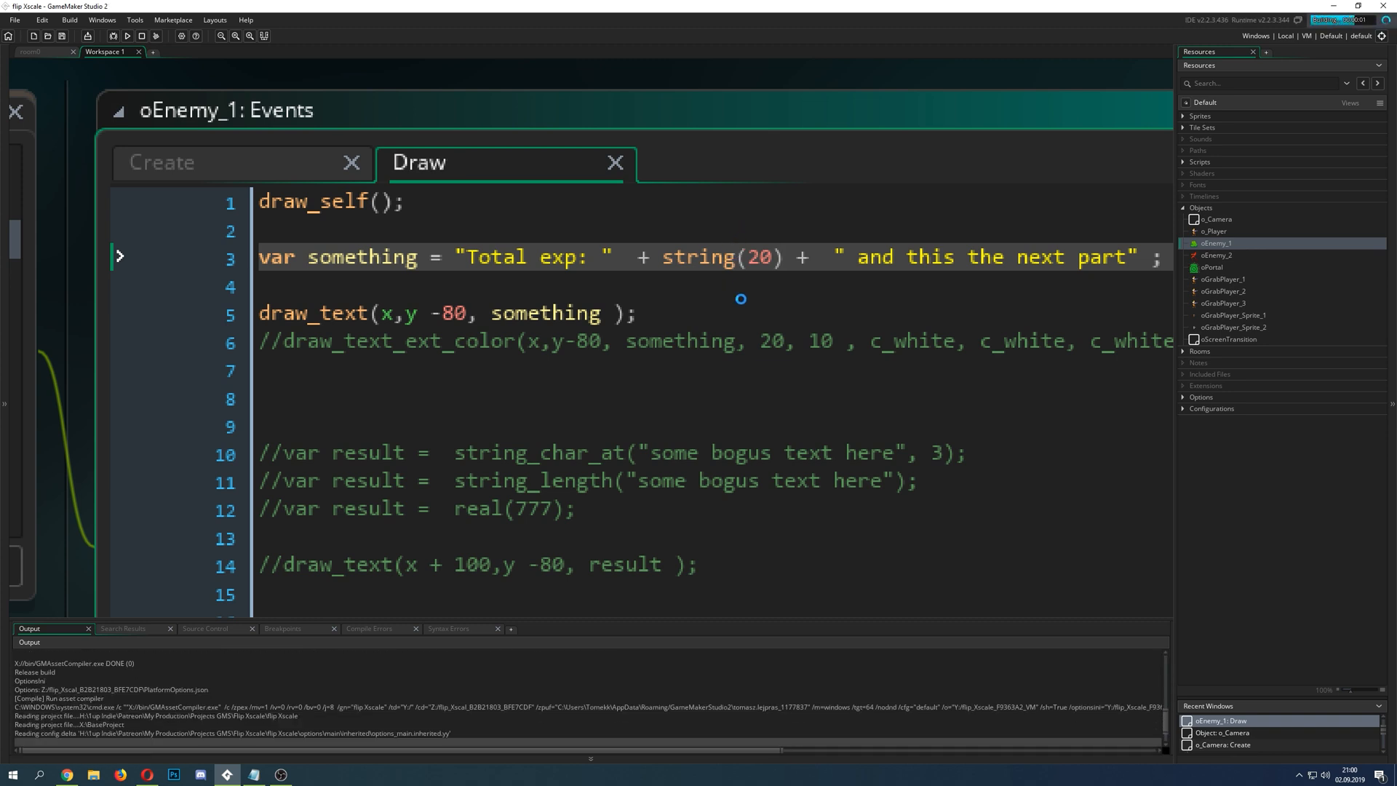
left_click(127, 36)
type("/ ")
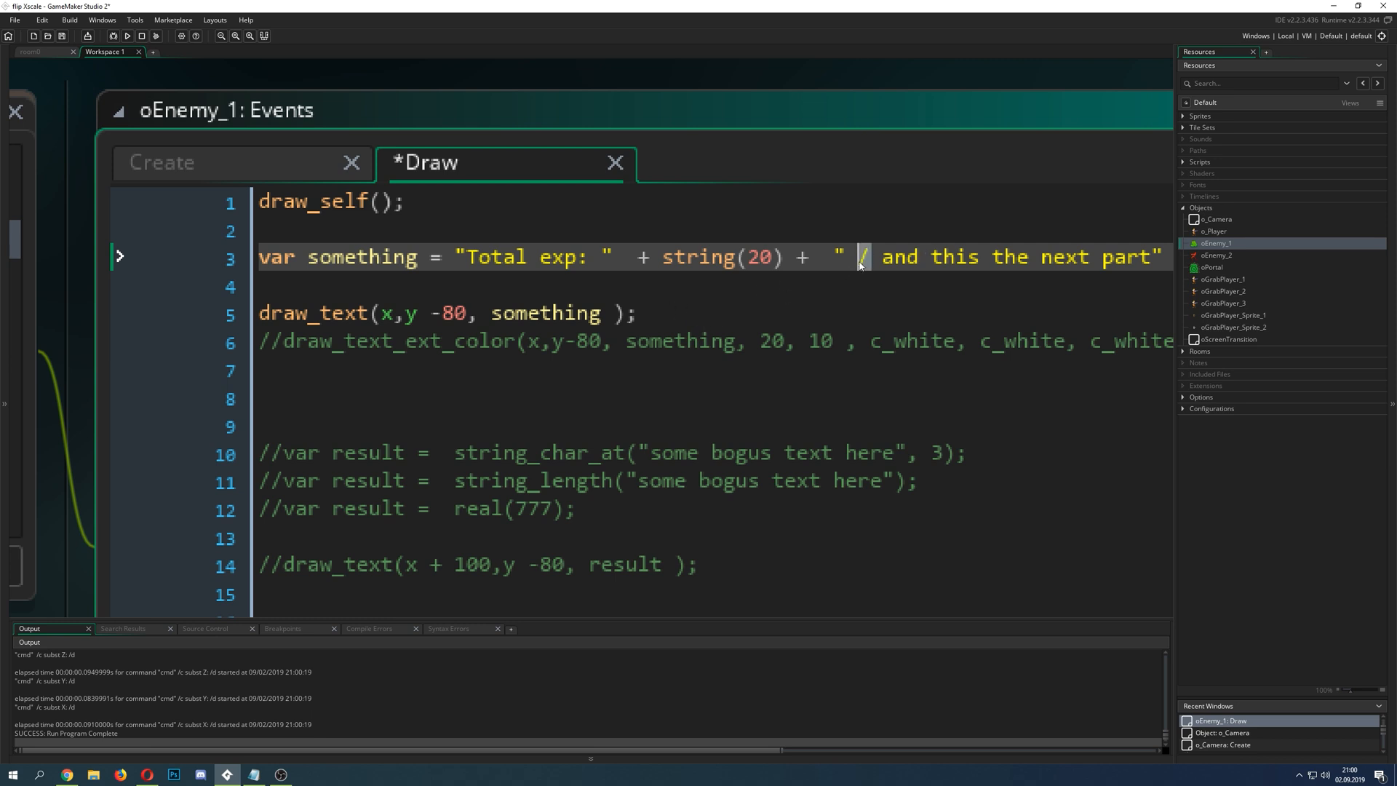
key("Backspace")
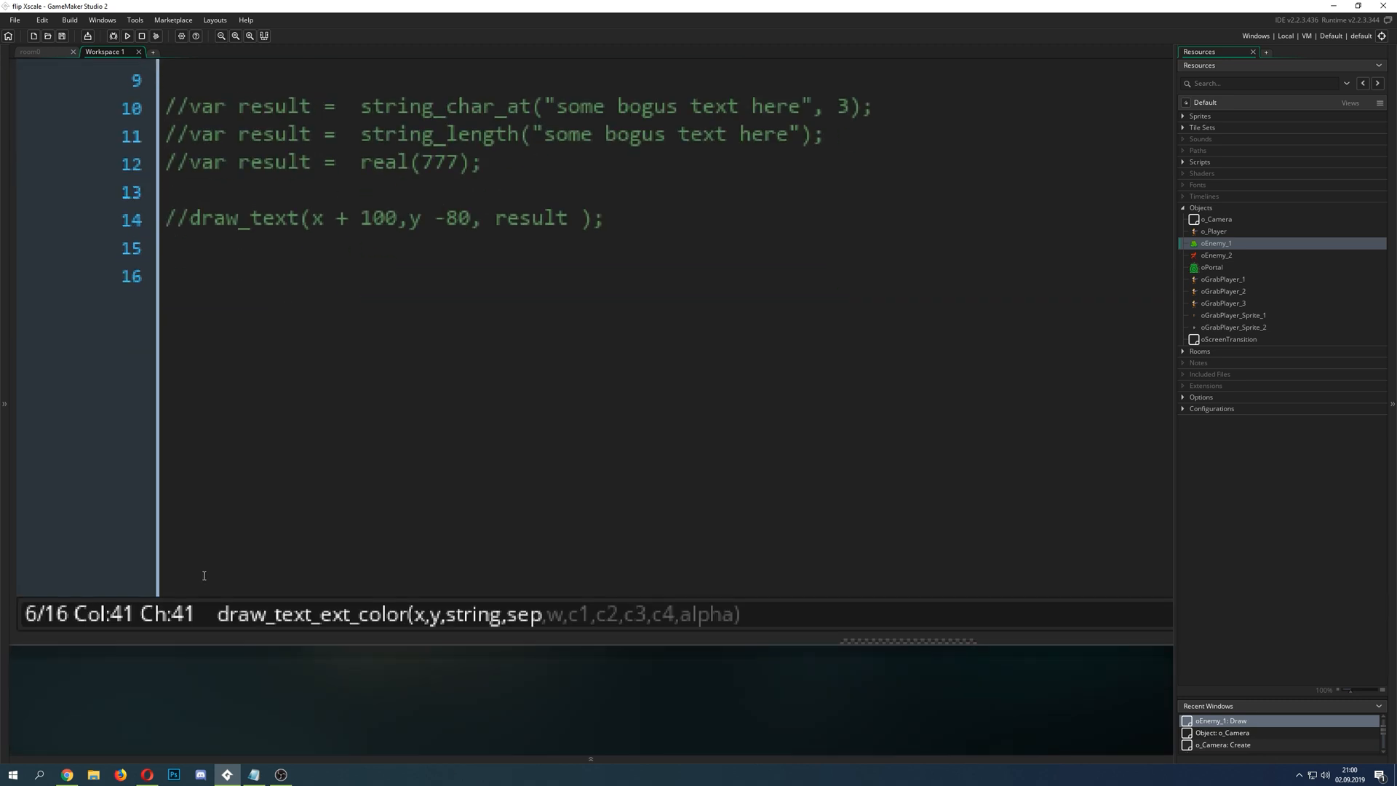
Step: Change draw_text_ext_color's width argument from 10 to 5 and run the game
scroll("up", 3)
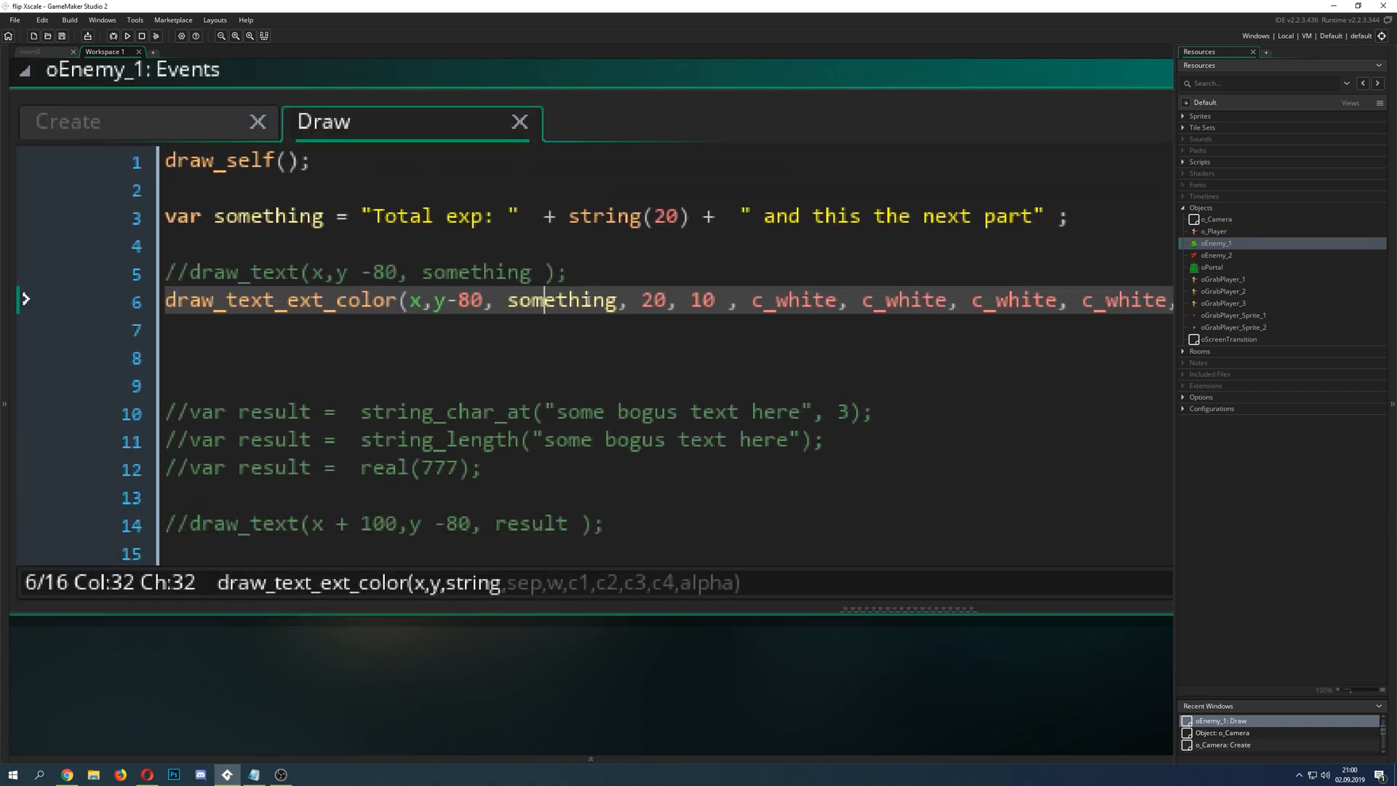
left_click(654, 299)
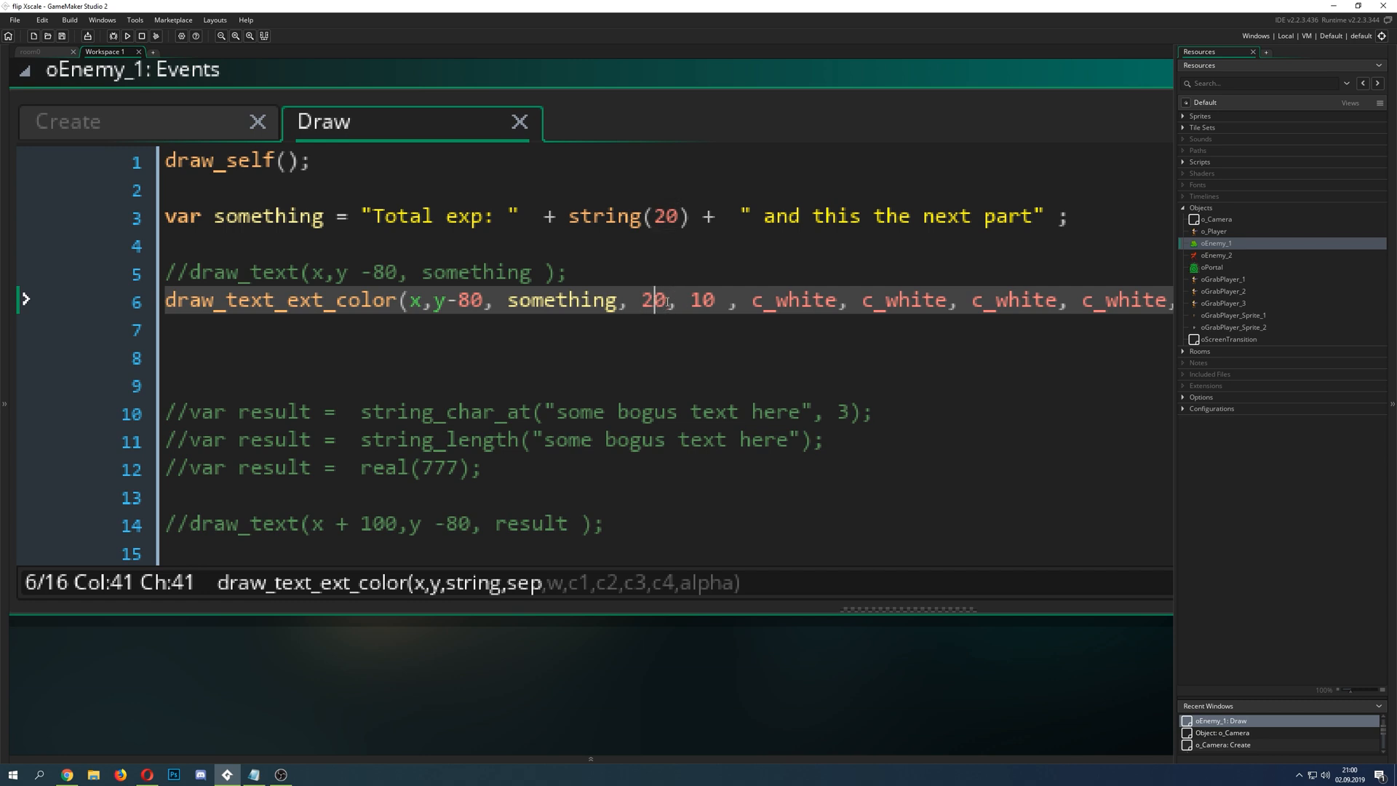
mouse_move(612, 364)
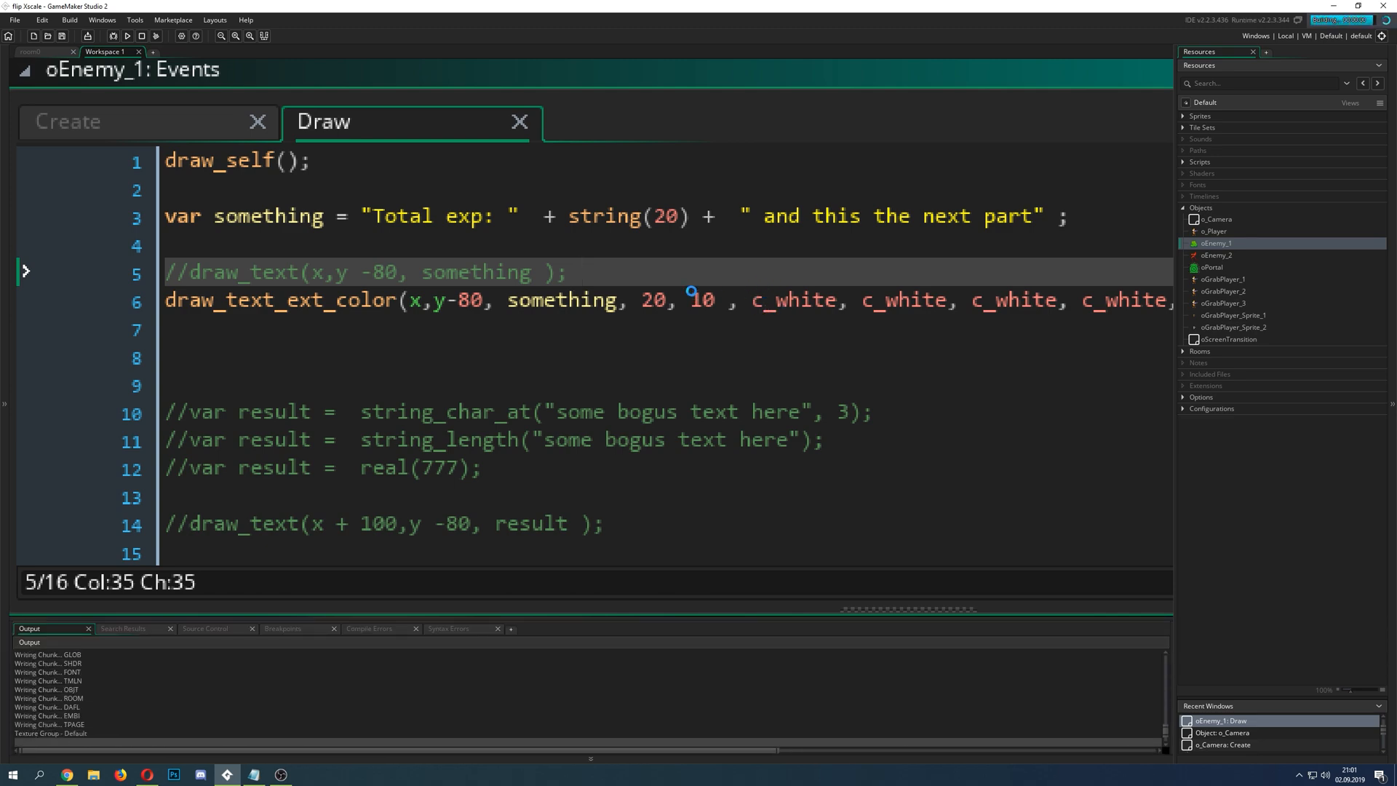
left_click(126, 36)
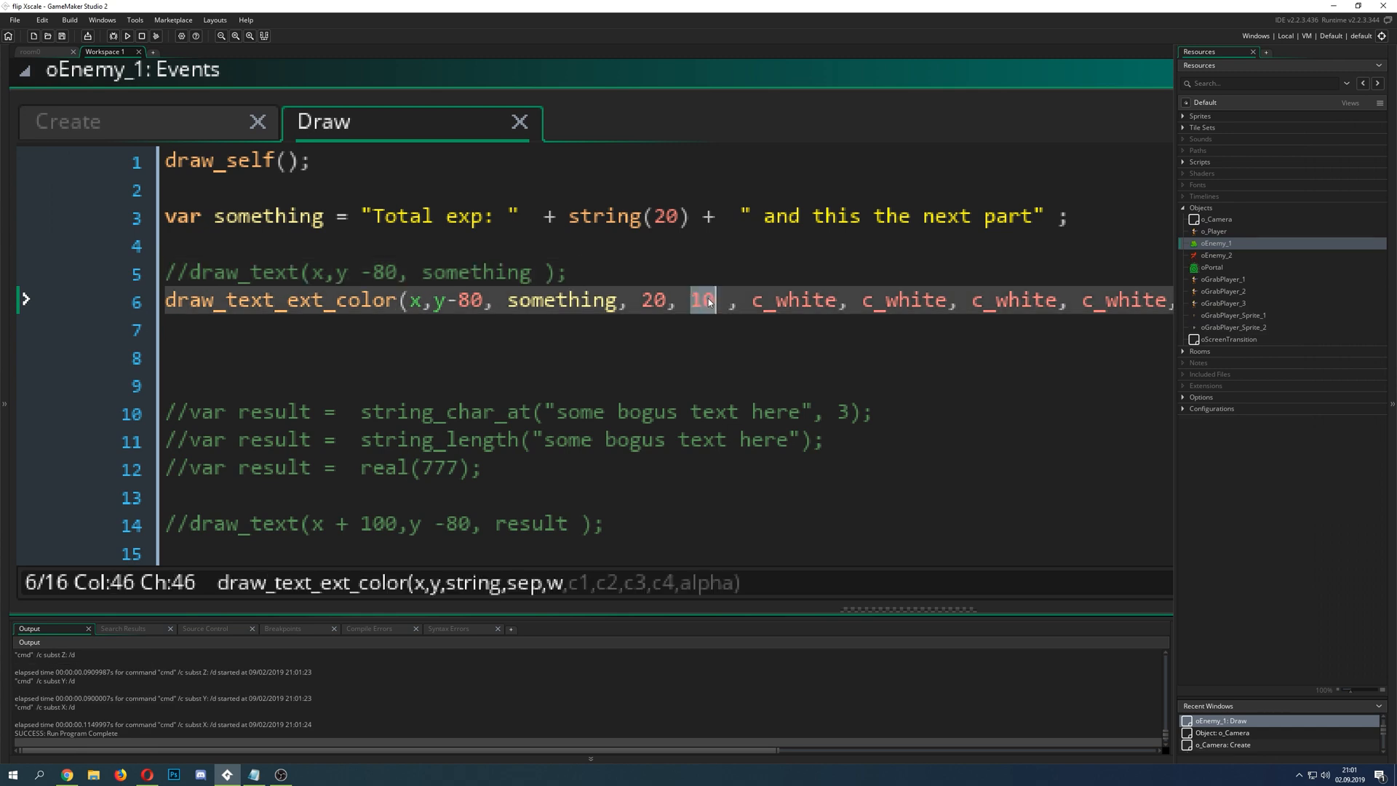
type("5")
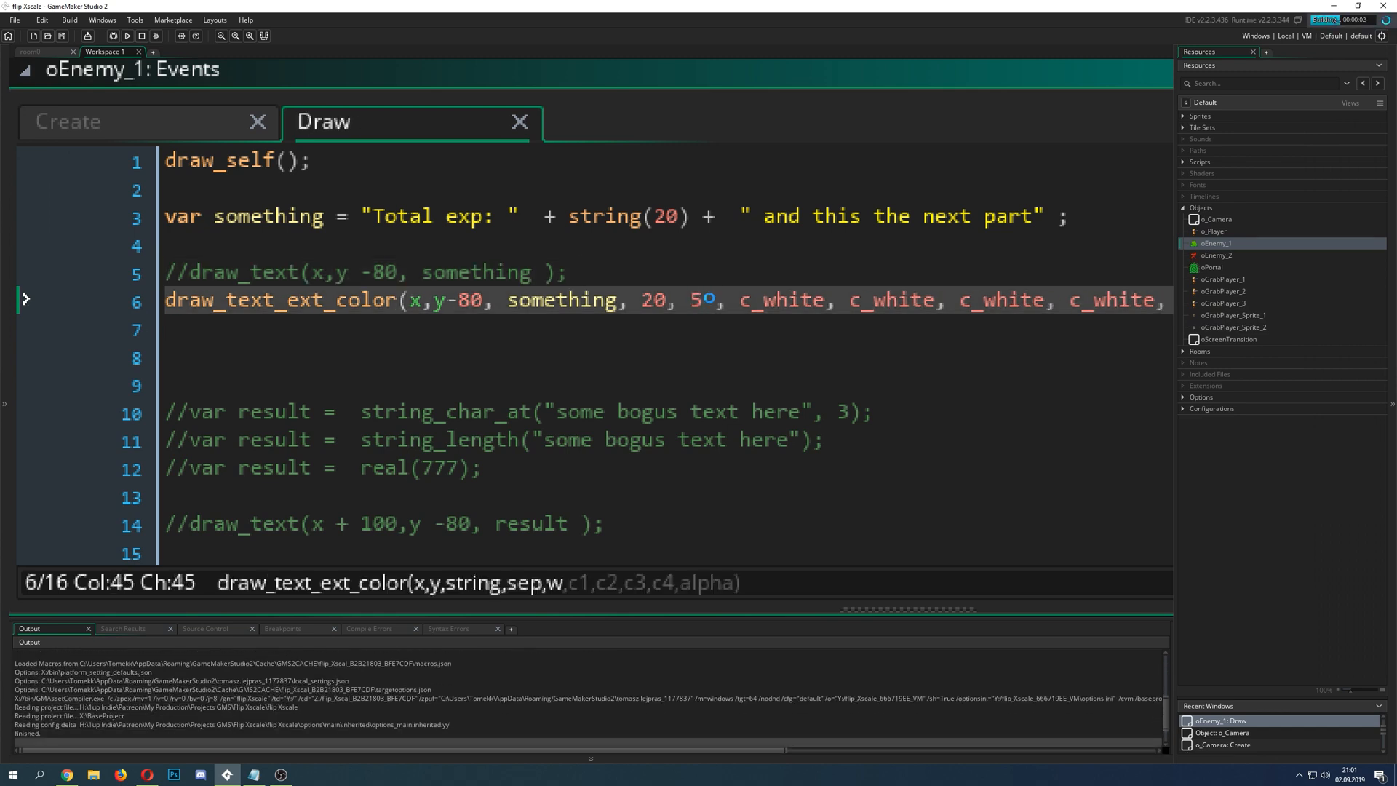
left_click(125, 36)
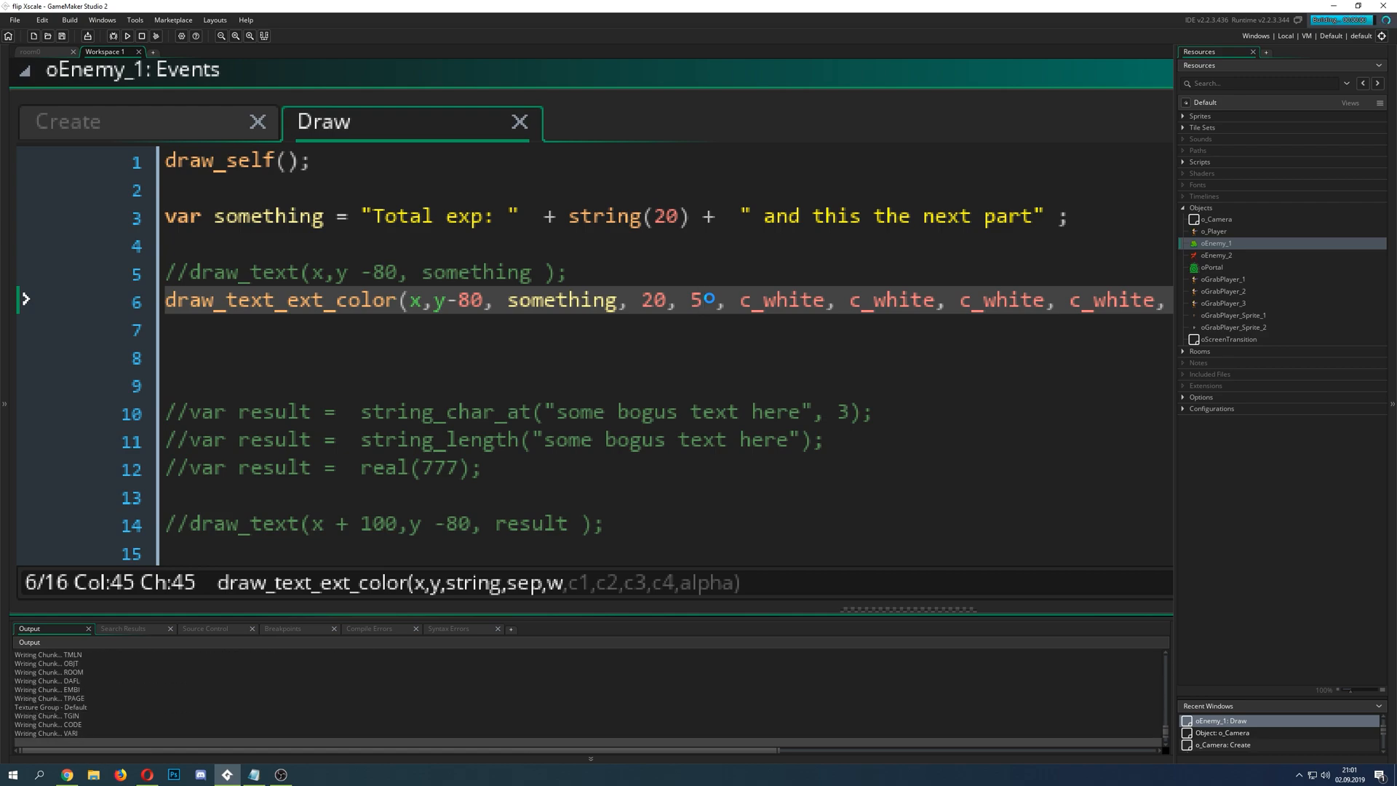
left_click(127, 36)
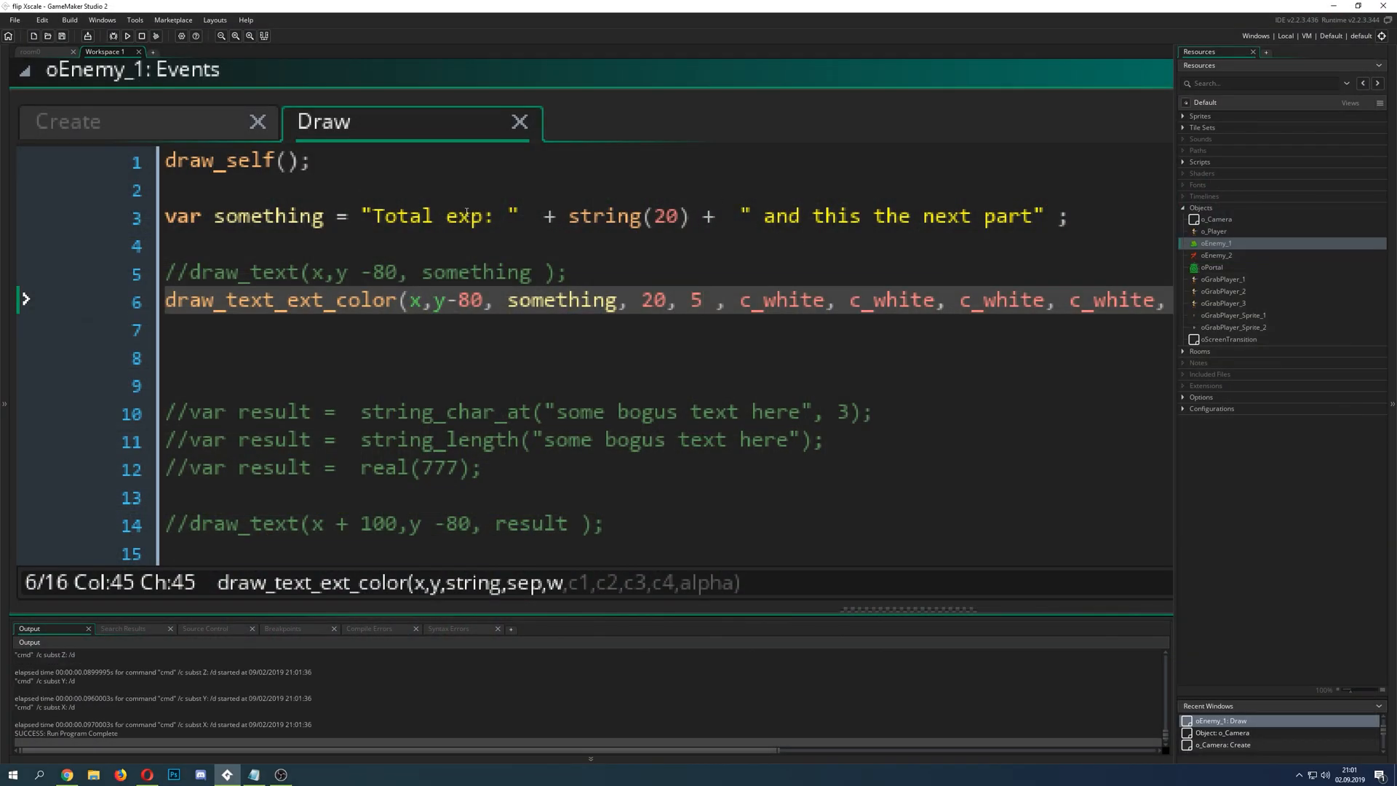
Step: Comment out the 'Total exp' string and draw_text_ext_color lines, re-enabling draw_text
double_click(401, 215)
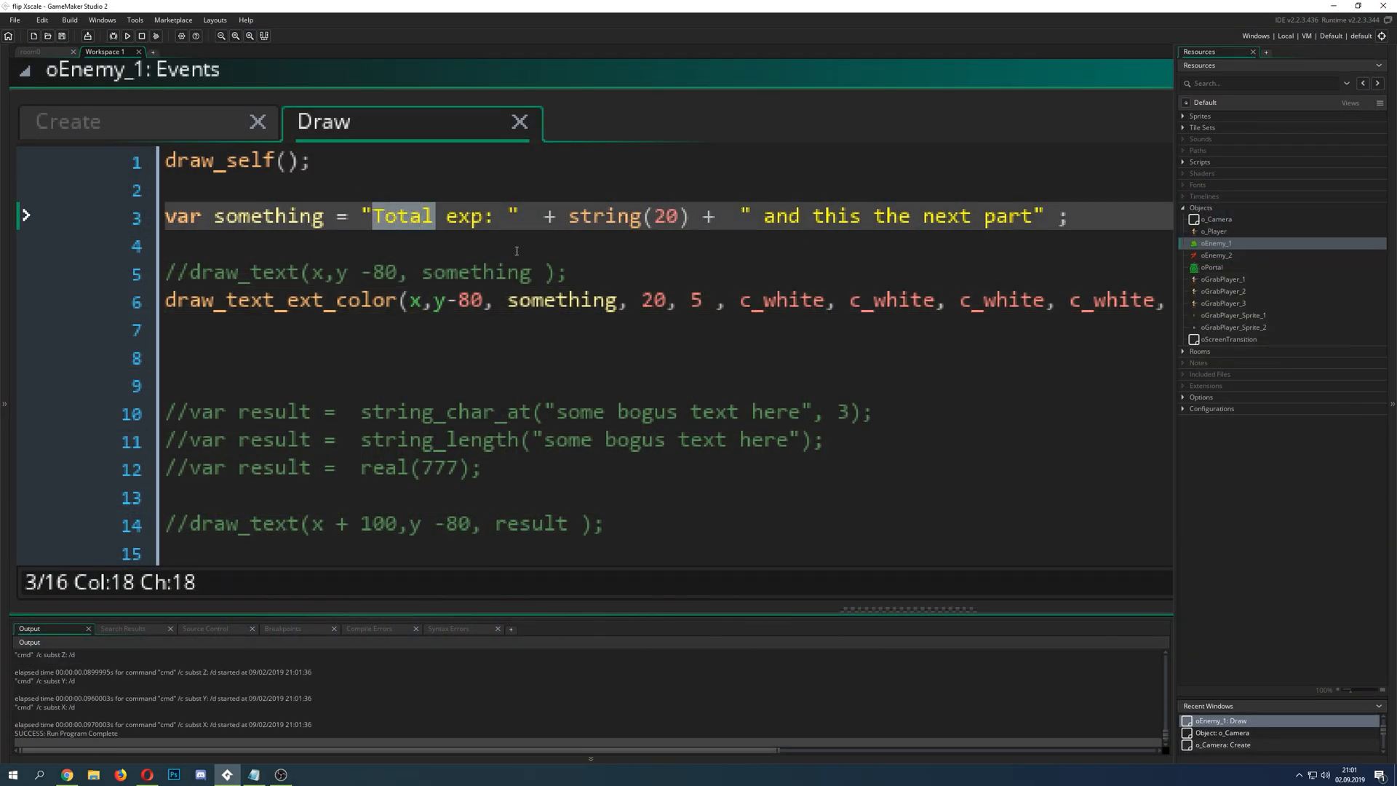
left_click(697, 301)
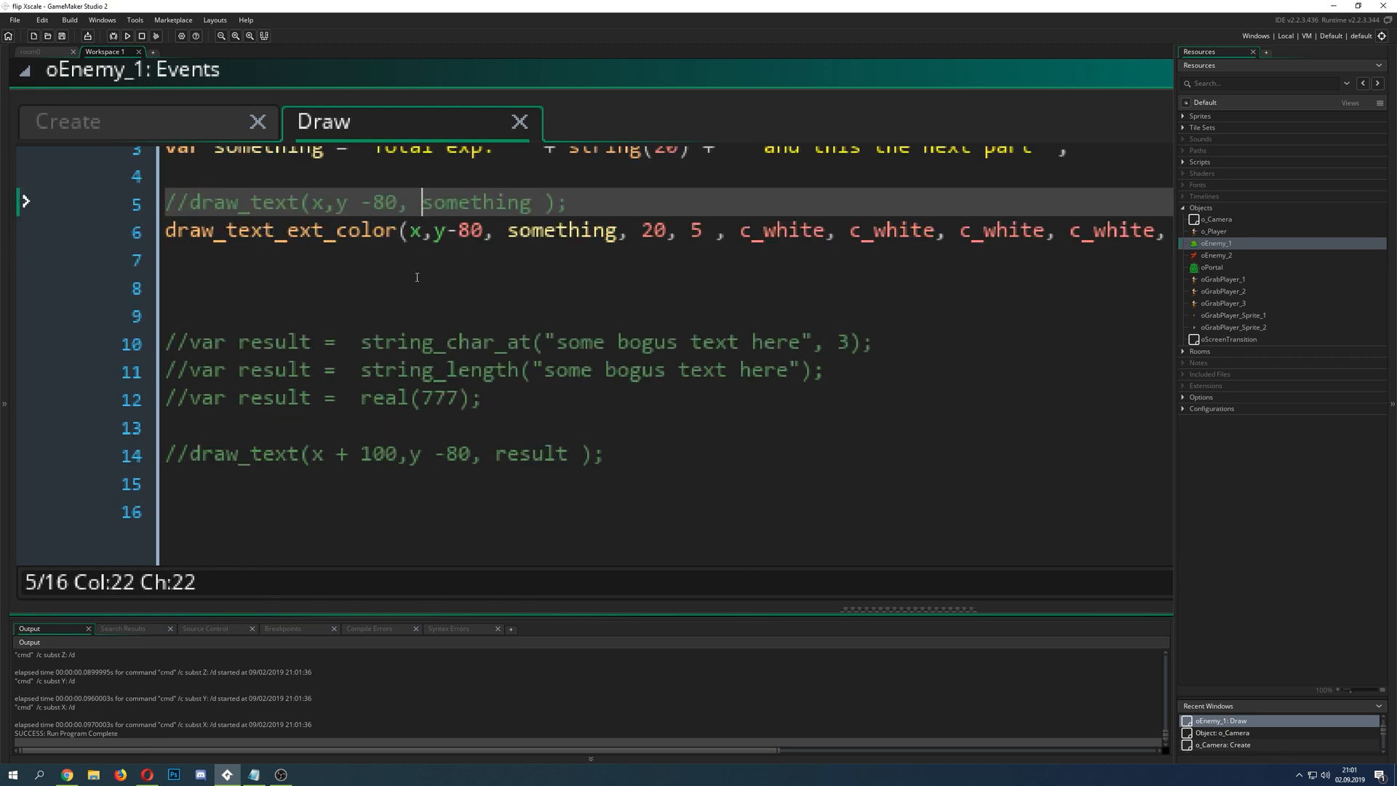
scroll("up", 3)
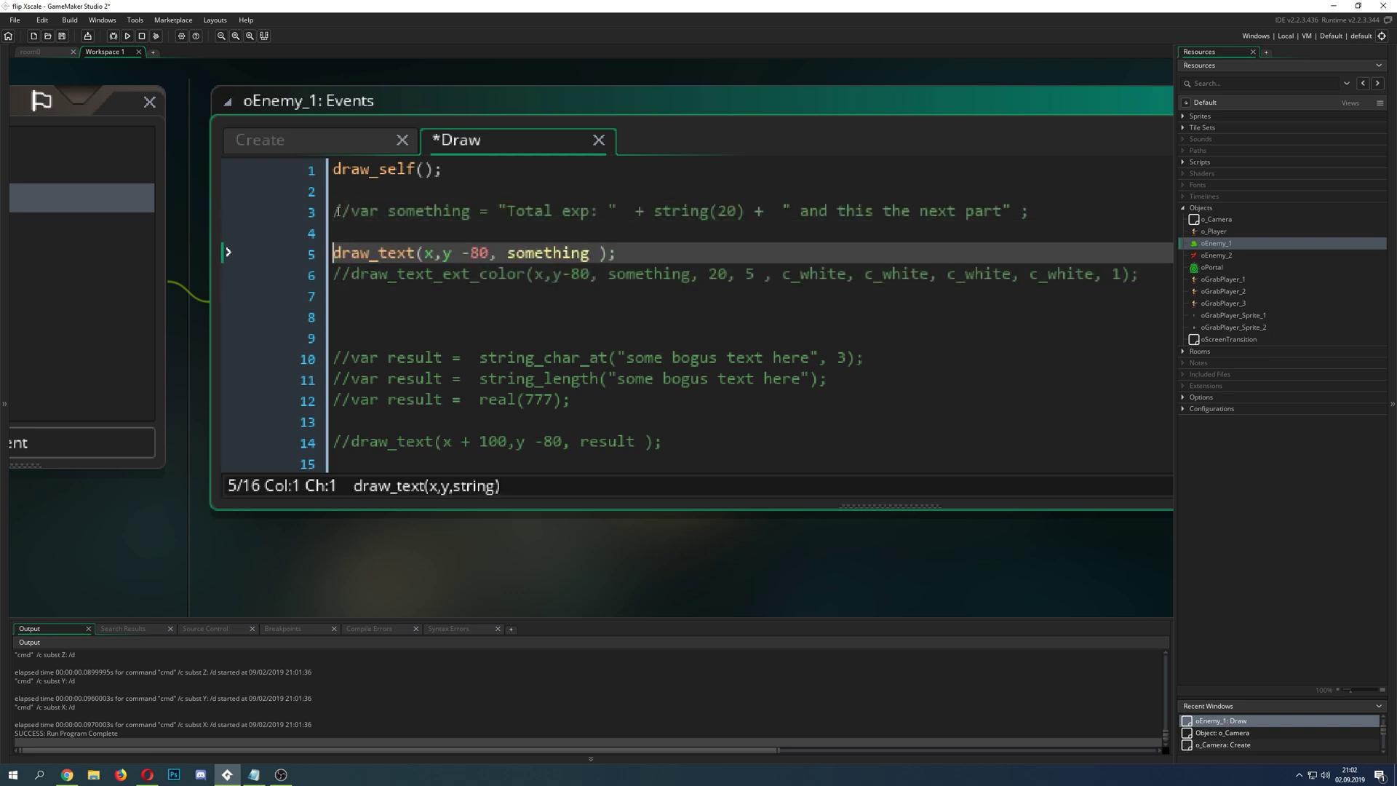
Step: Replace something in draw_text with exp_, after checking the variable in the Create event
double_click(547, 253)
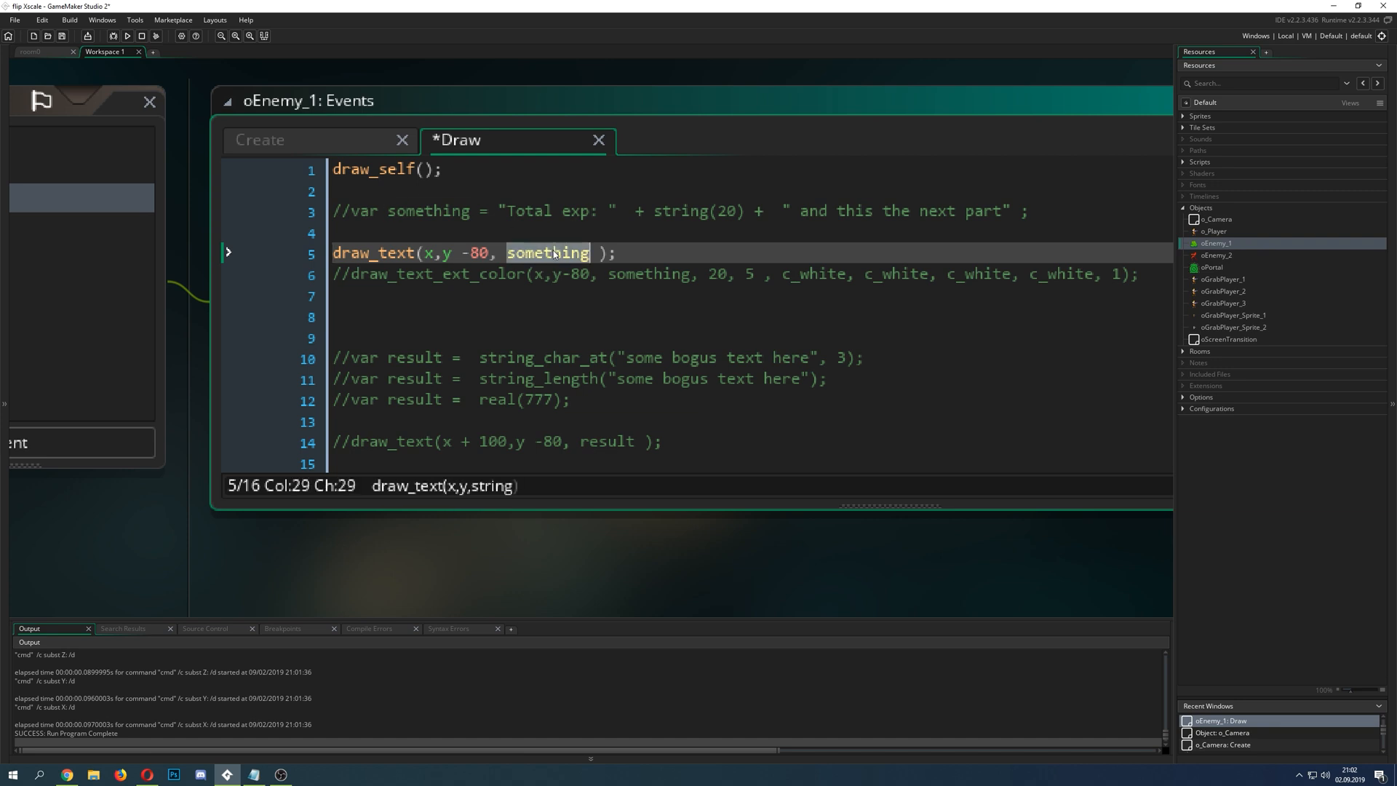
type("20")
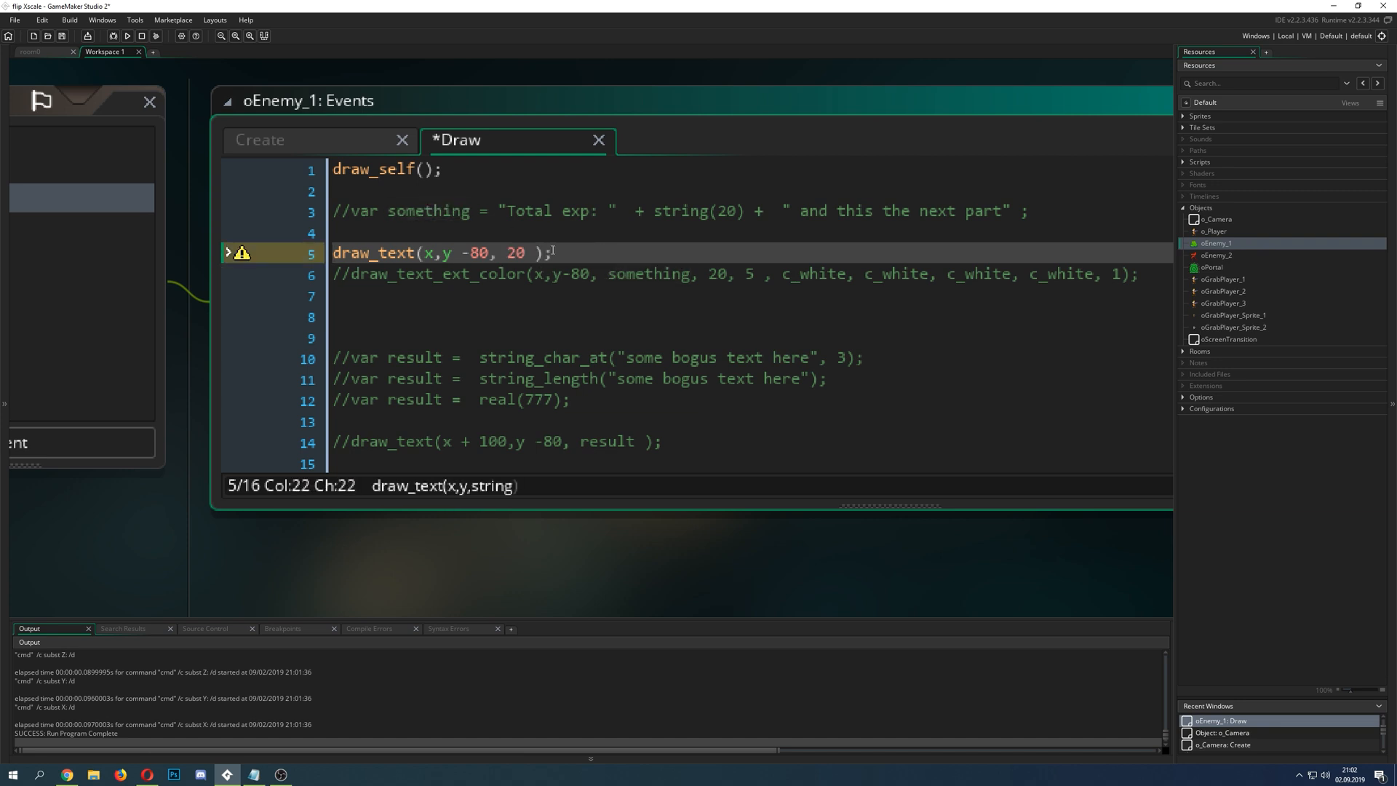
left_click(261, 140)
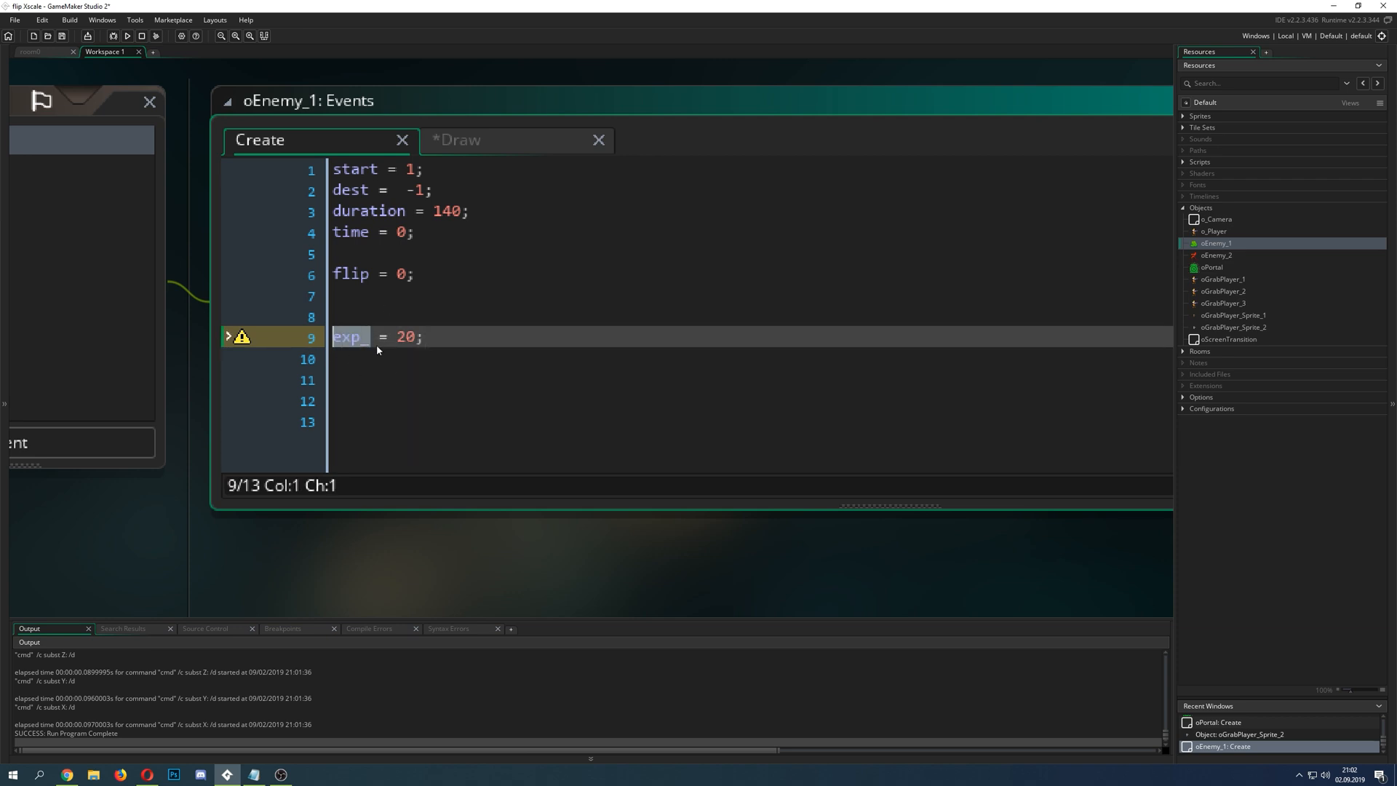
left_click(457, 140)
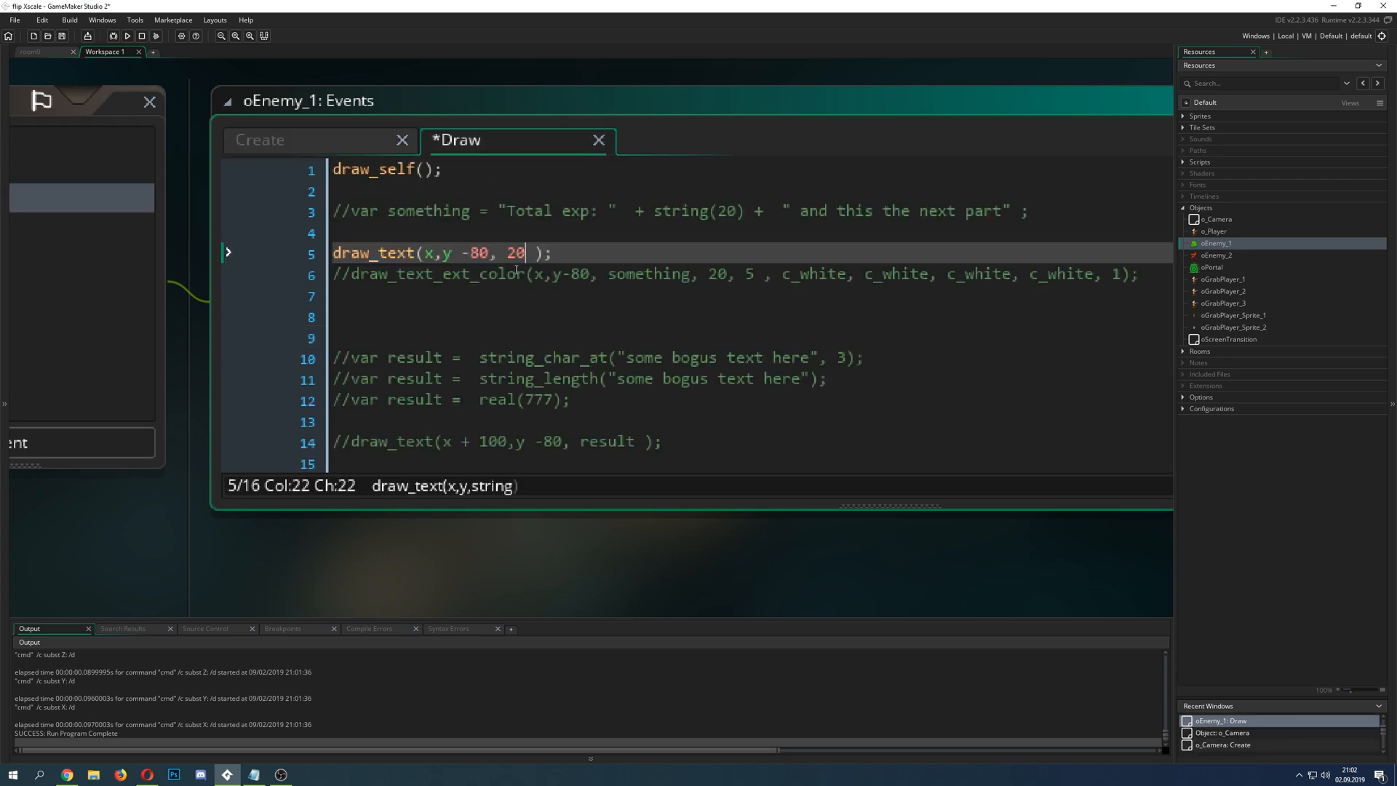
type("exp_")
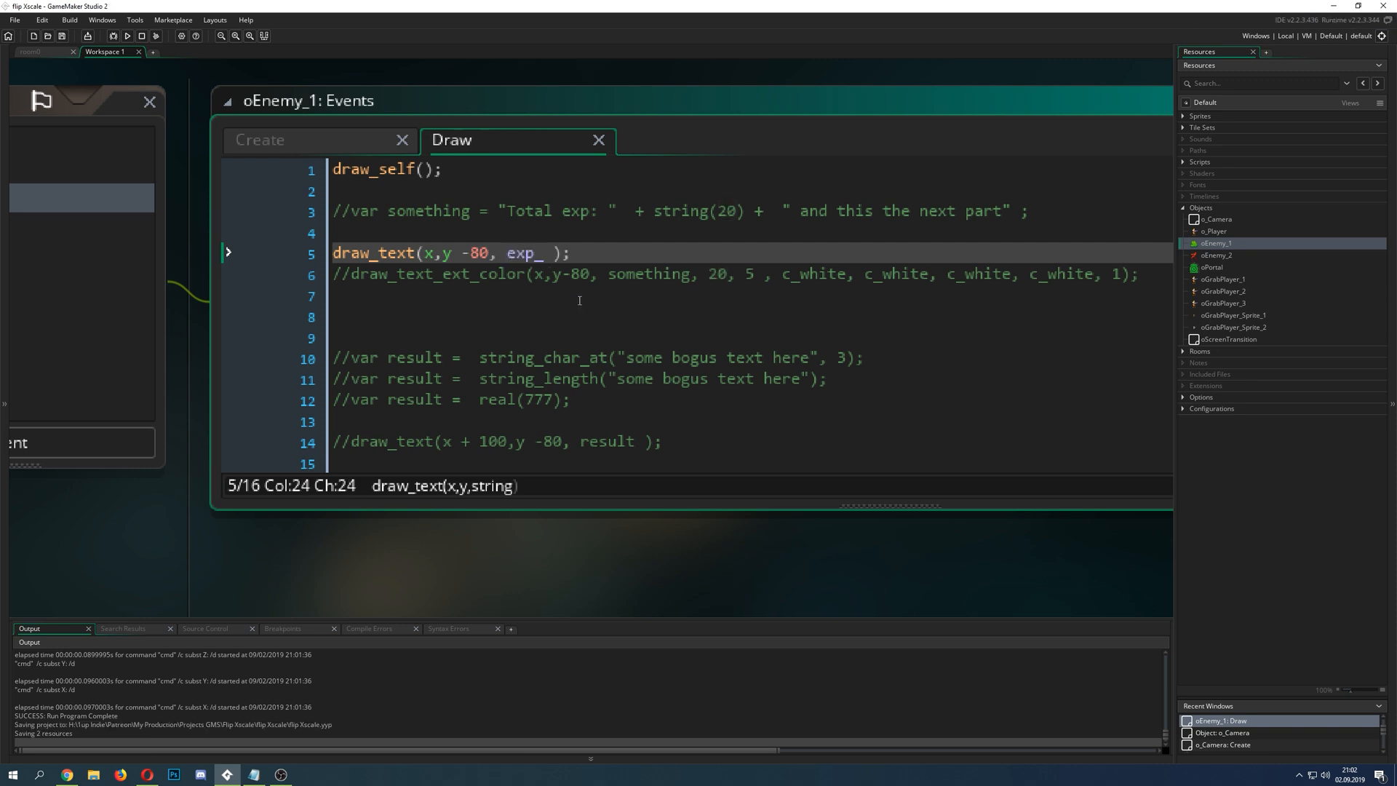
Step: Run the game to see 20 drawn above the enemy, then close it
left_click(127, 35)
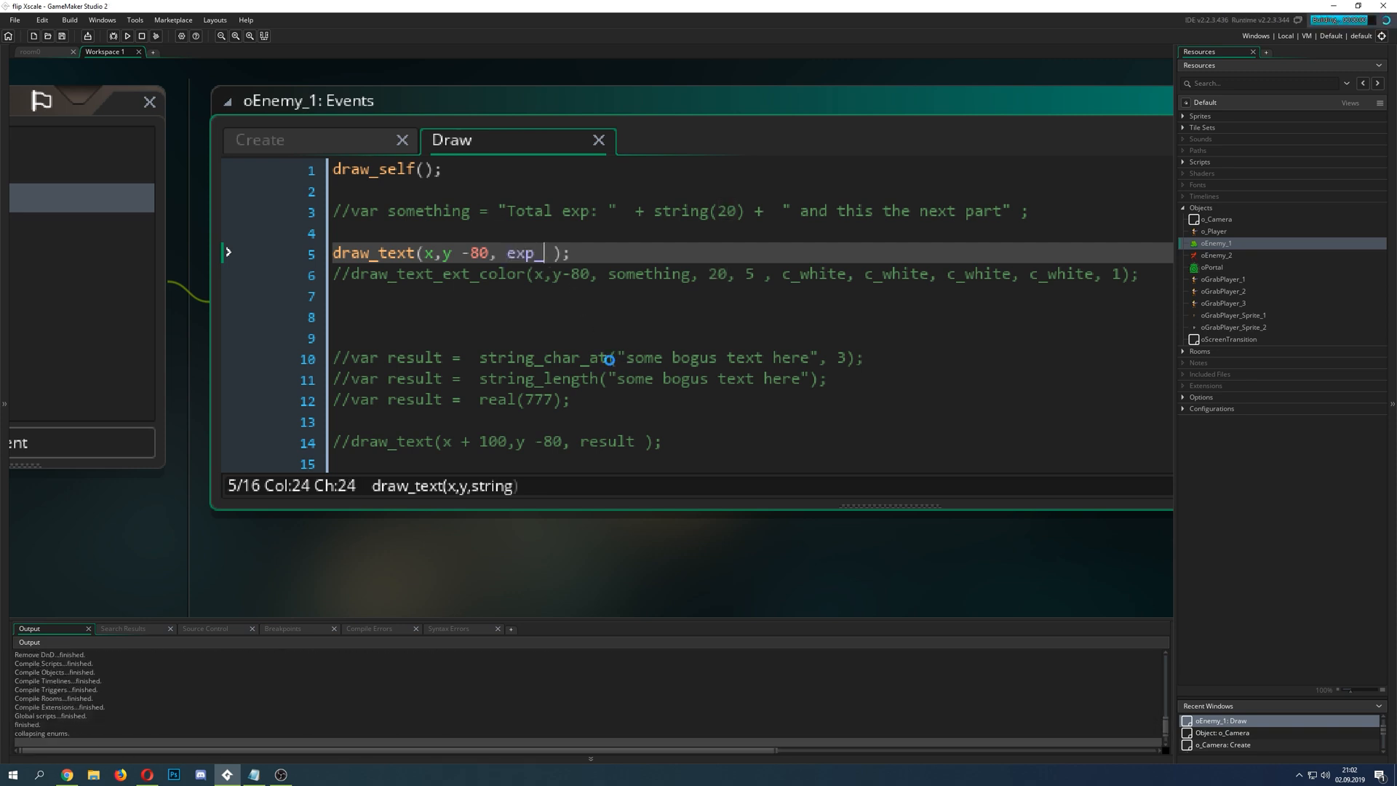
left_click(126, 36)
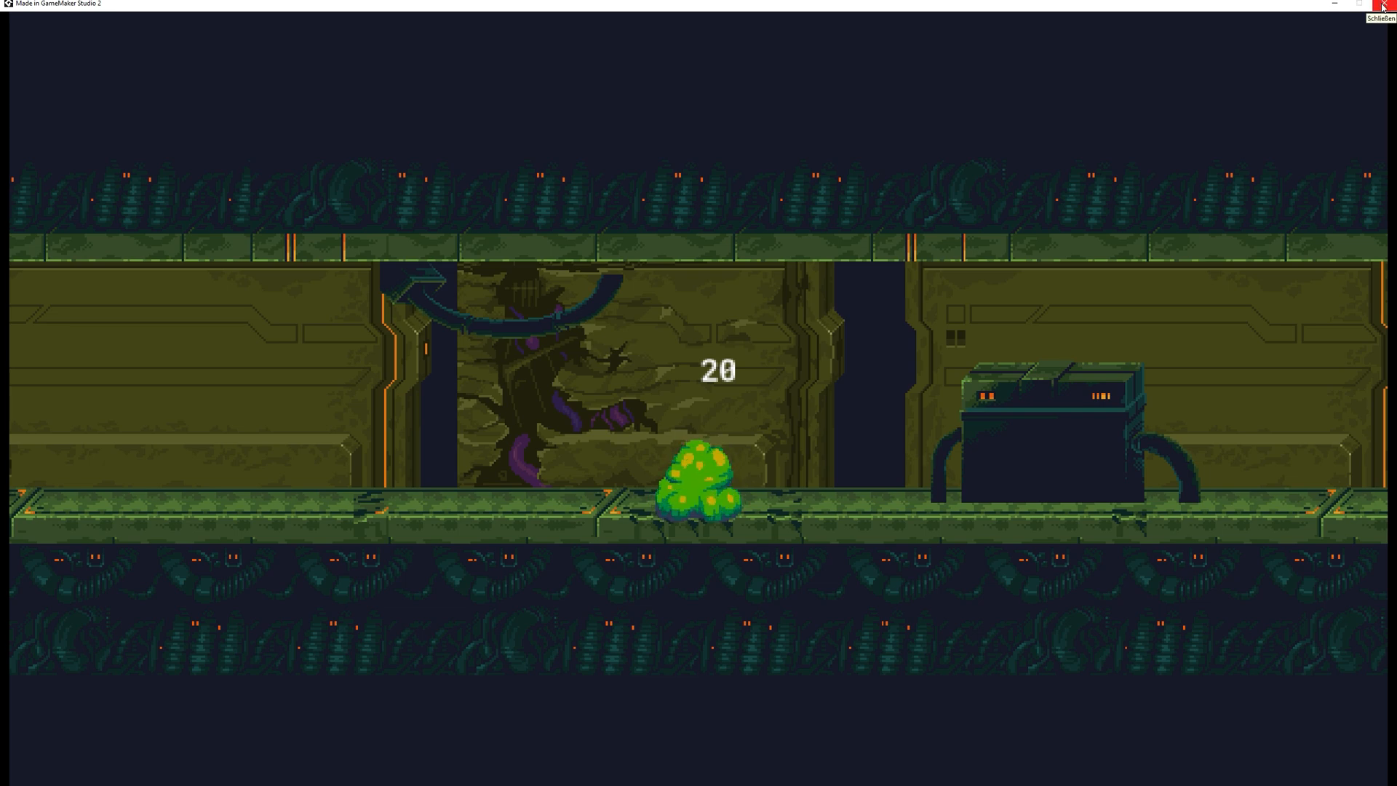
left_click(1387, 7)
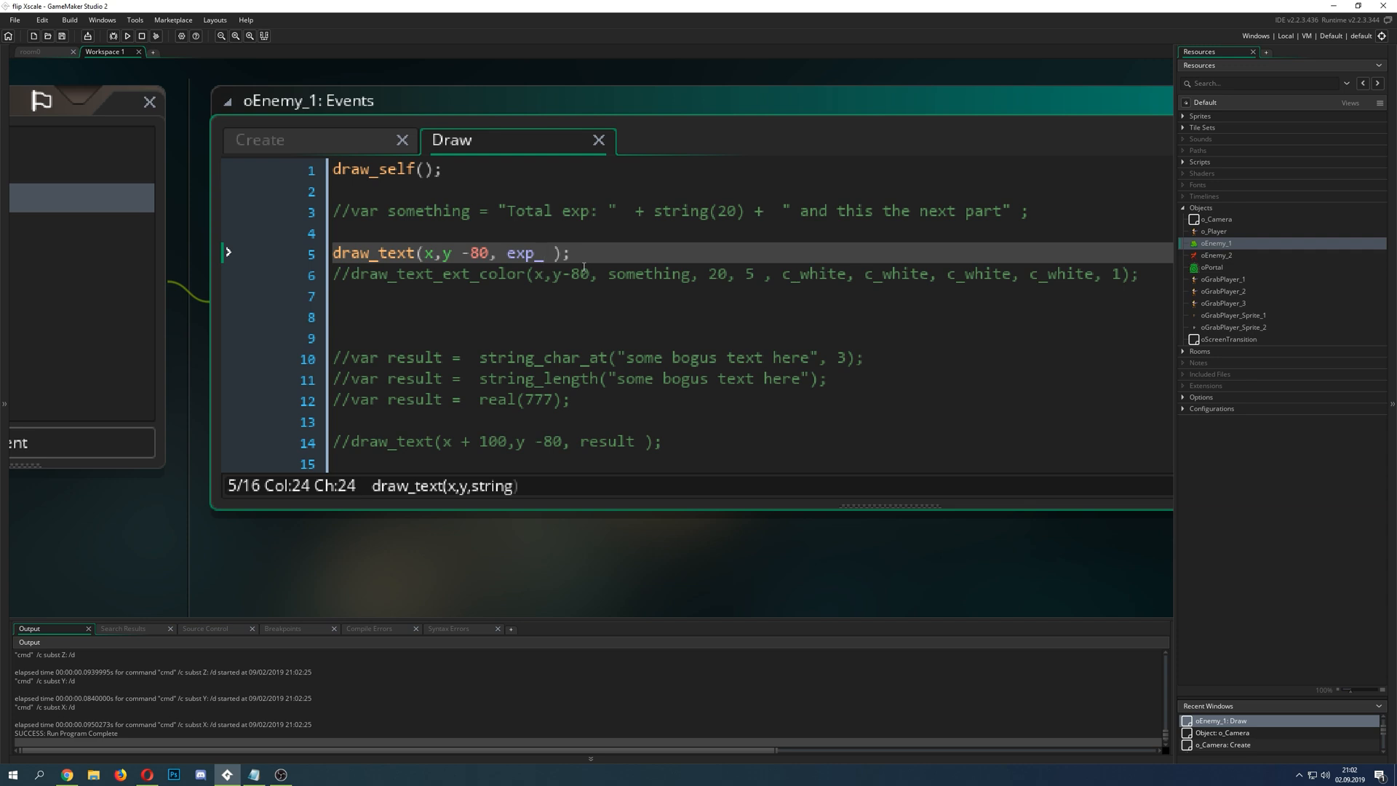
type("//")
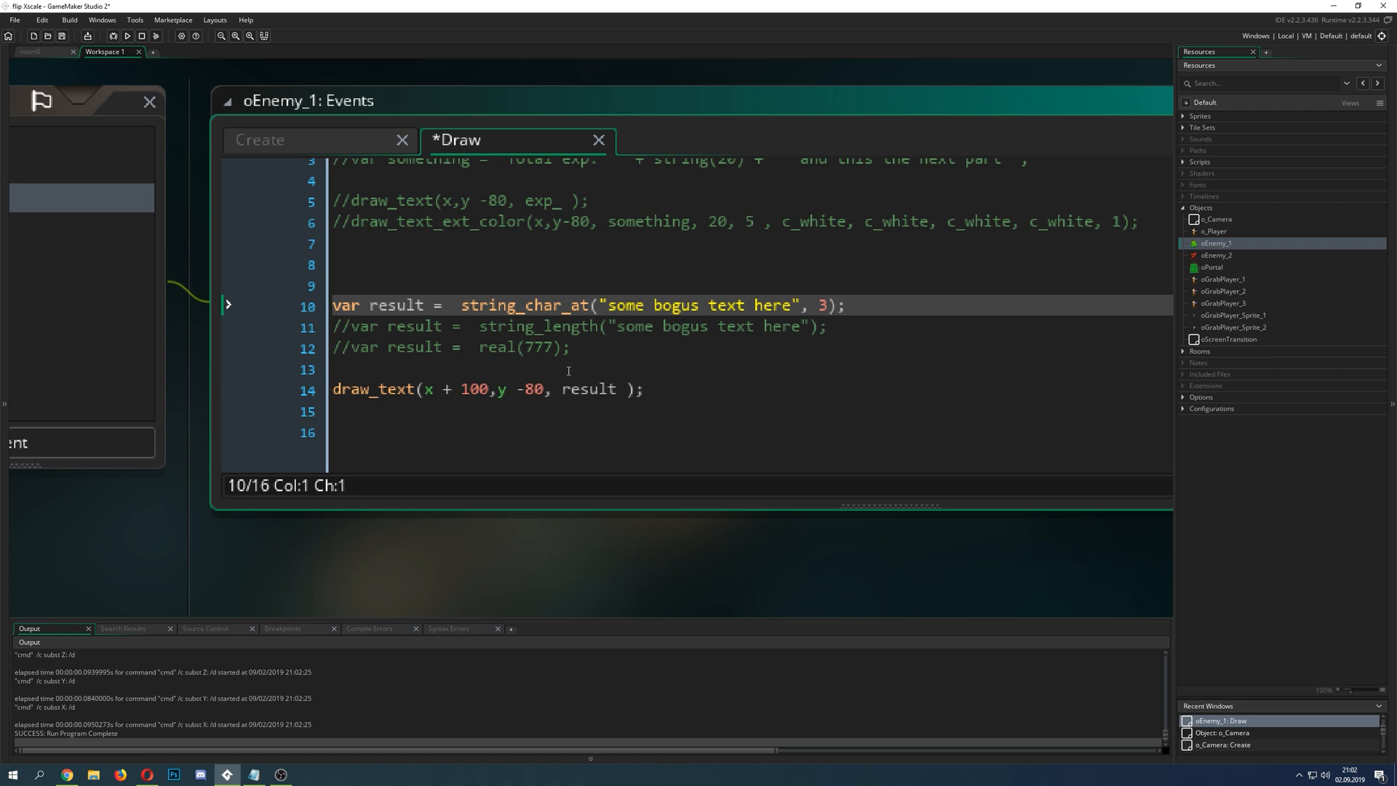
scroll("up", 3)
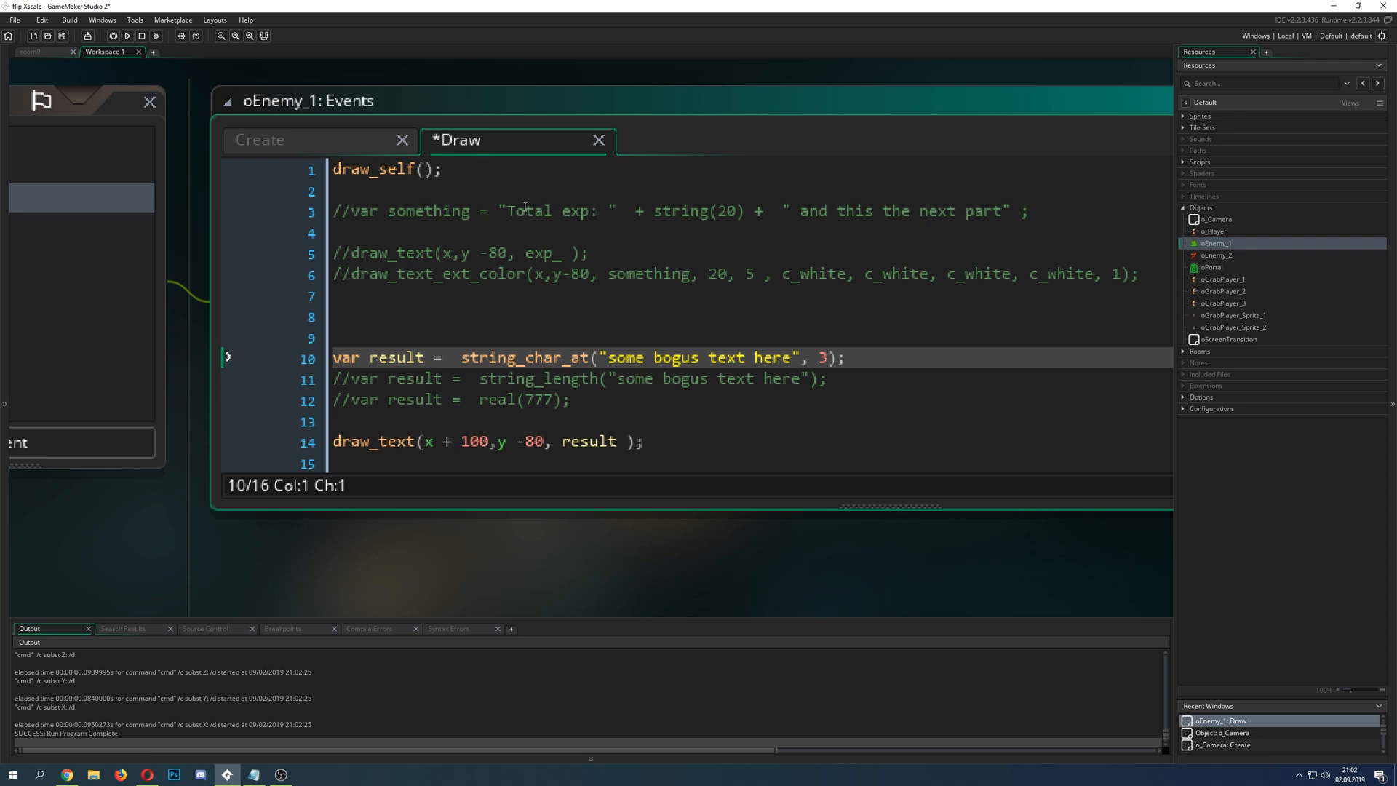
mouse_move(723, 195)
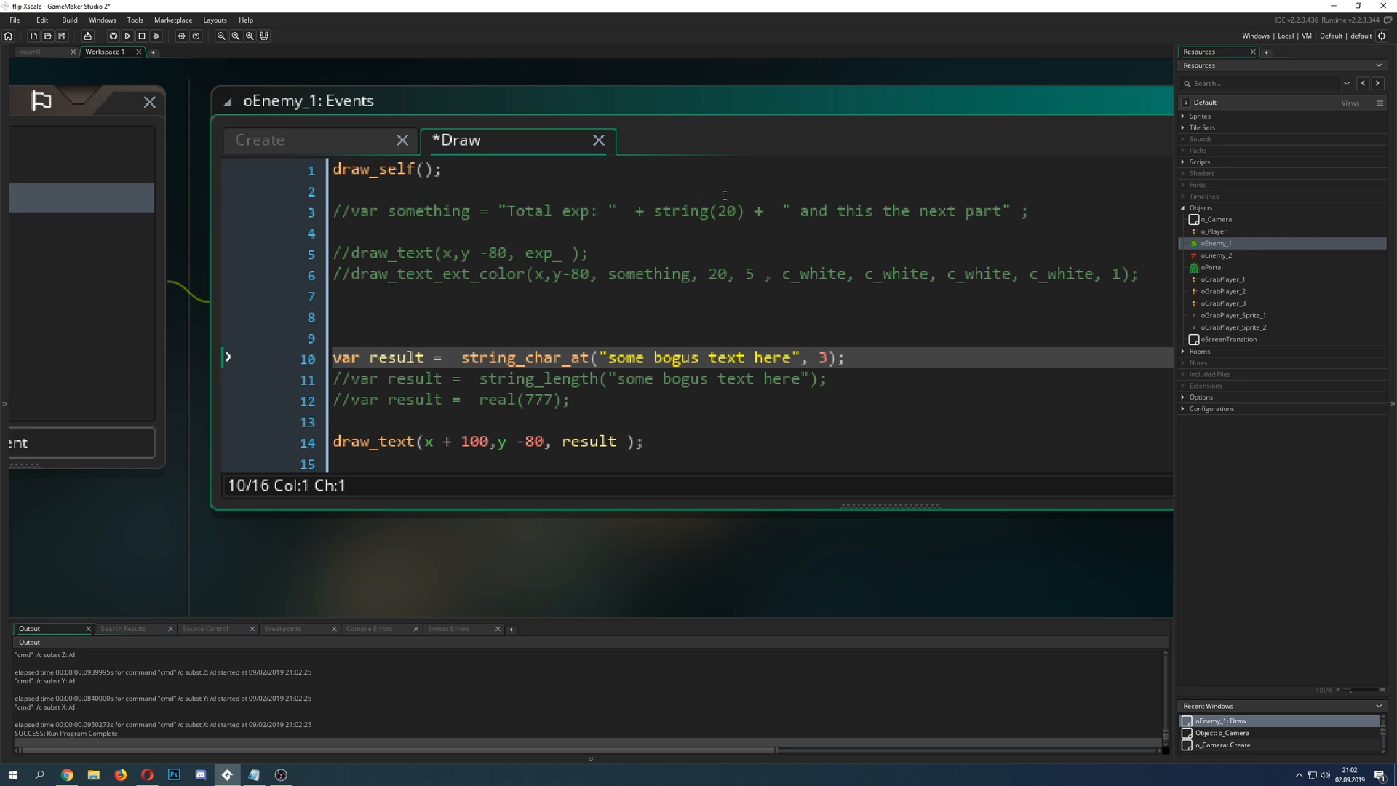
mouse_move(846, 207)
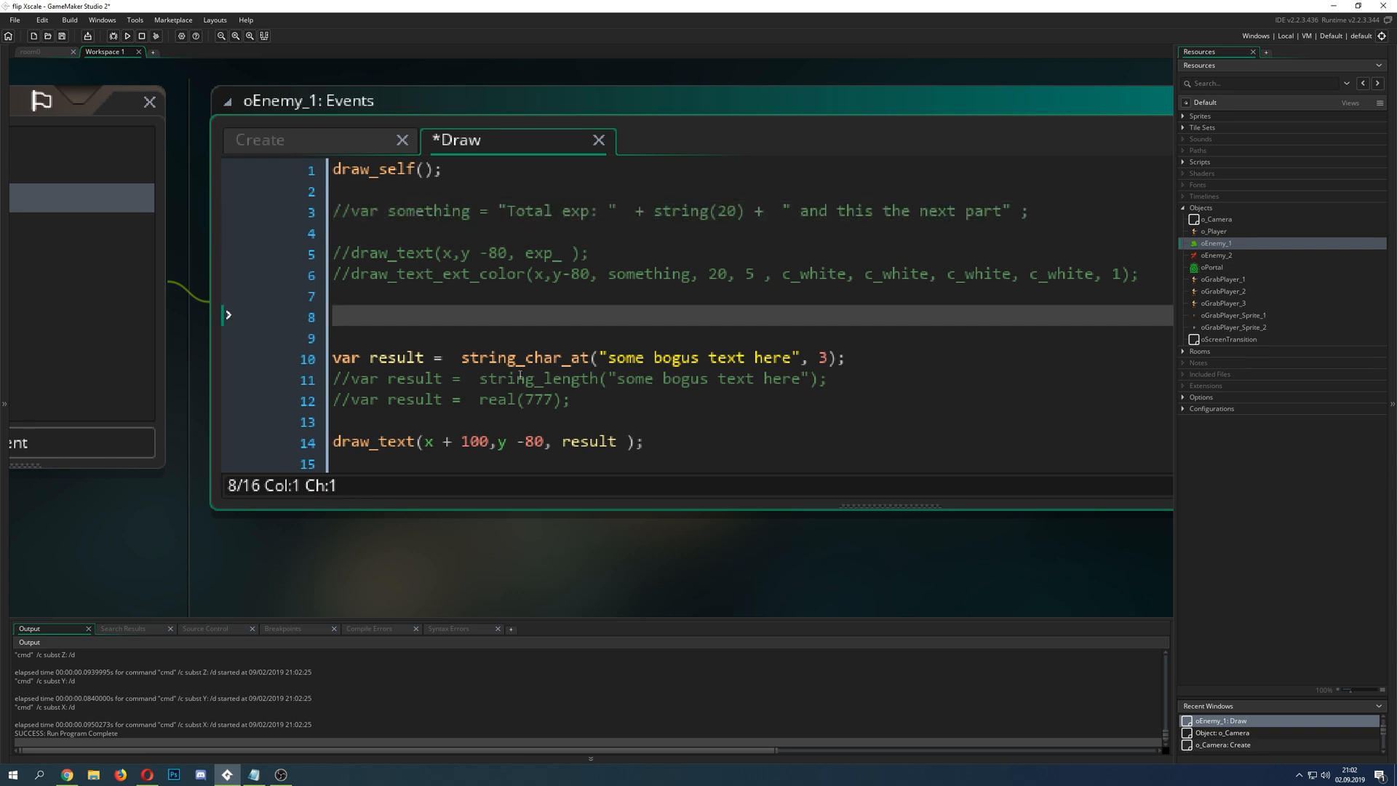
scroll("down", 3)
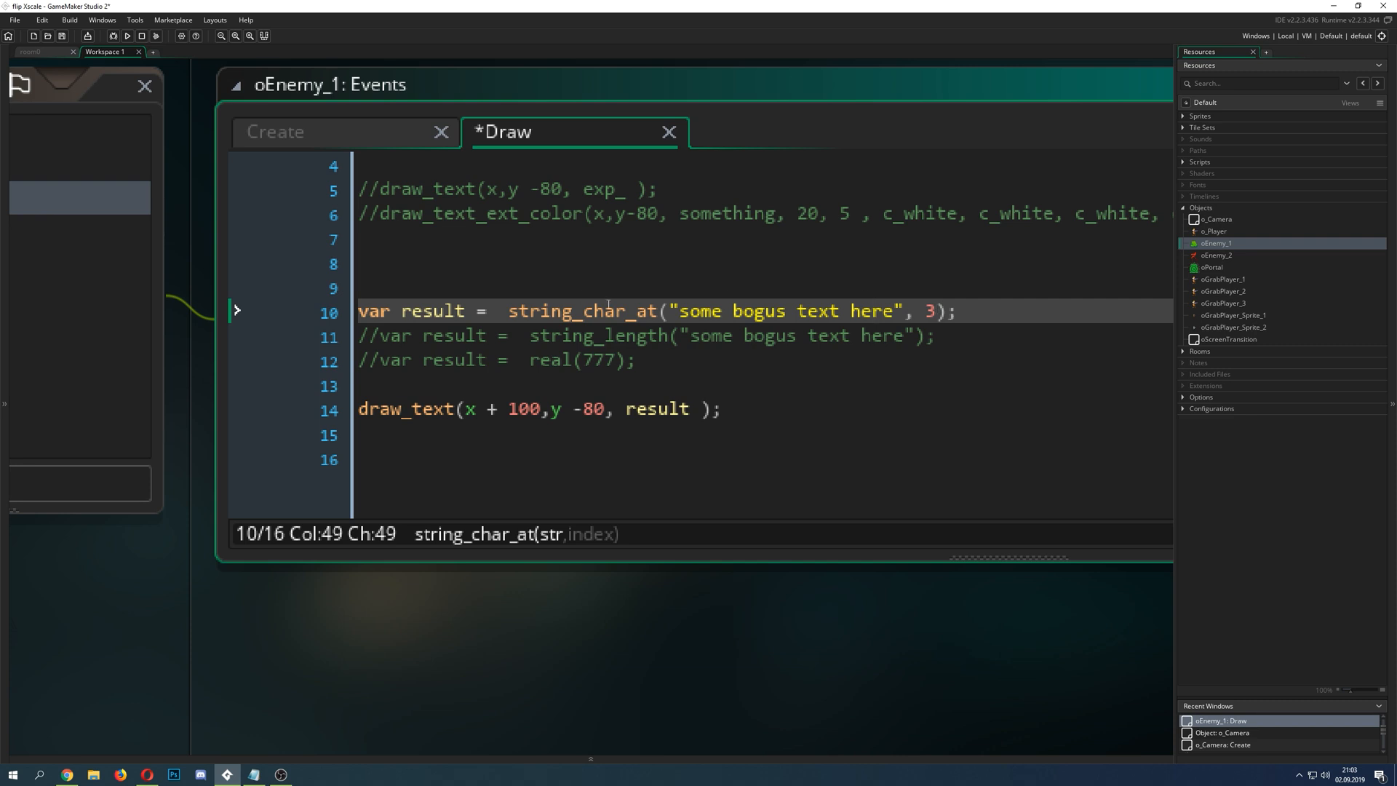
left_click(529, 311)
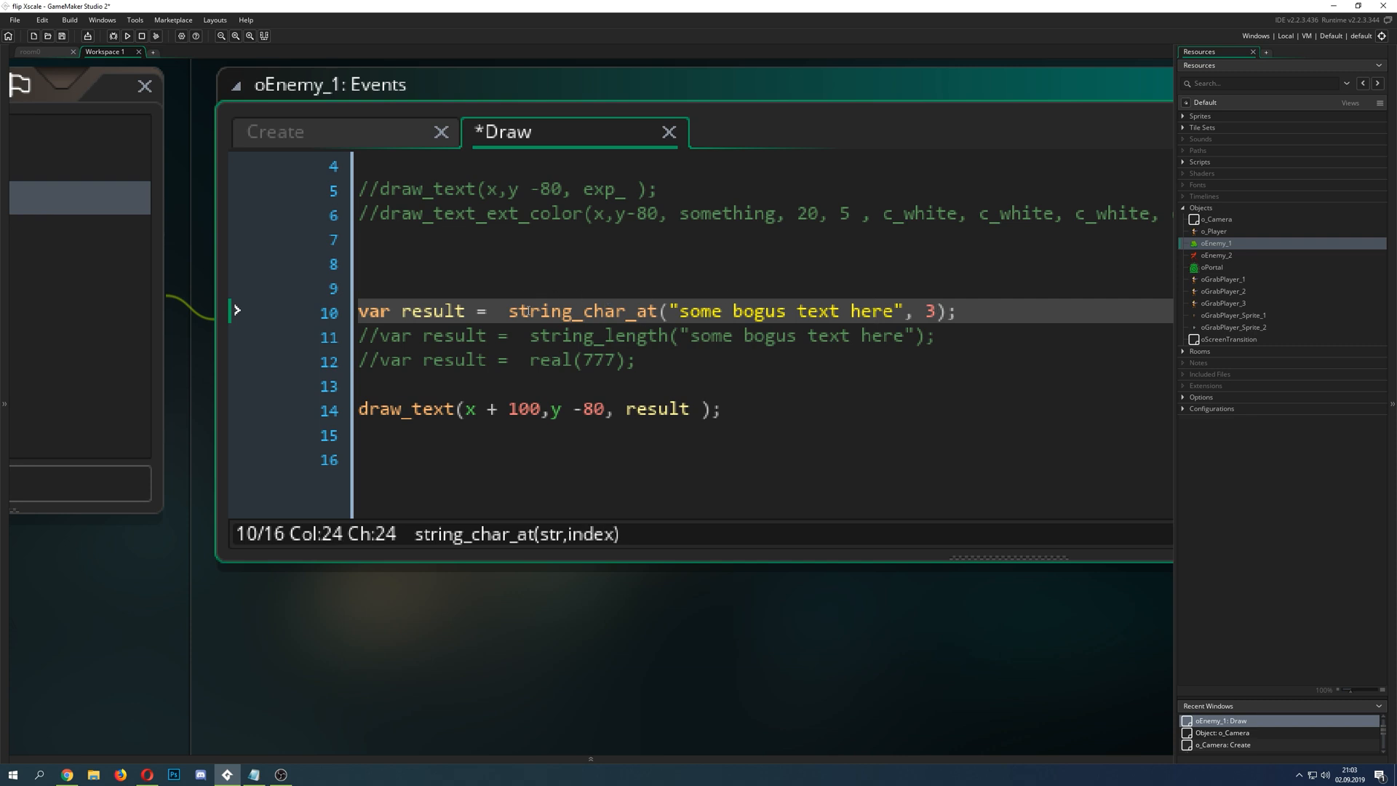
double_click(582, 311)
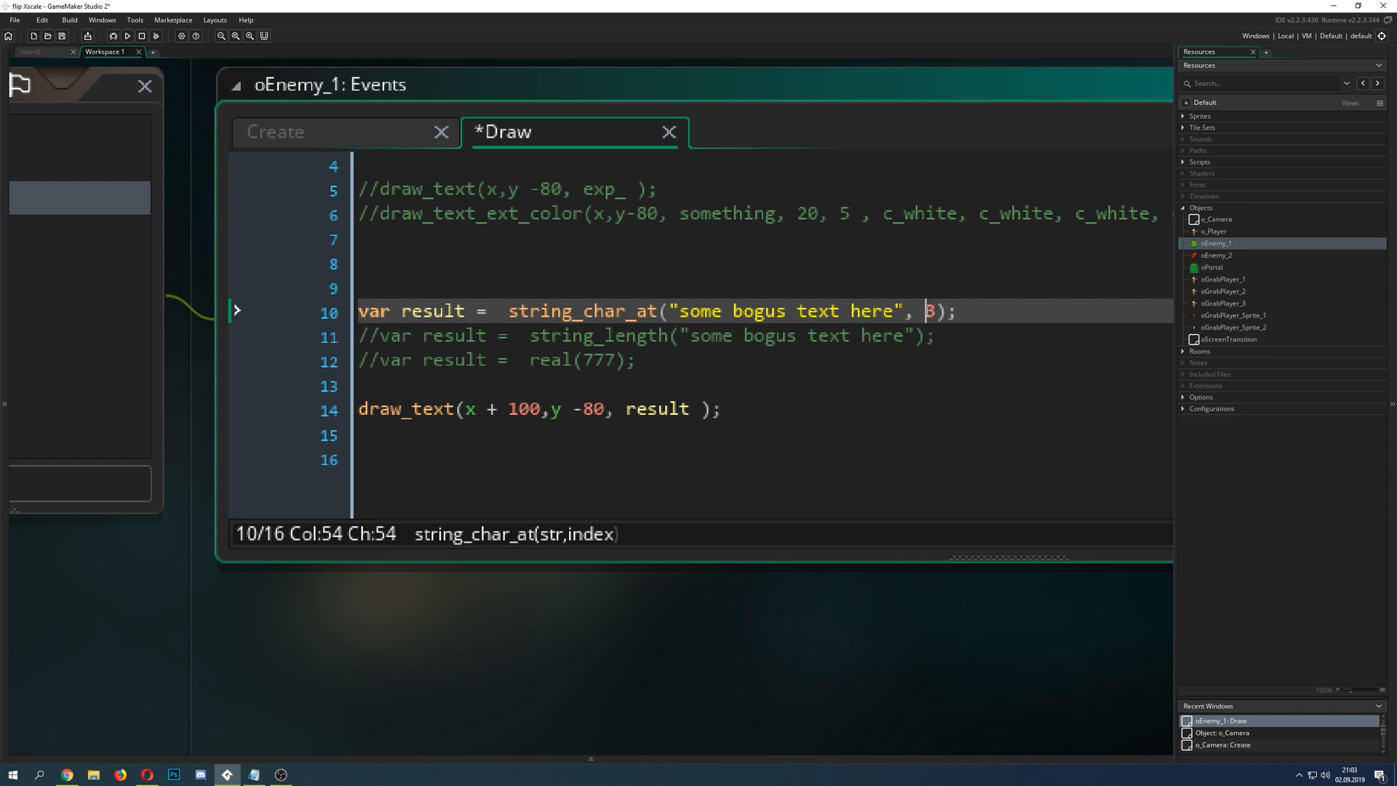
left_click(700, 310)
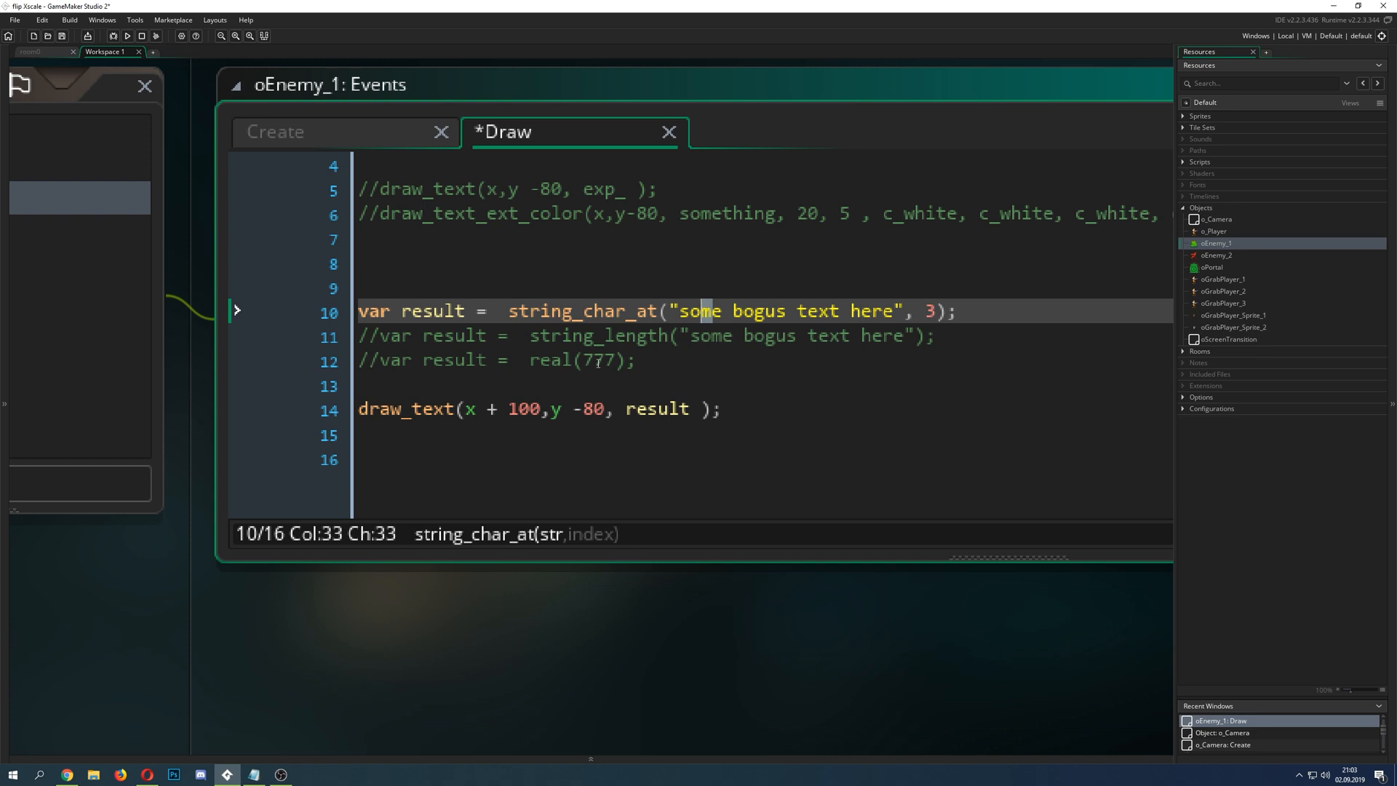
mouse_move(609, 291)
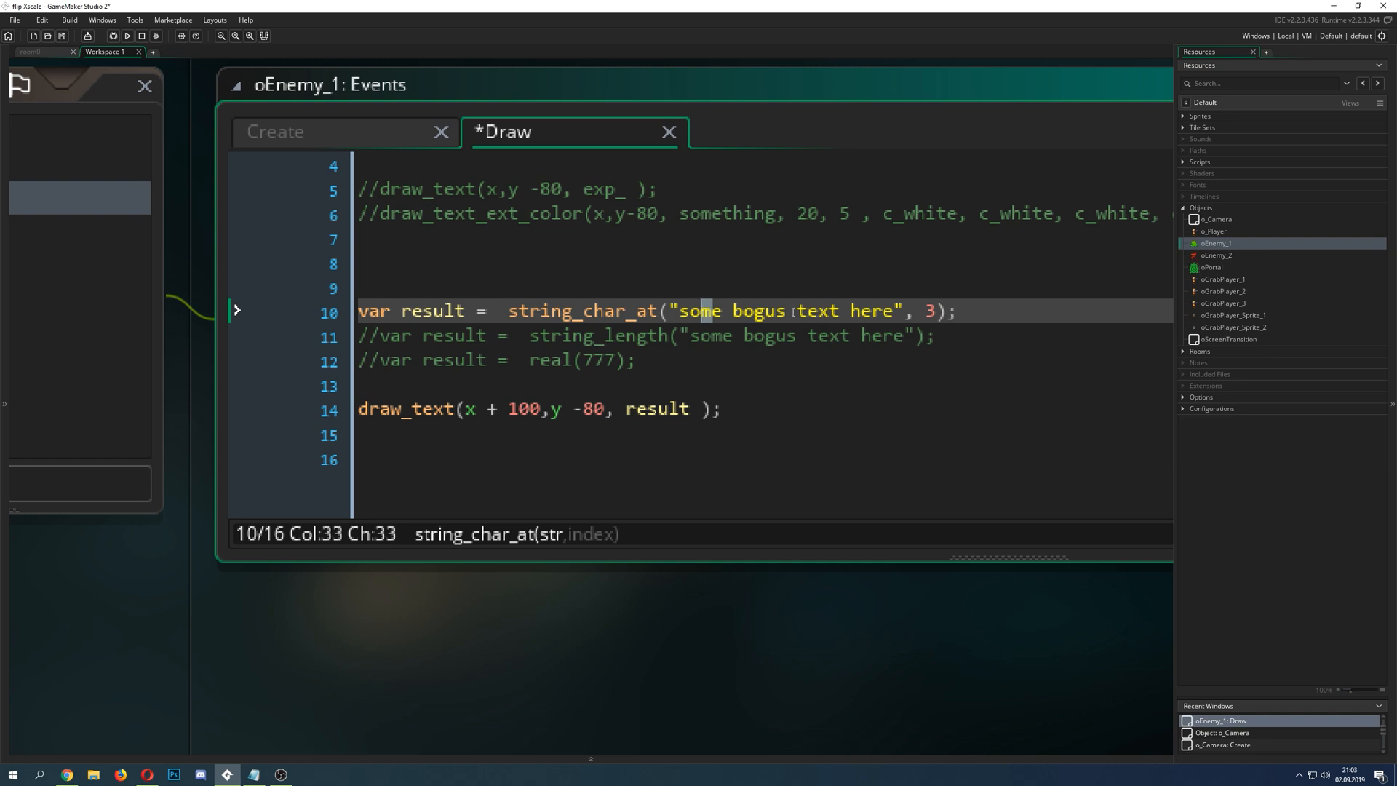
mouse_move(662, 382)
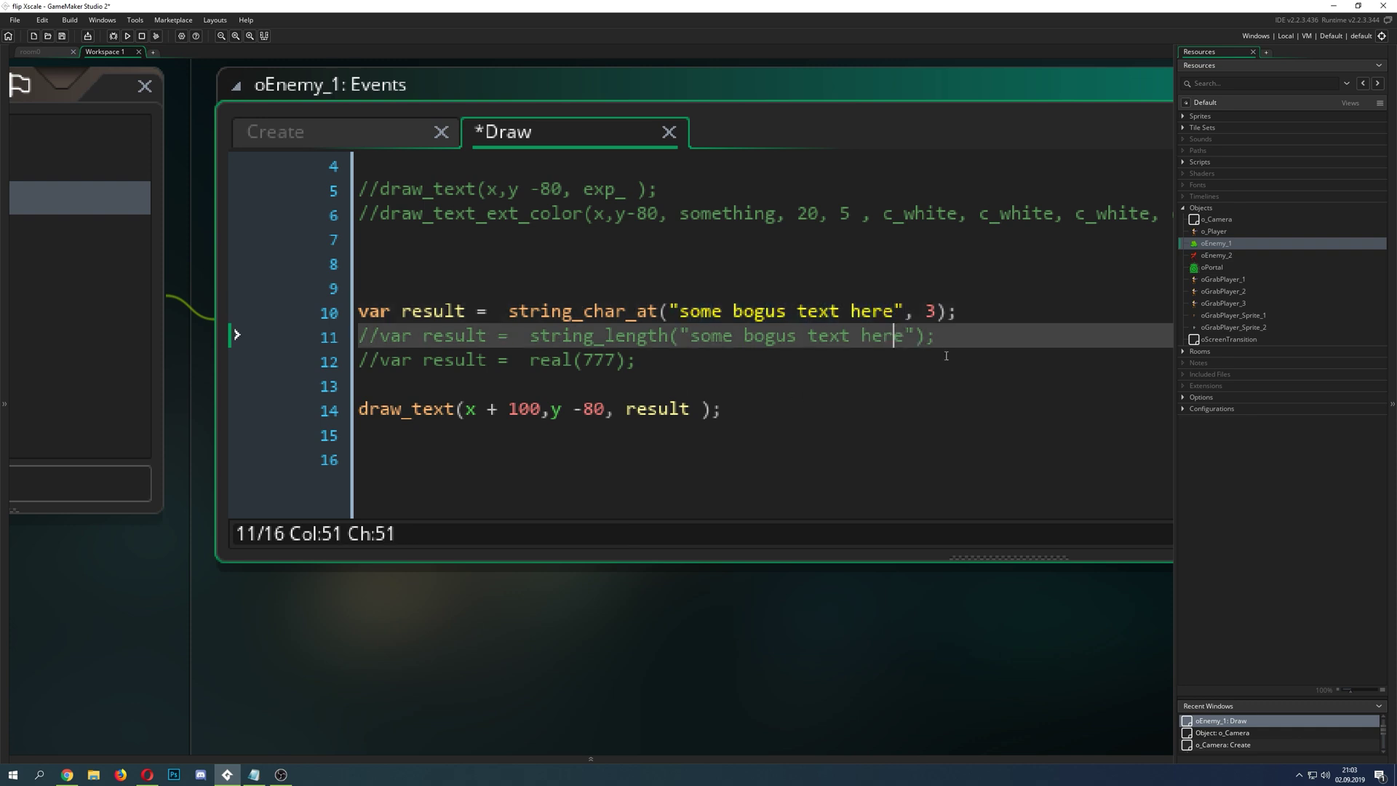
Step: Remove the + 100 offset from draw_text and run the game
left_click(519, 310)
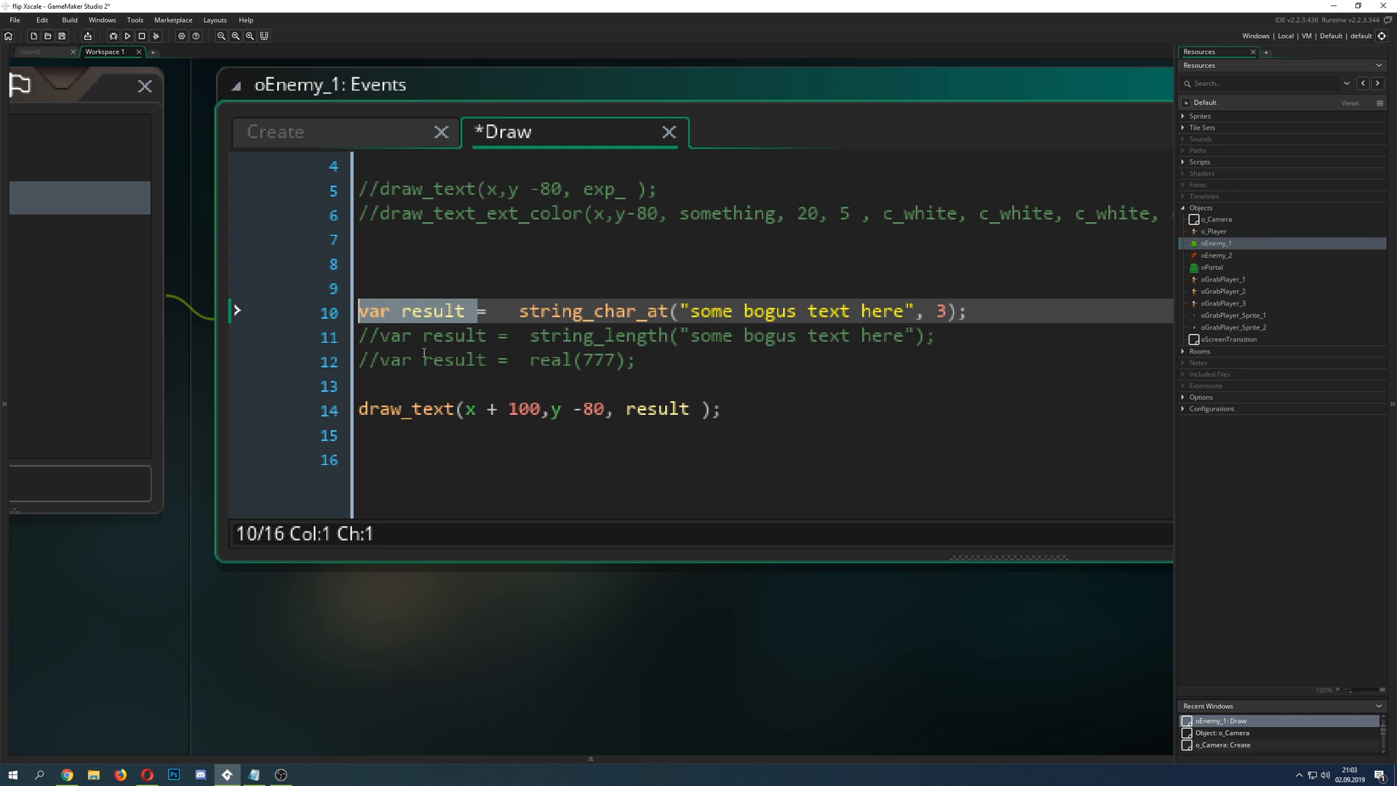
left_click(427, 360)
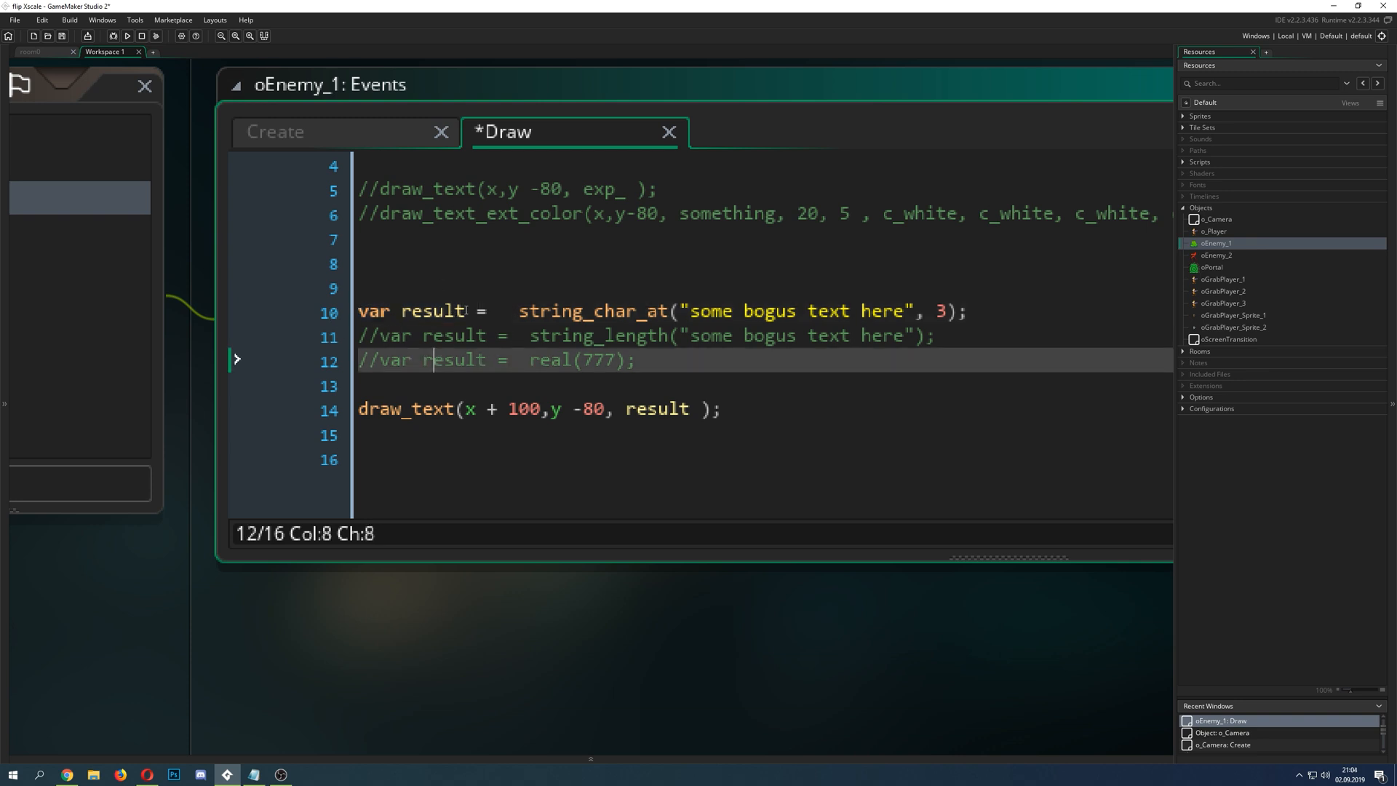
double_click(657, 408)
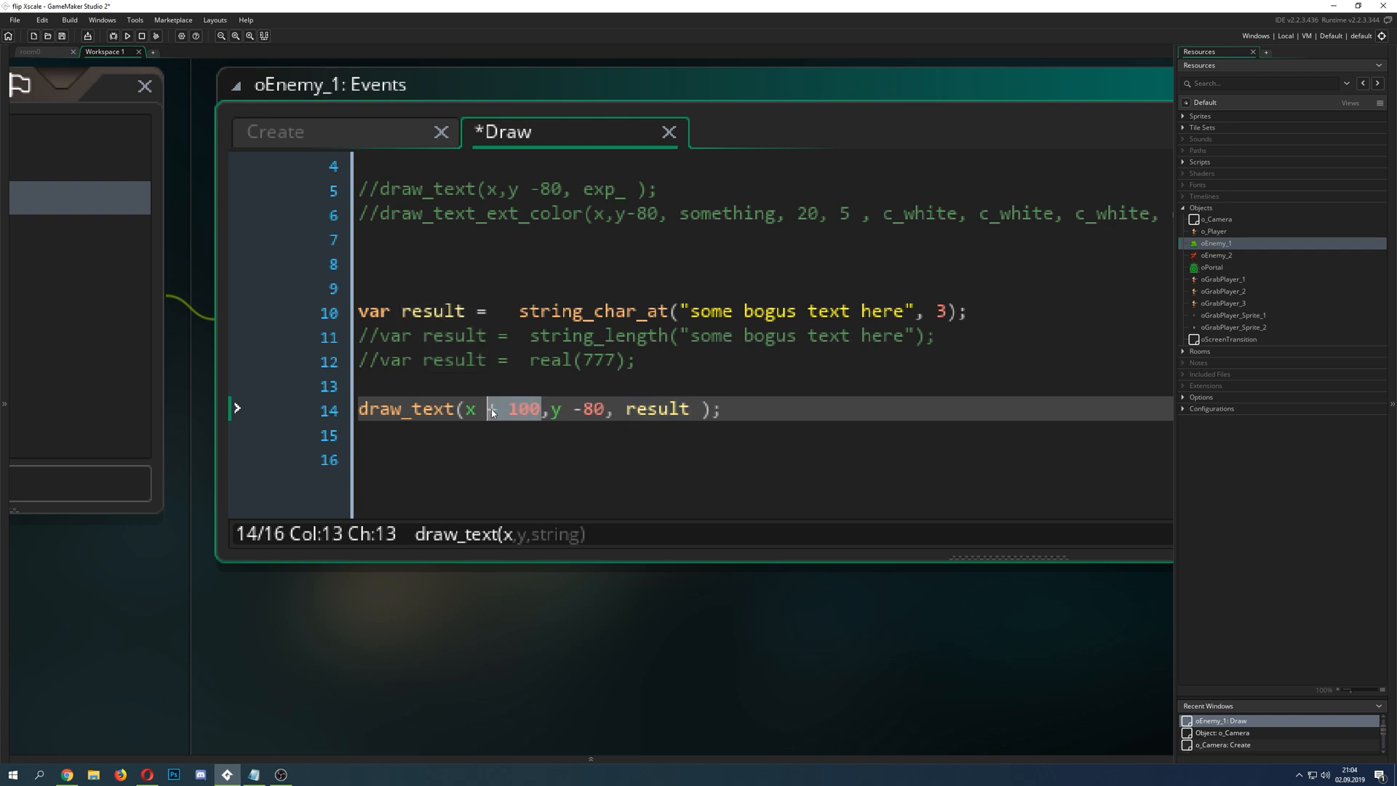
key("Delete")
type("5")
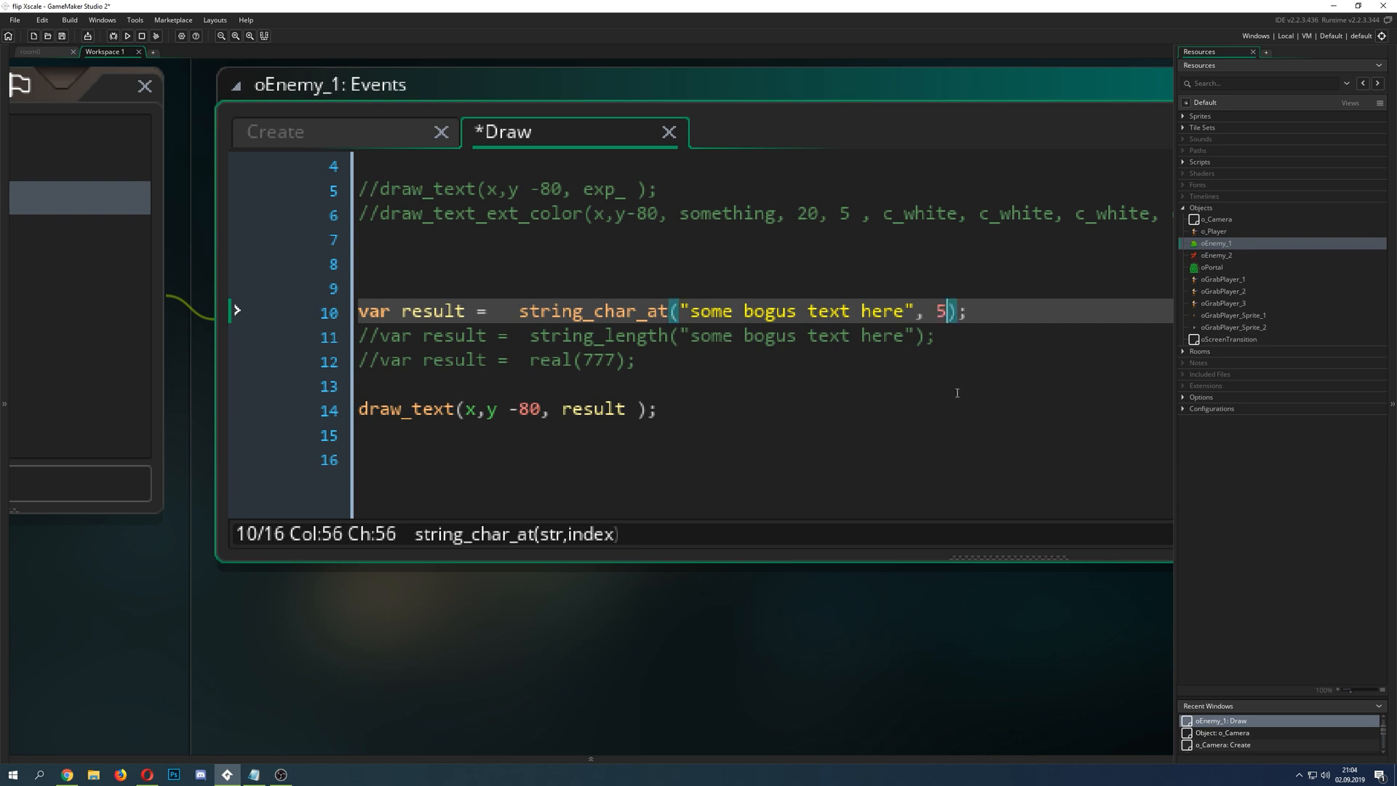
left_click(126, 36)
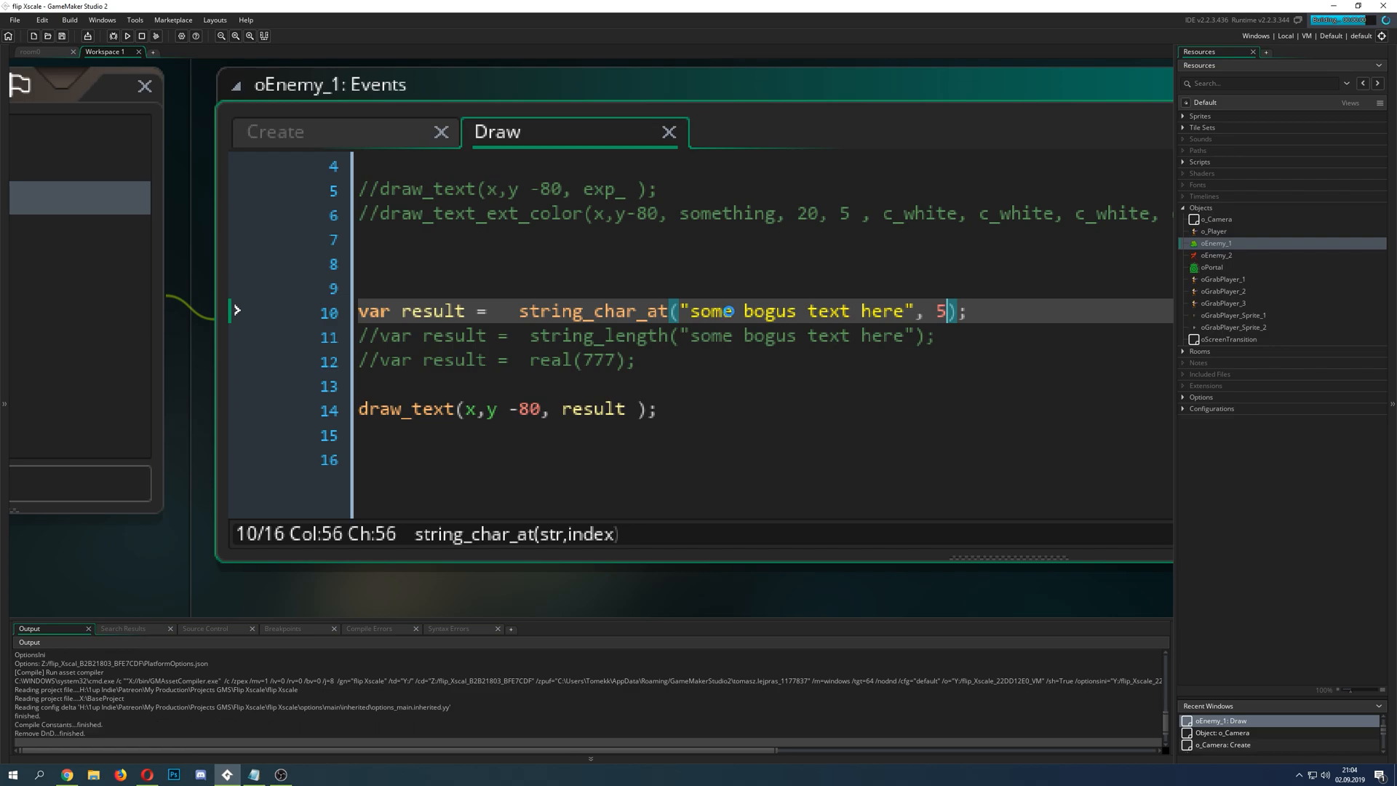
Step: Change the string_char_at index to 4 and rerun the game
left_click(126, 36)
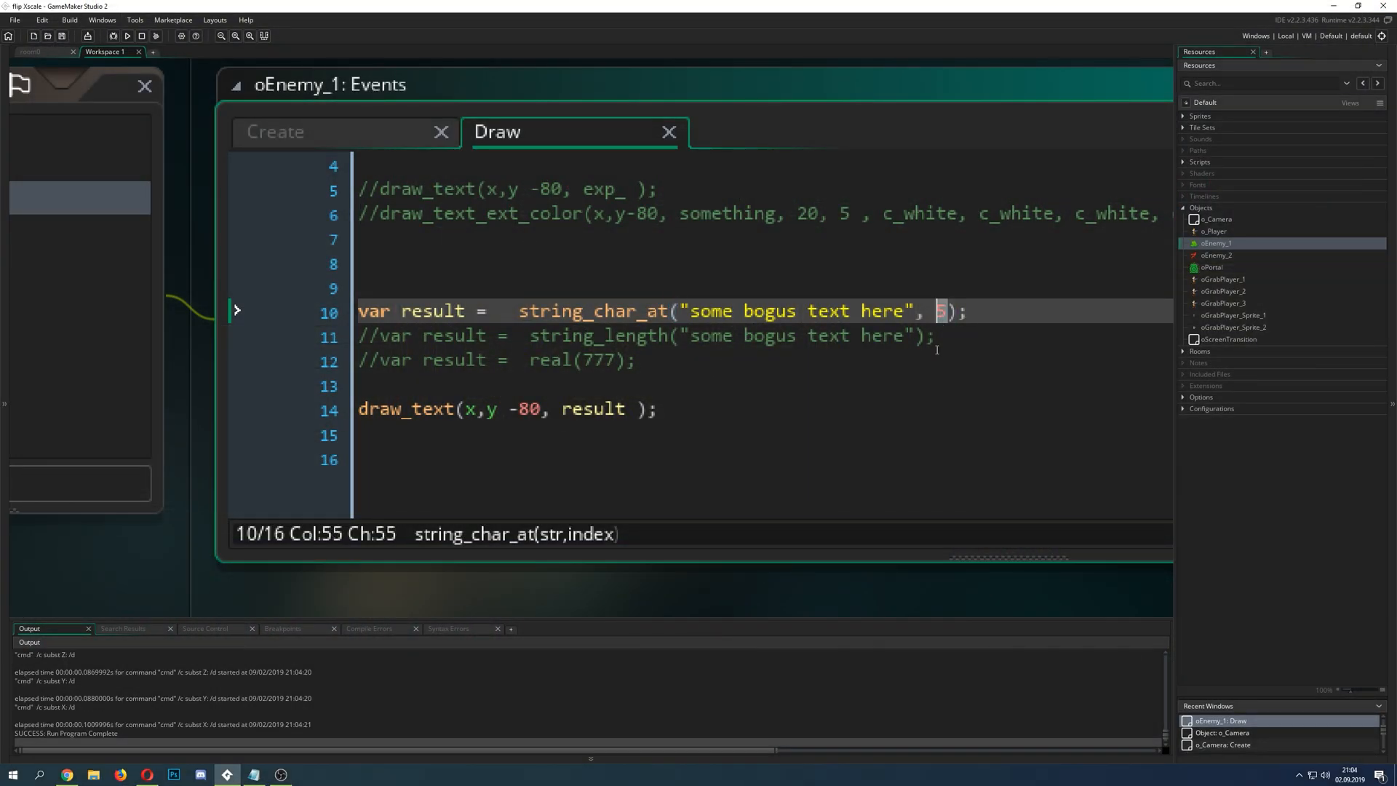
type("4")
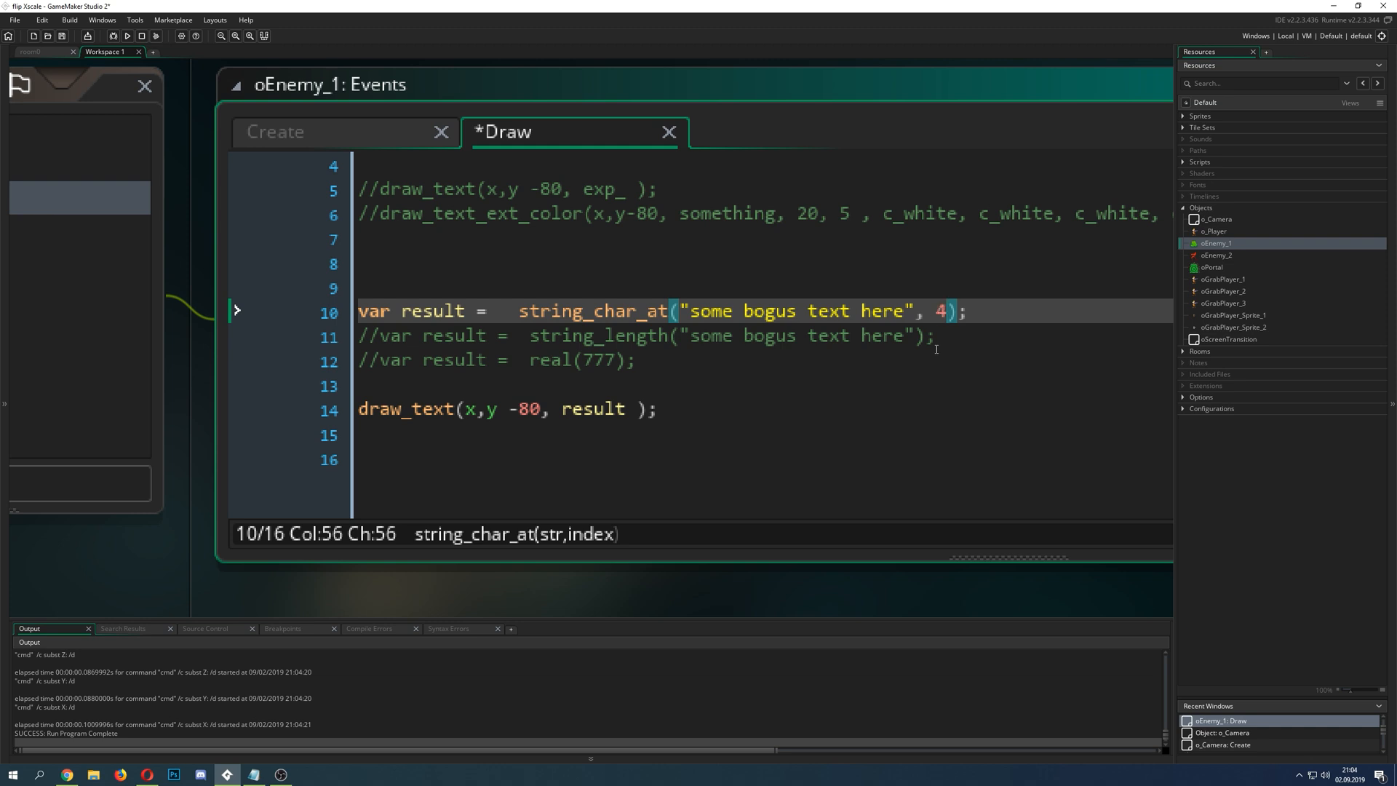
left_click(127, 35)
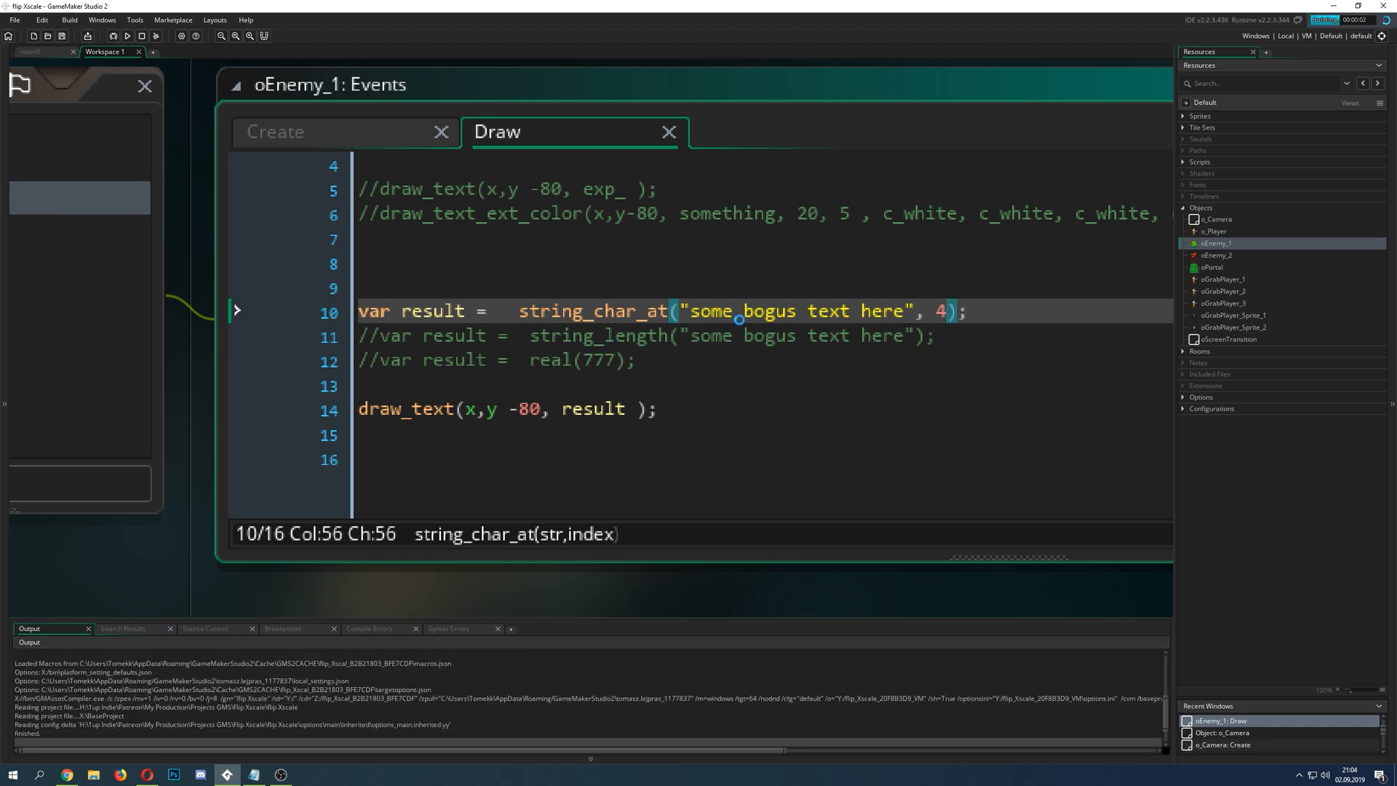
left_click(732, 311)
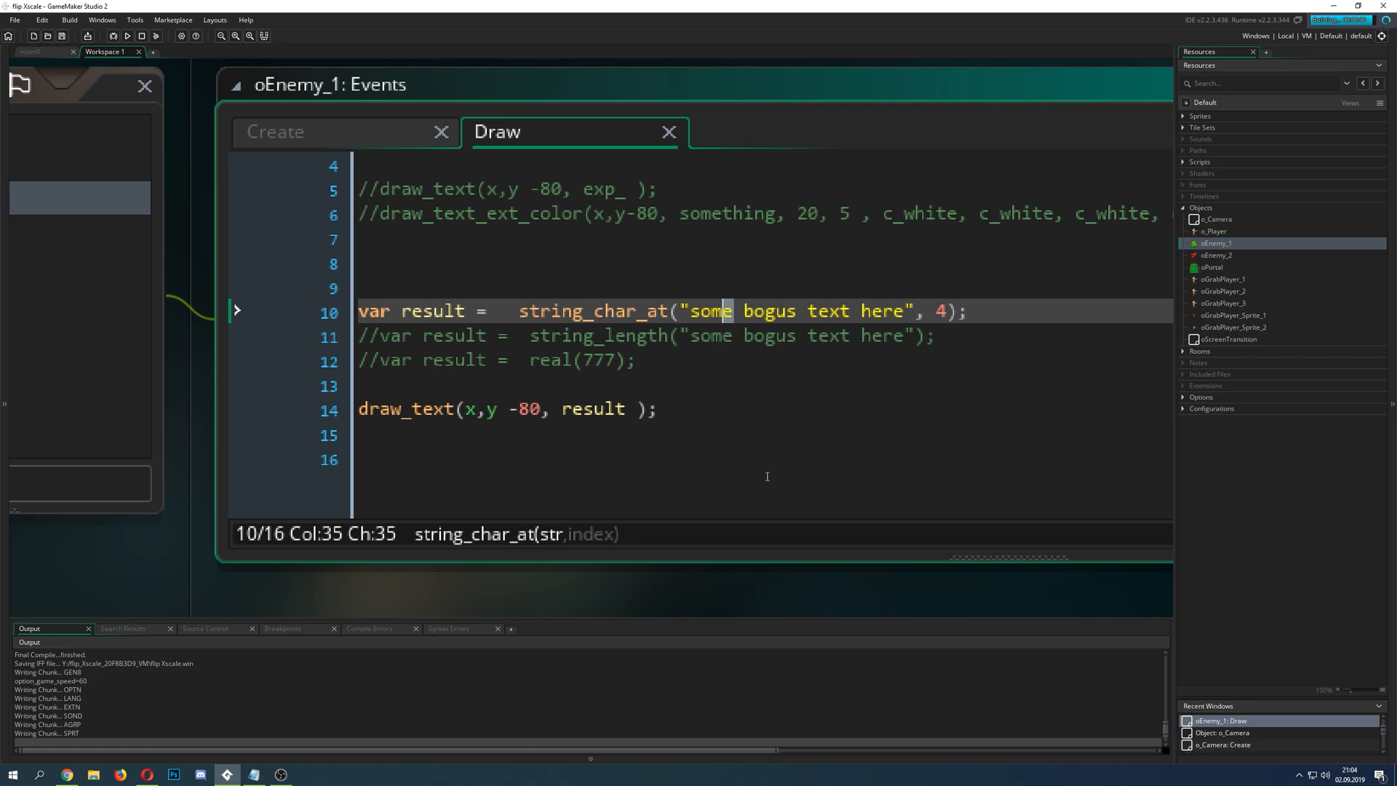
left_click(127, 35)
type("//")
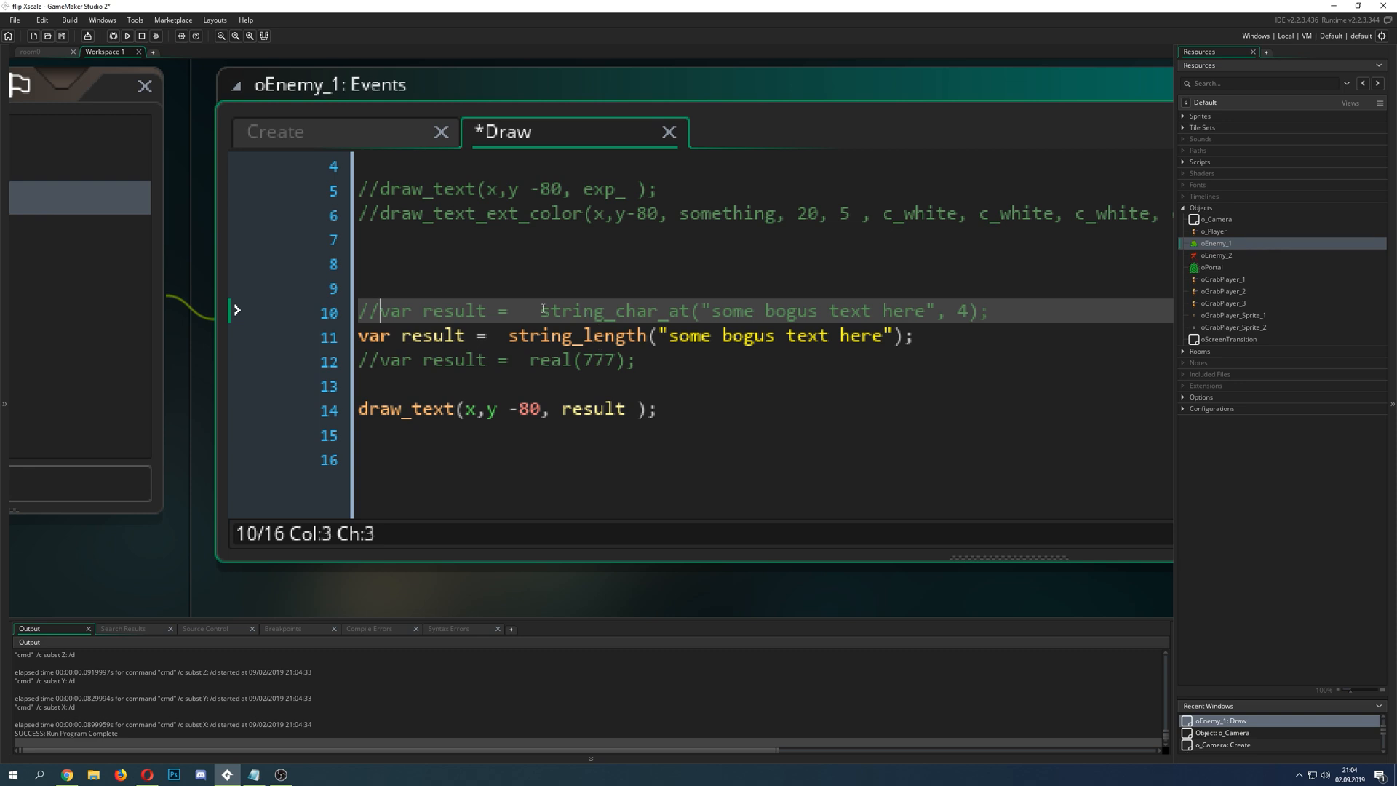
mouse_move(631, 417)
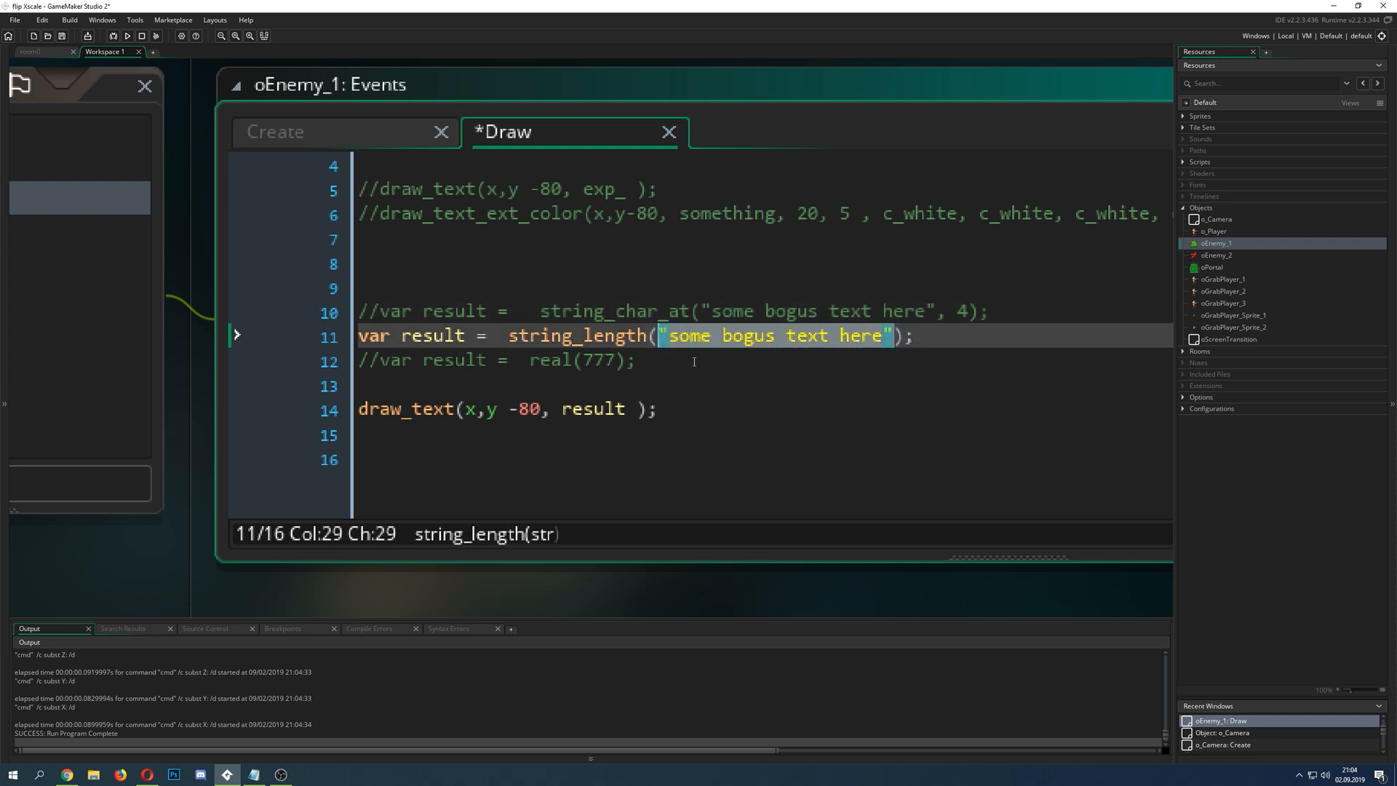
Step: Comment out string_char_at, enable string_length on the bogus text, and run the game
left_click(583, 334)
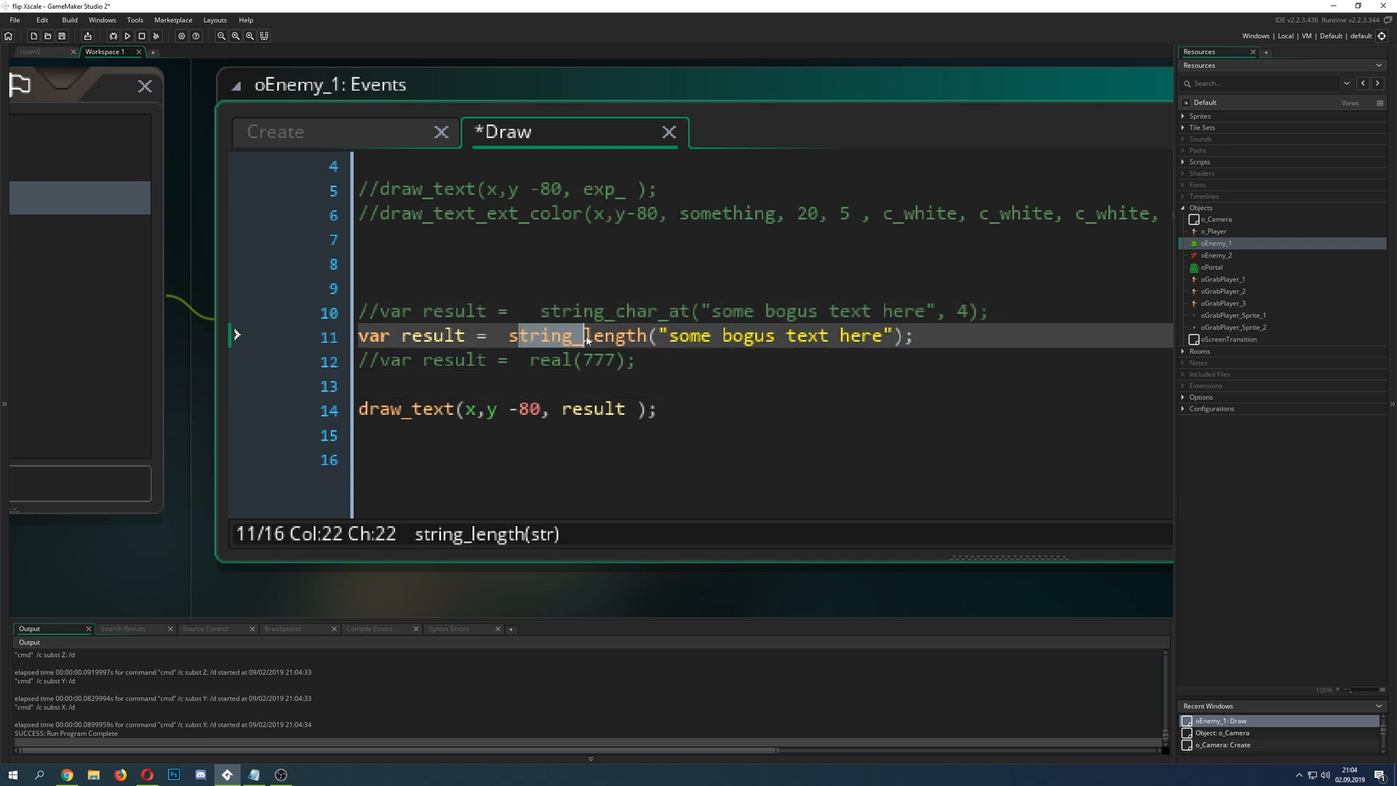
left_click(634, 336)
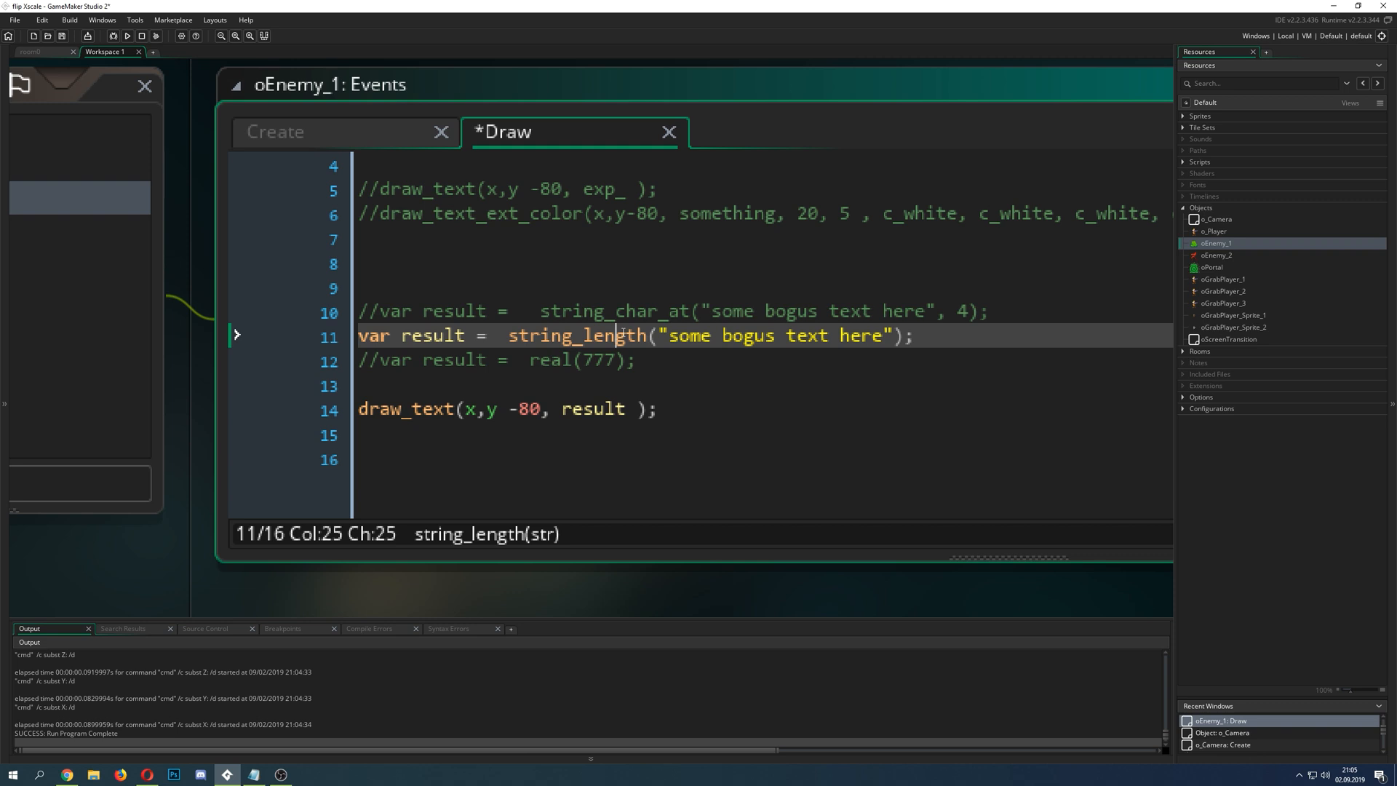
mouse_move(876, 312)
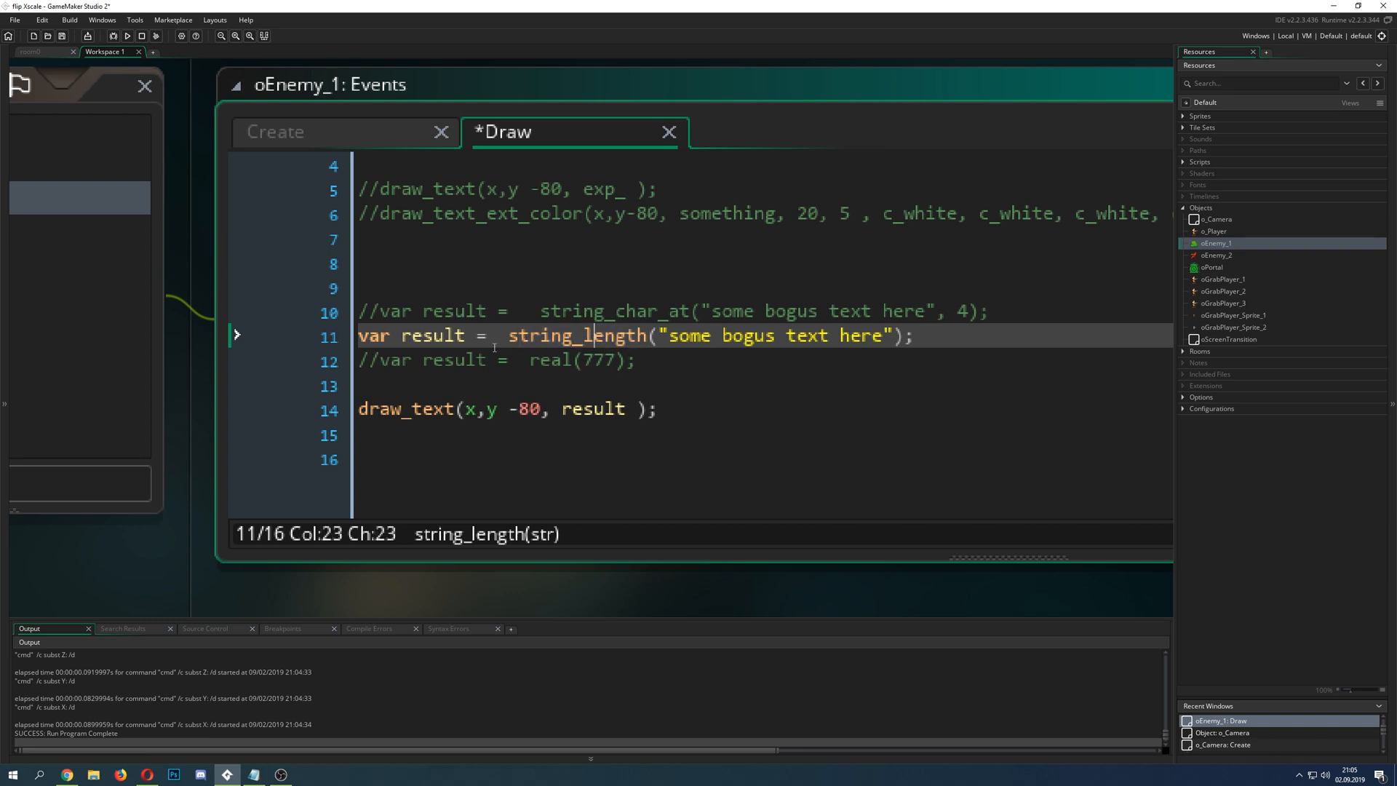
left_click(126, 35)
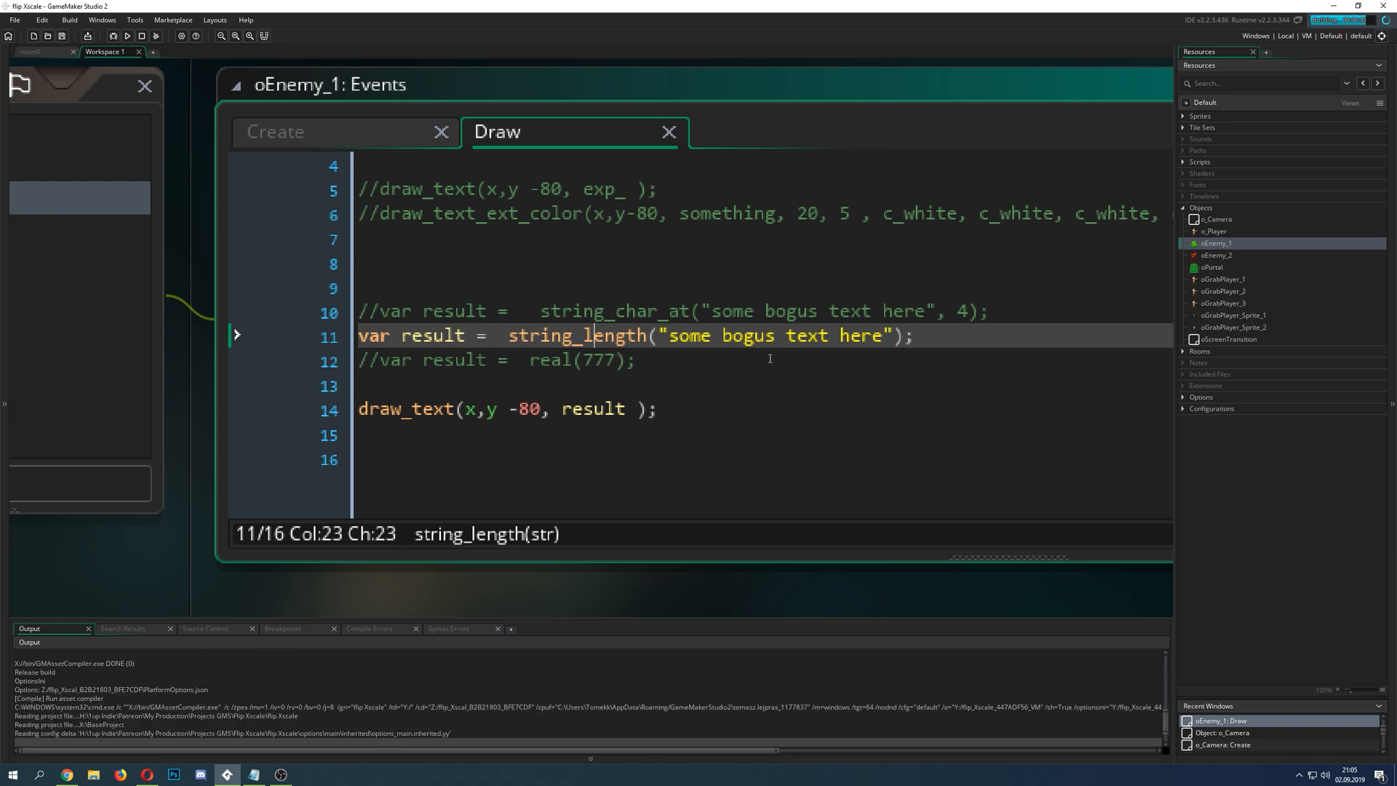
left_click(126, 36)
type("///")
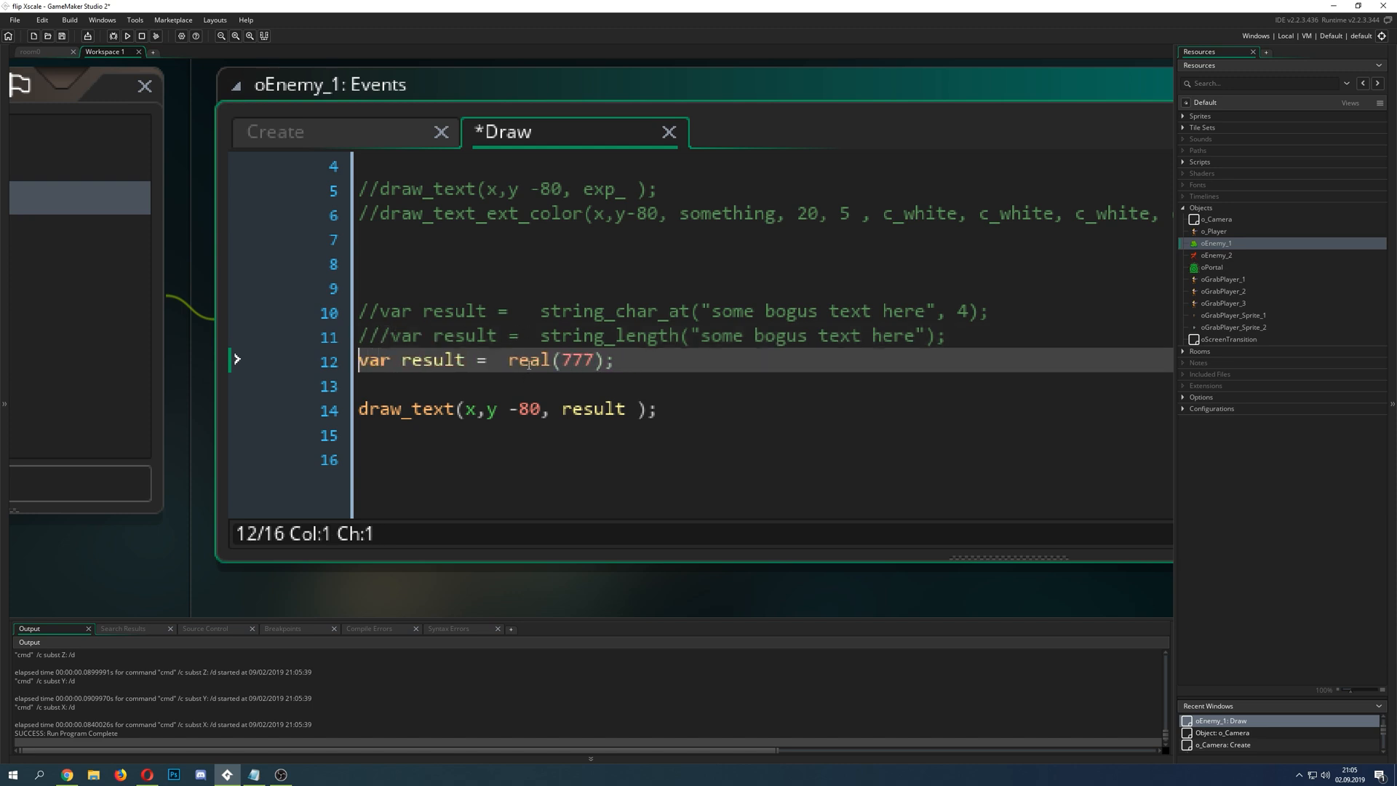
Step: Place the caret on the real function in the real(777) line to look up its manual page
left_click(574, 361)
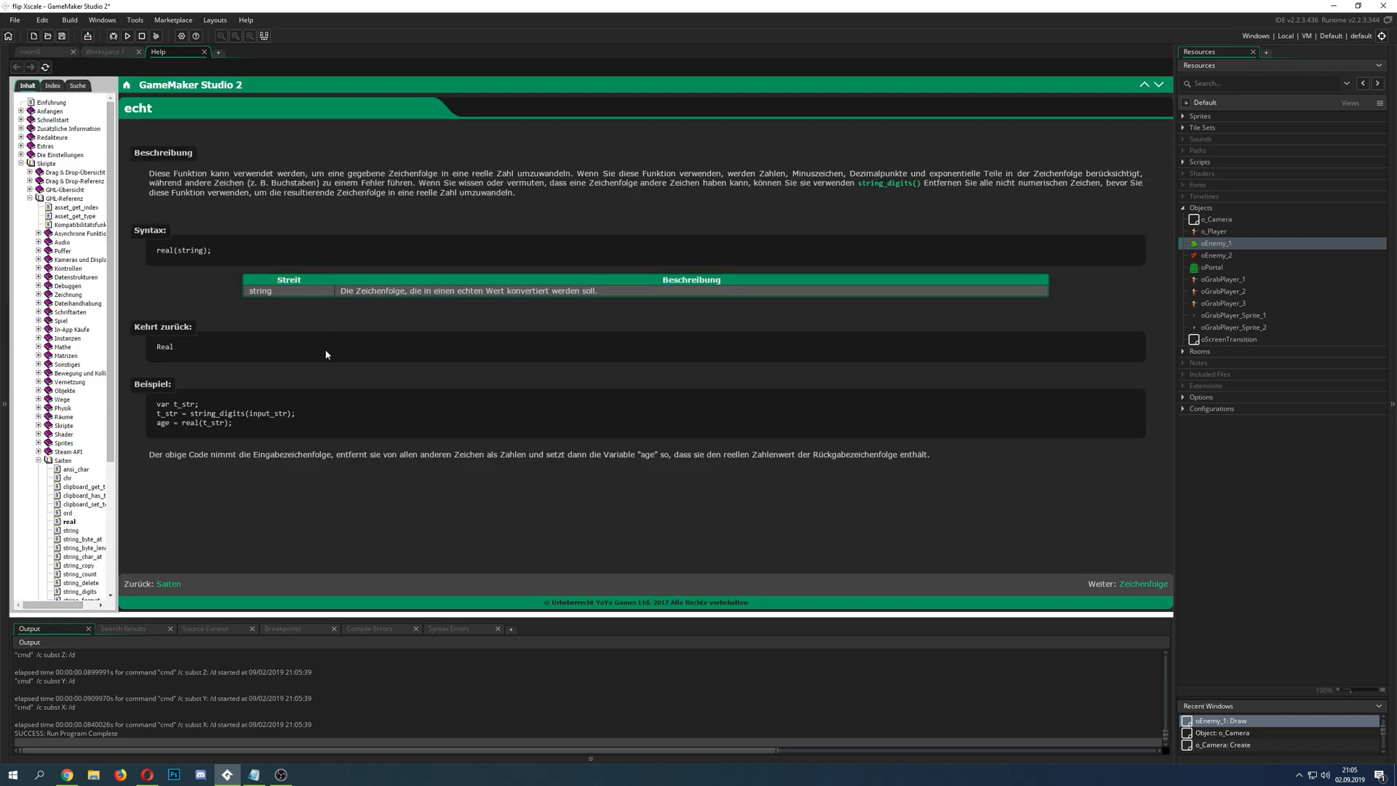
mouse_move(191, 56)
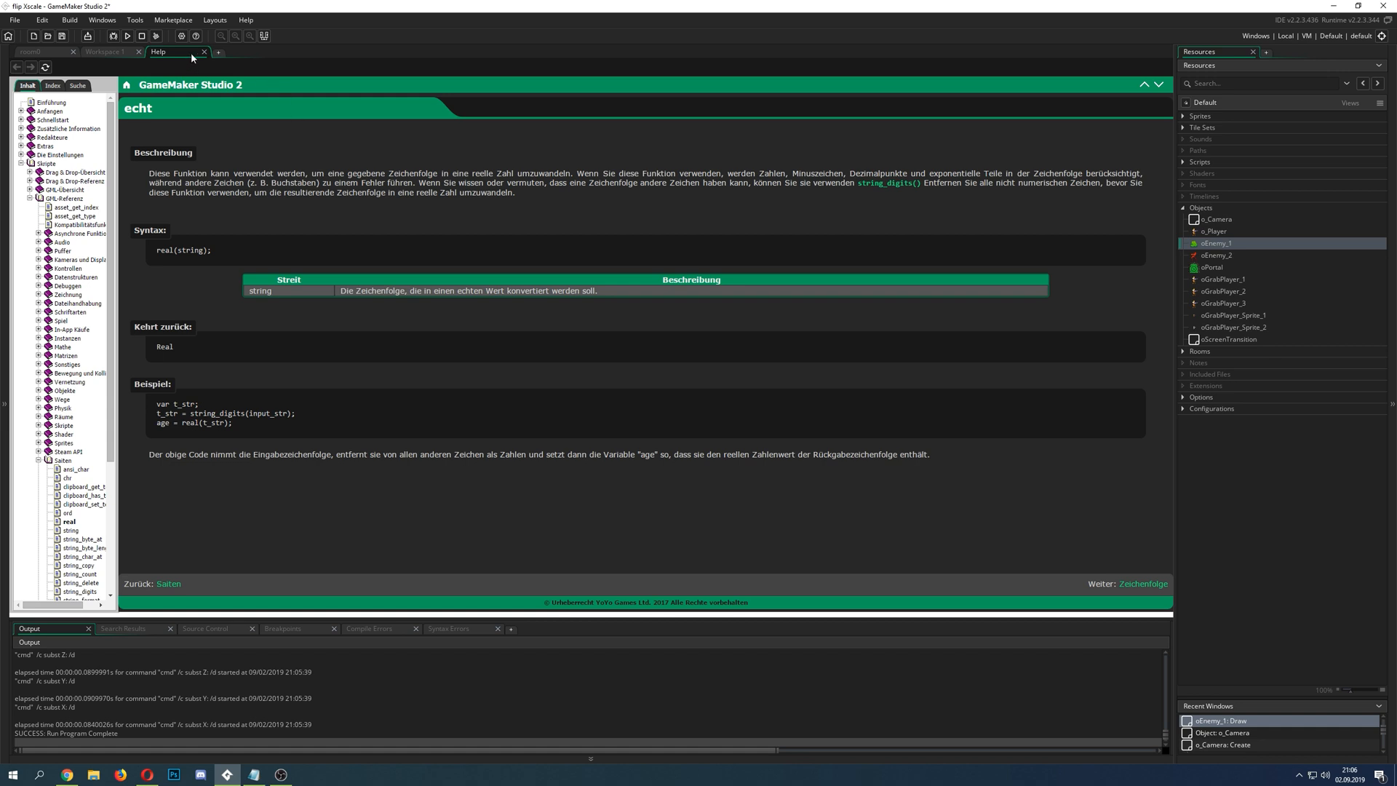
Step: Close the manual, close the quote around "777", save, and run the game
left_click(204, 52)
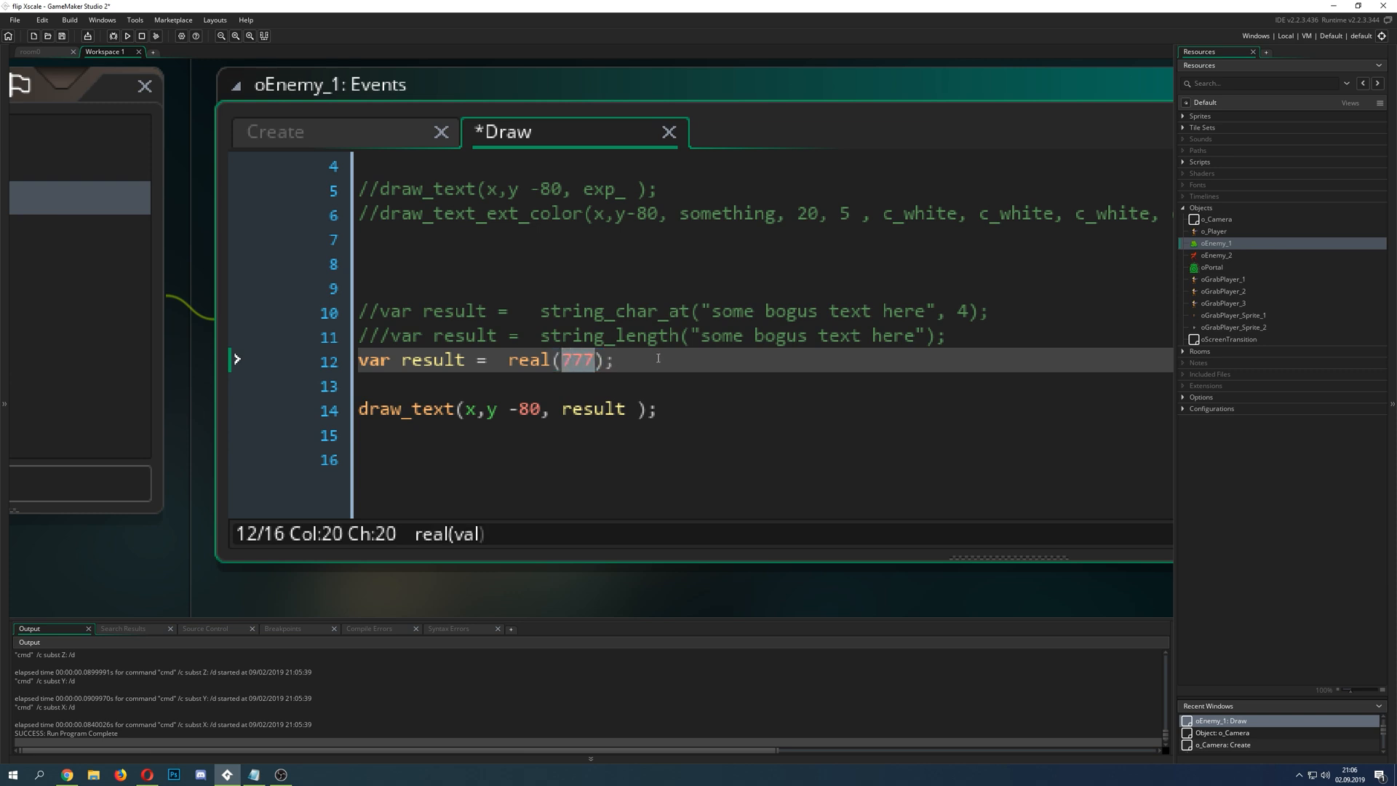
type("\"")
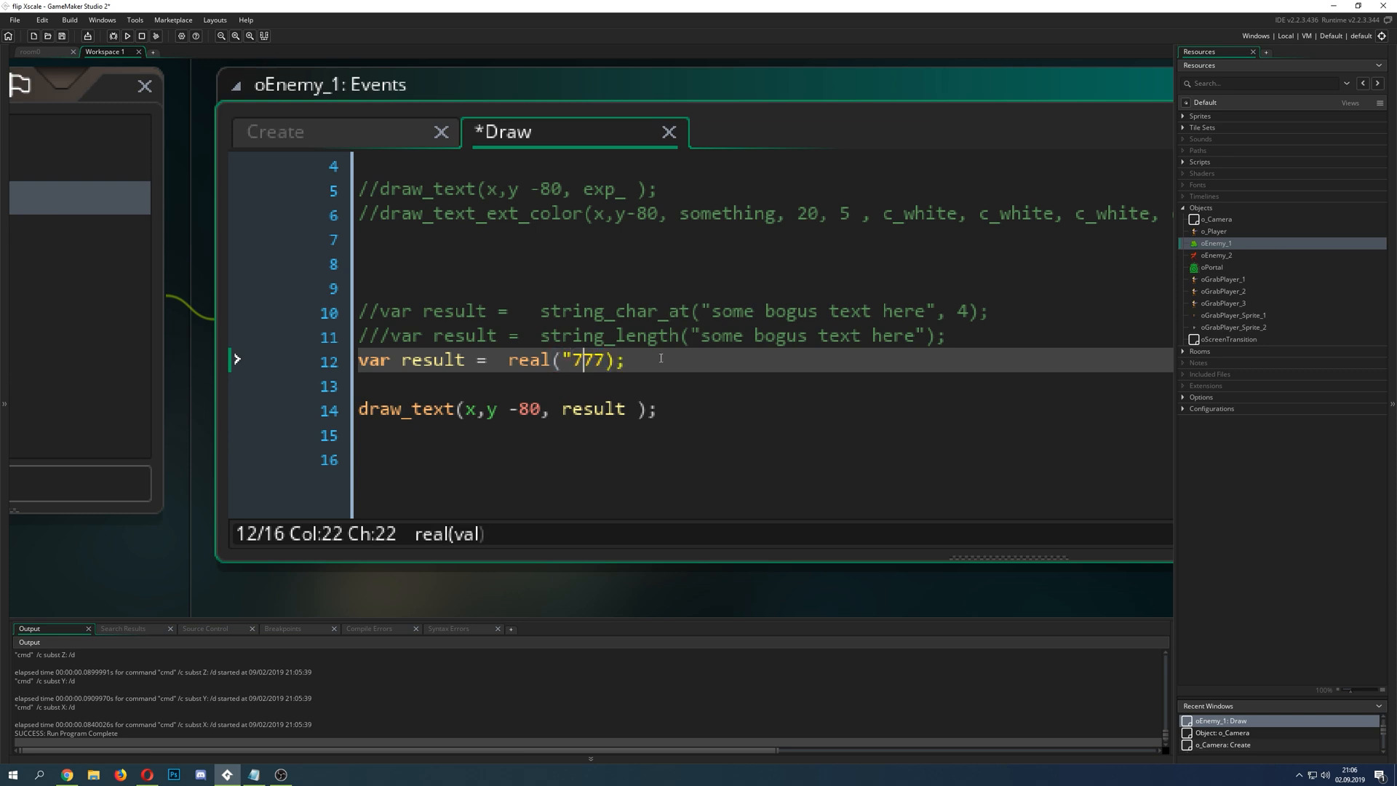
key("ctrl+s")
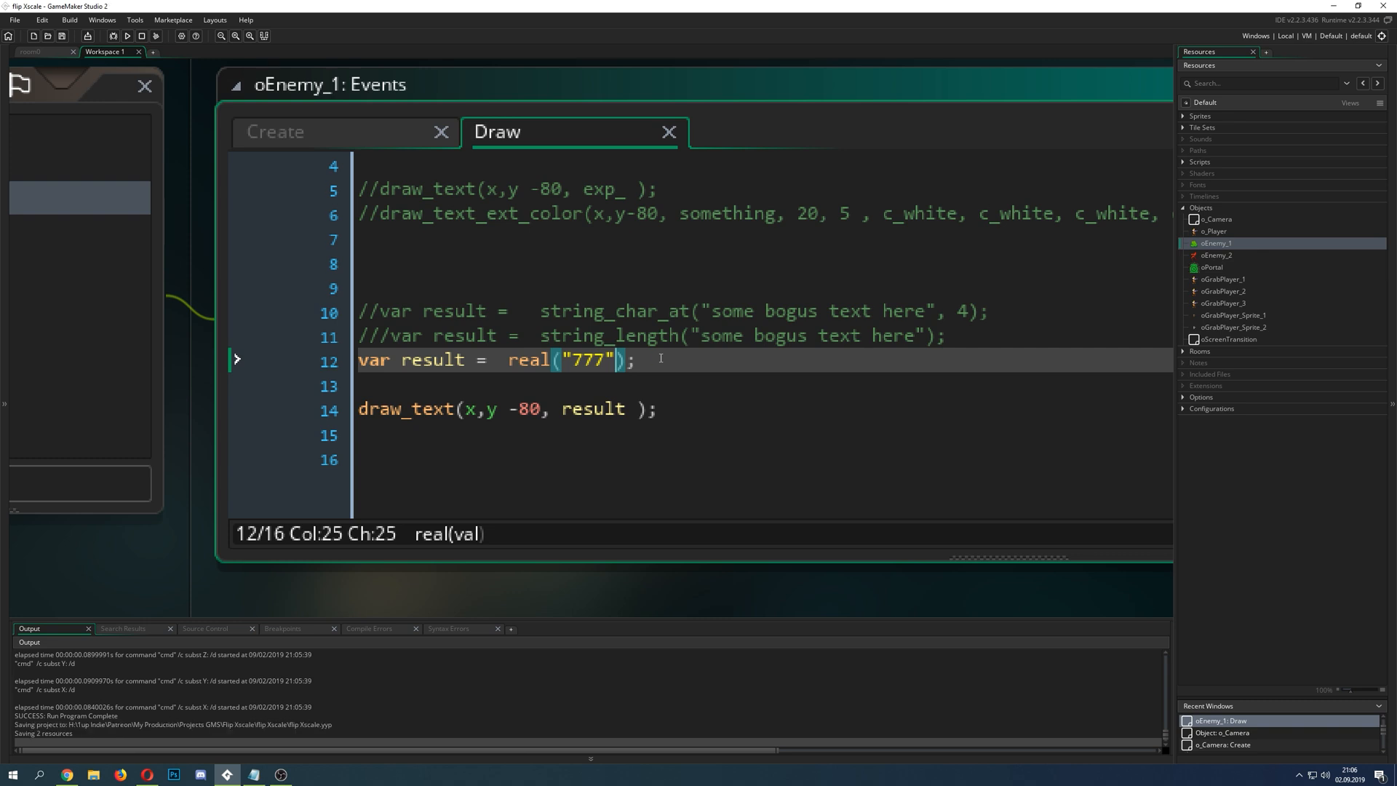
left_click(126, 35)
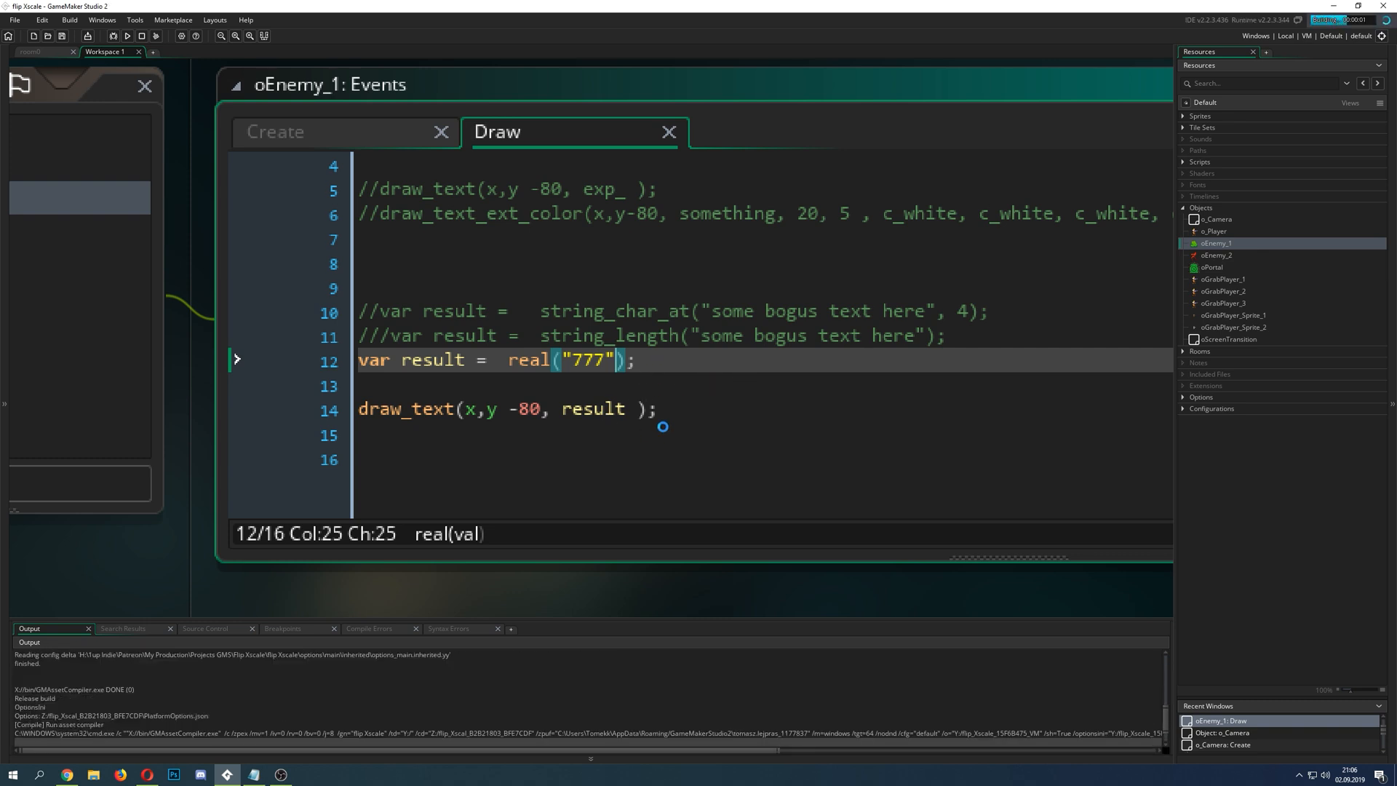
left_click(127, 36)
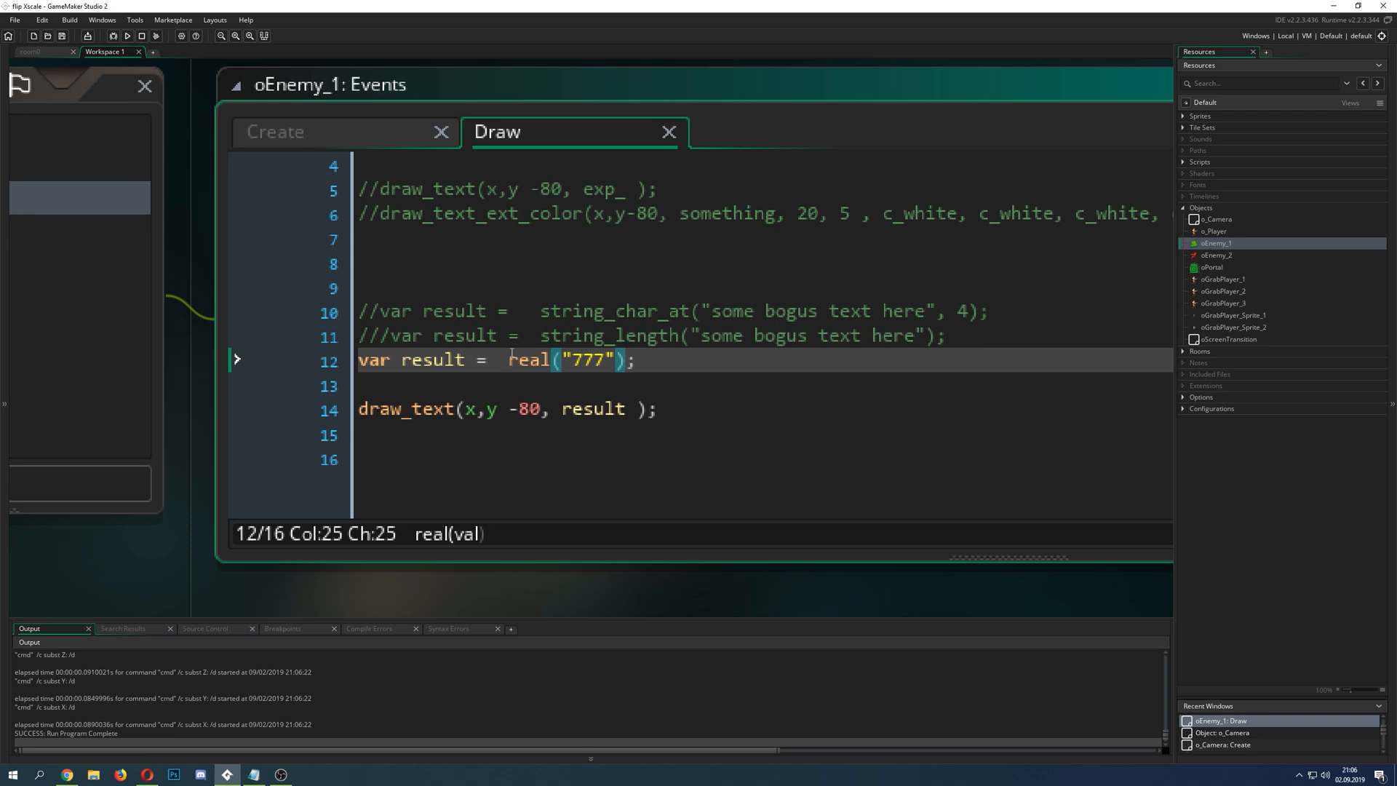
Step: Replace 777 inside real() with the non-numeric string "not this"
left_click(552, 385)
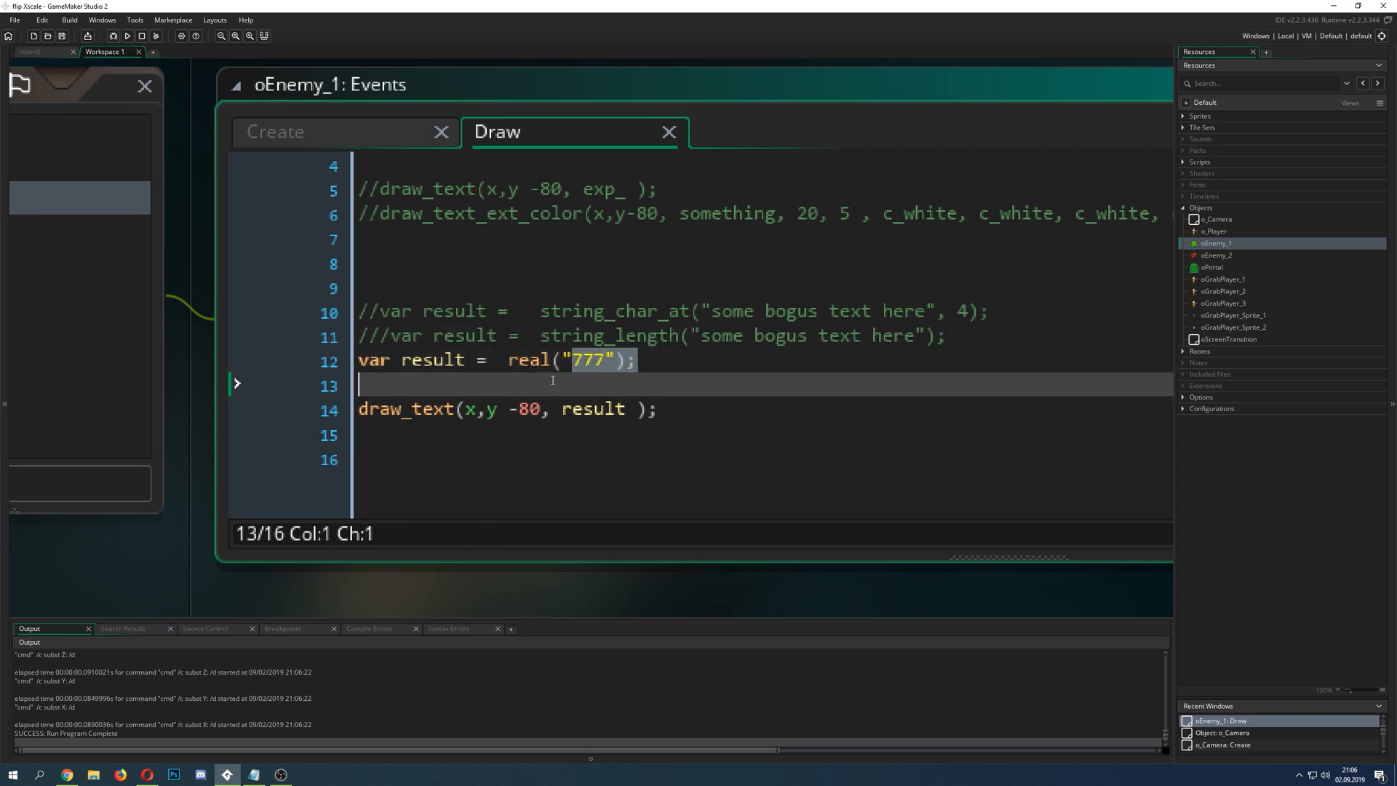
left_click(554, 360)
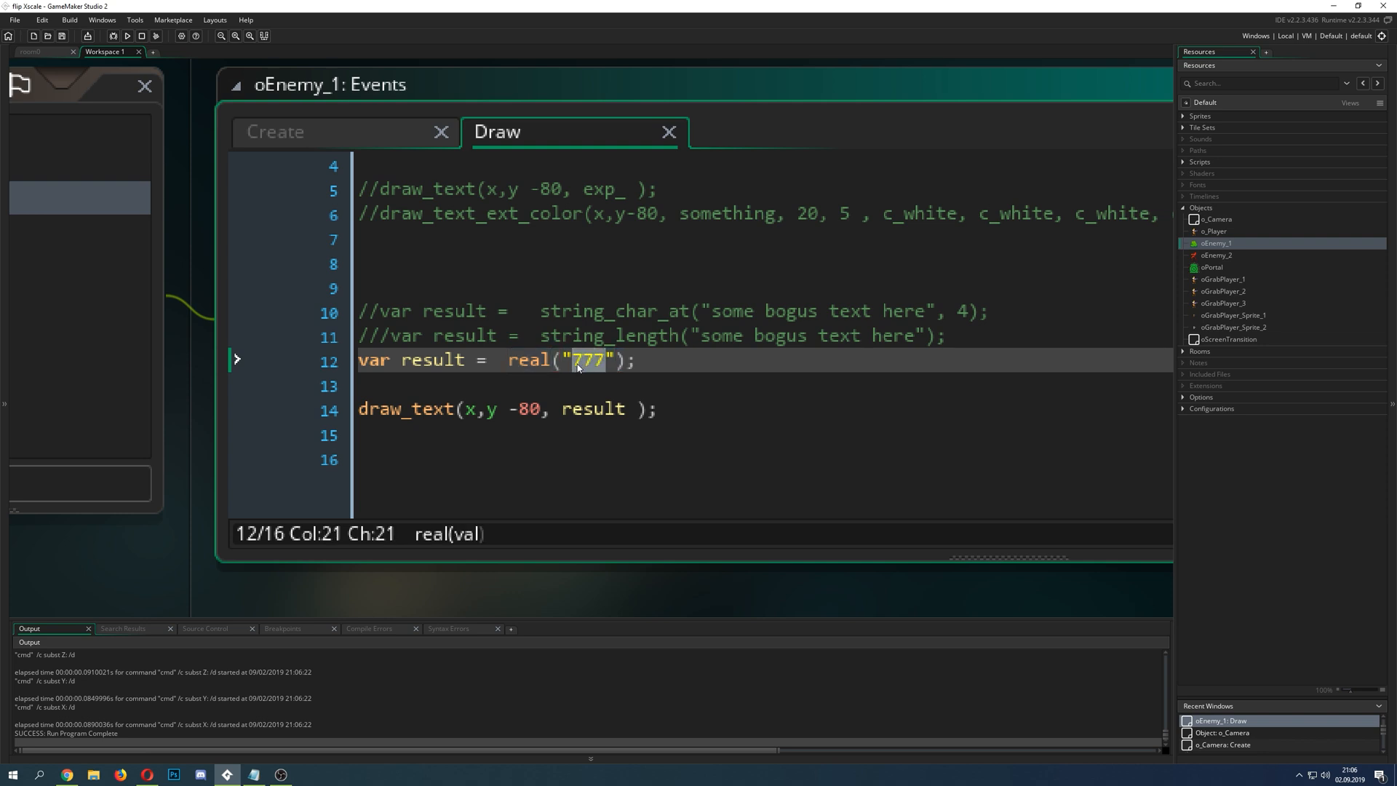
type("not h")
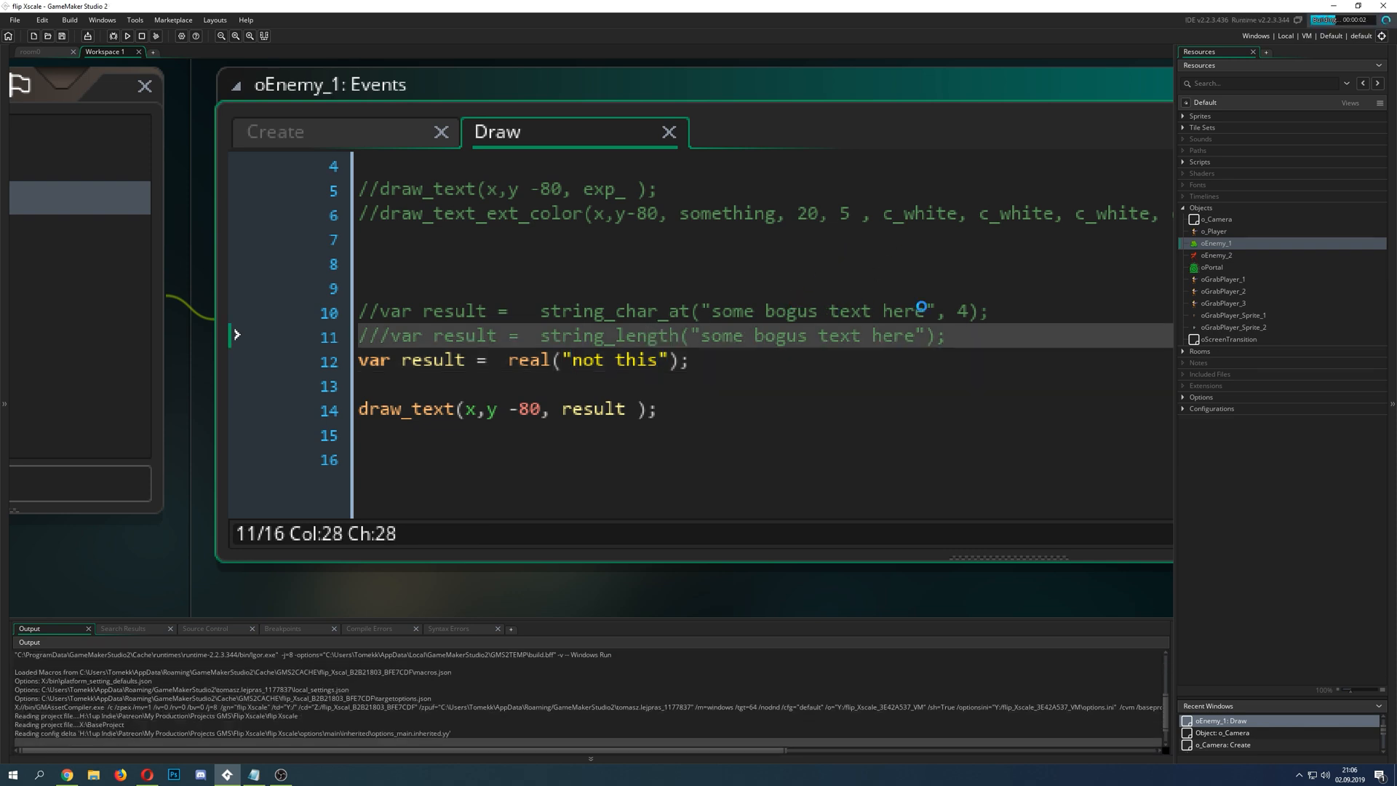
left_click(369, 627)
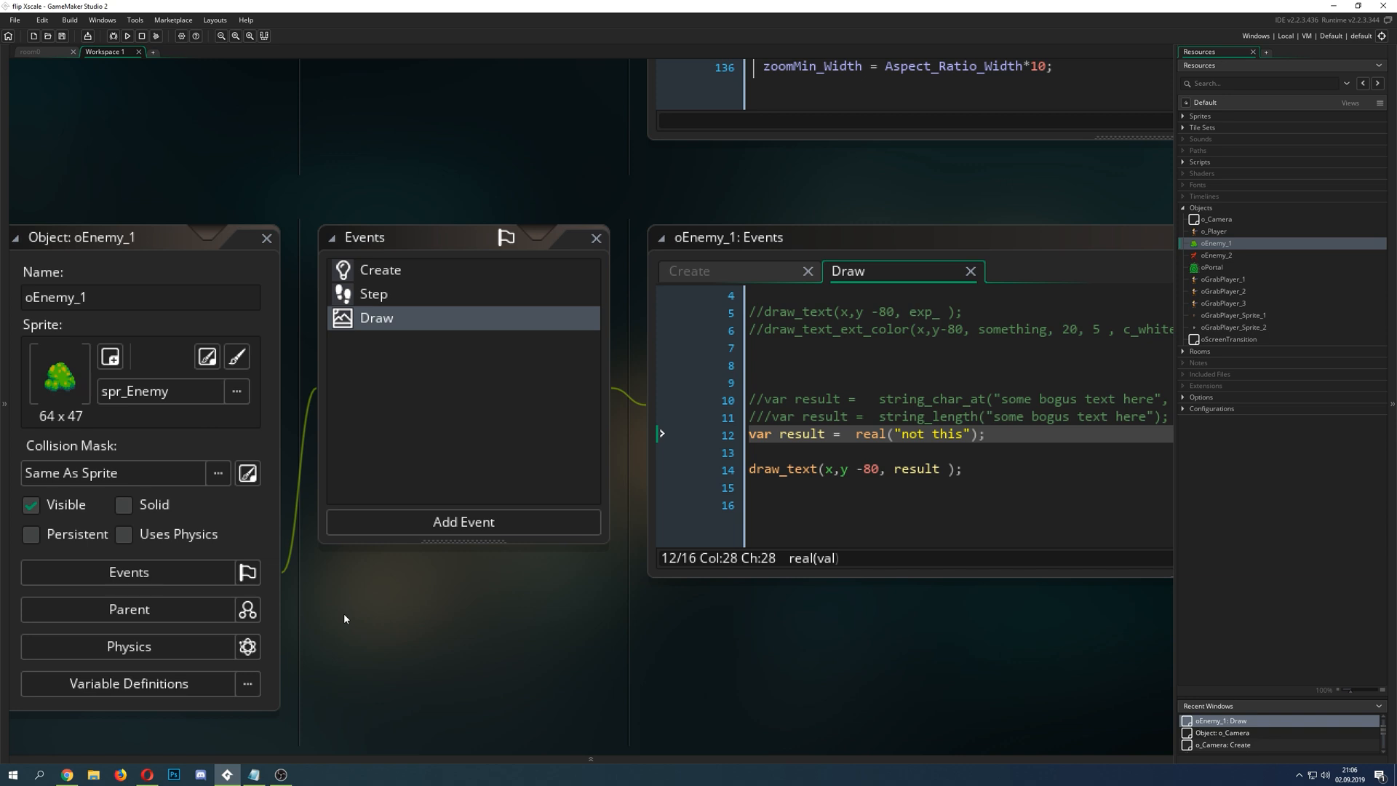
left_click(266, 238)
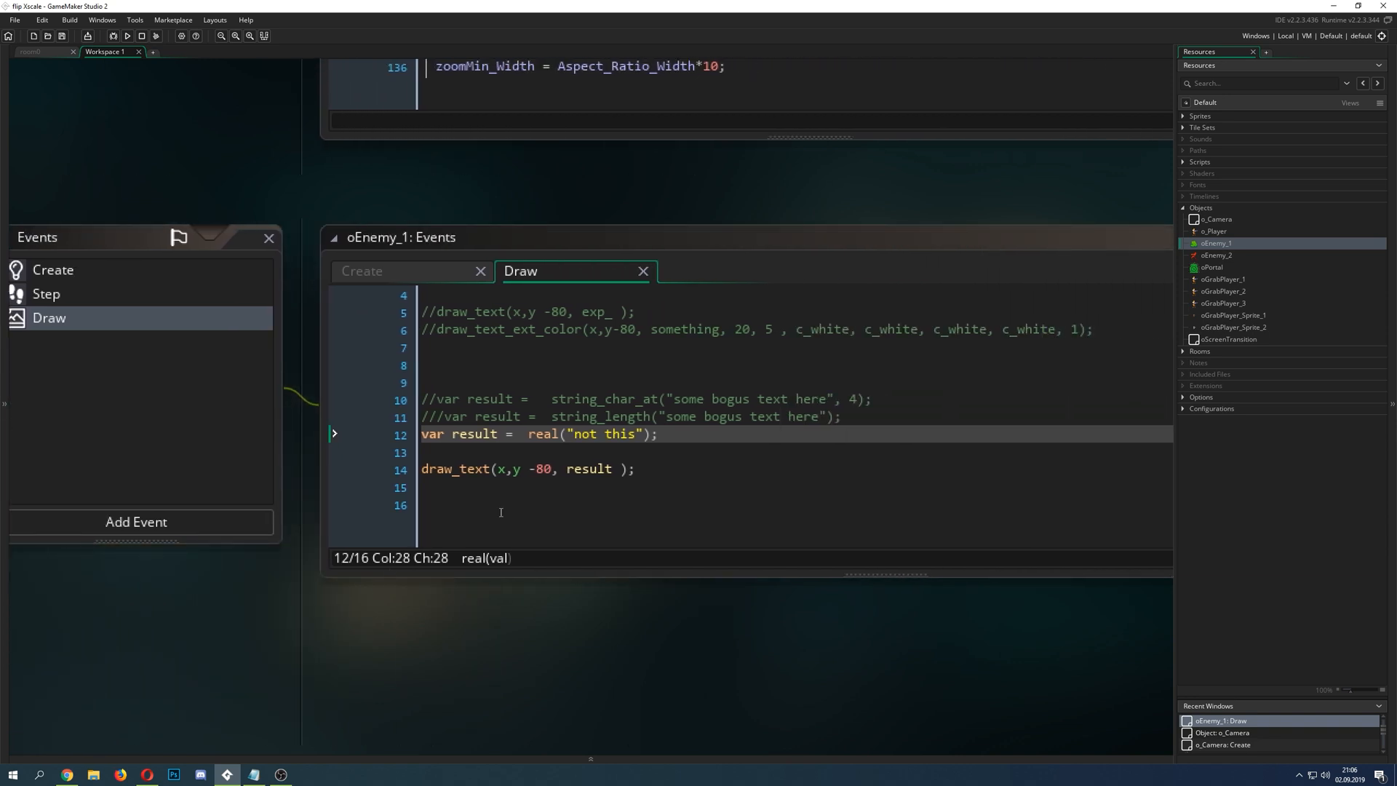
mouse_move(582, 403)
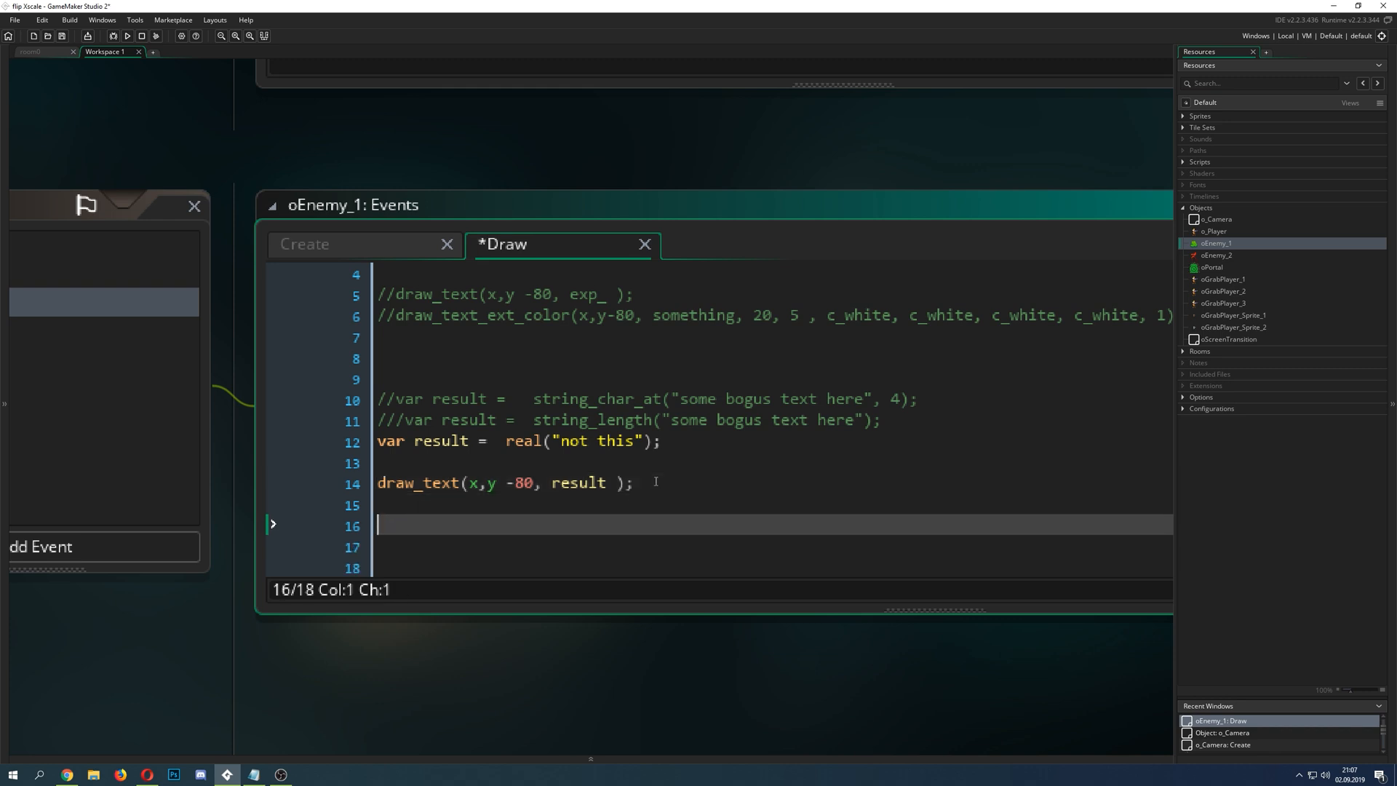
Step: Write an == false comparison on line 16
type("==")
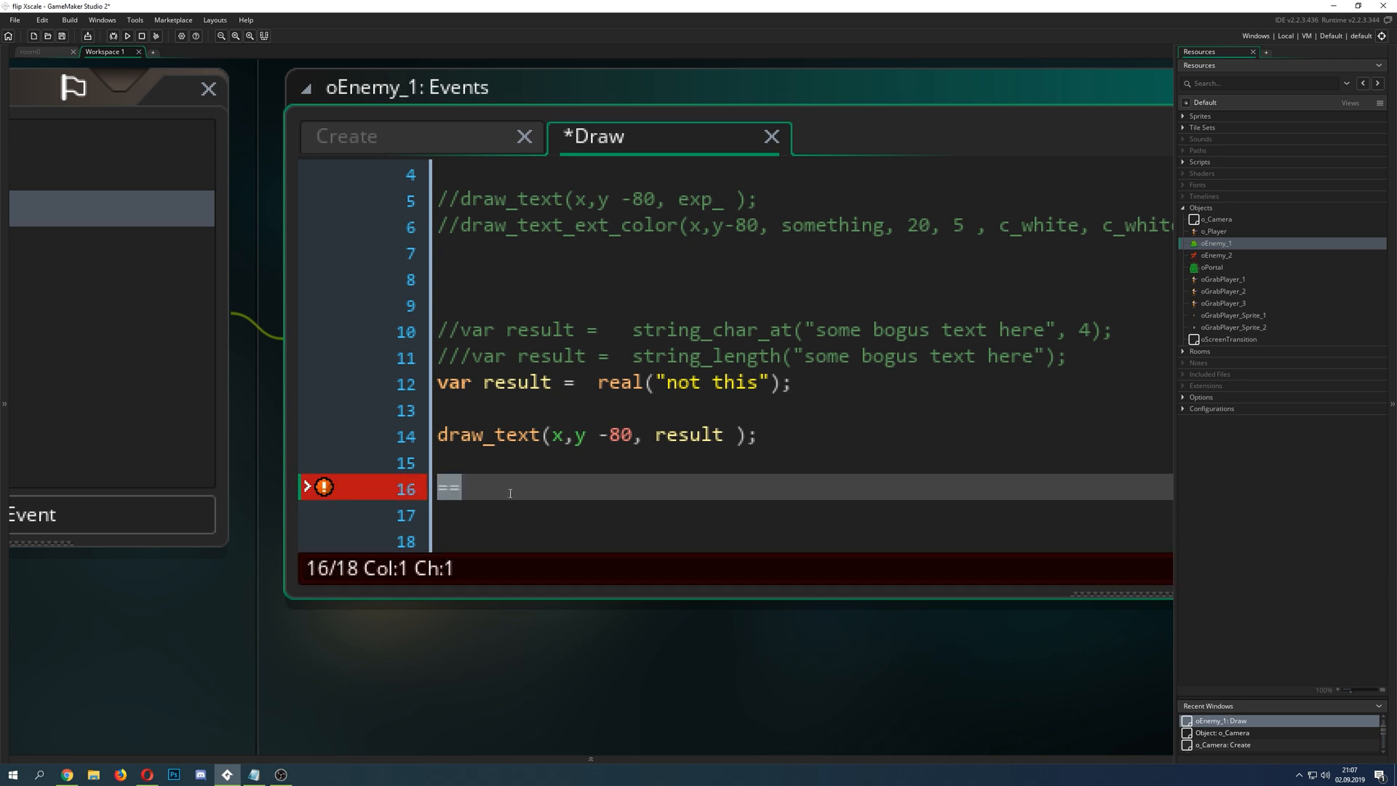
mouse_move(431, 528)
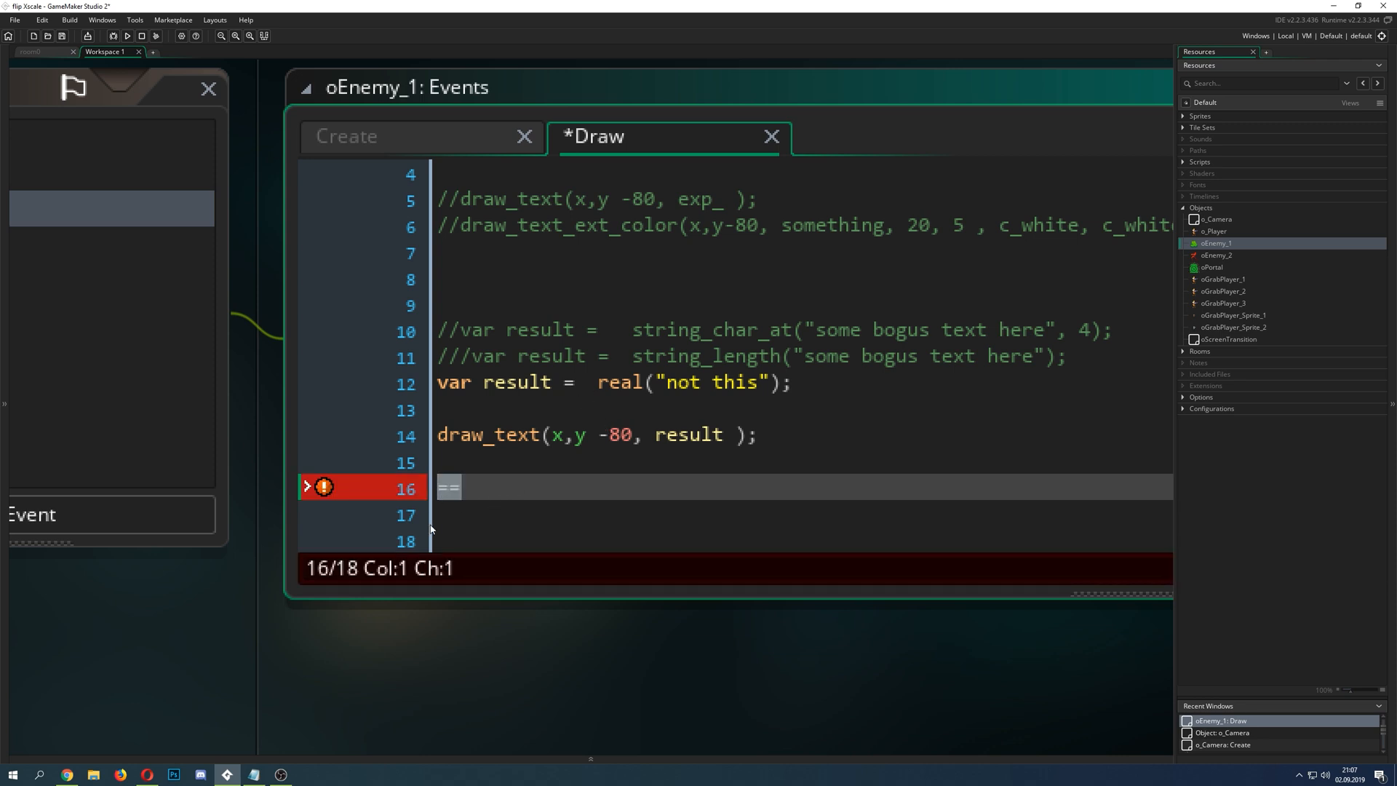
left_click(508, 488)
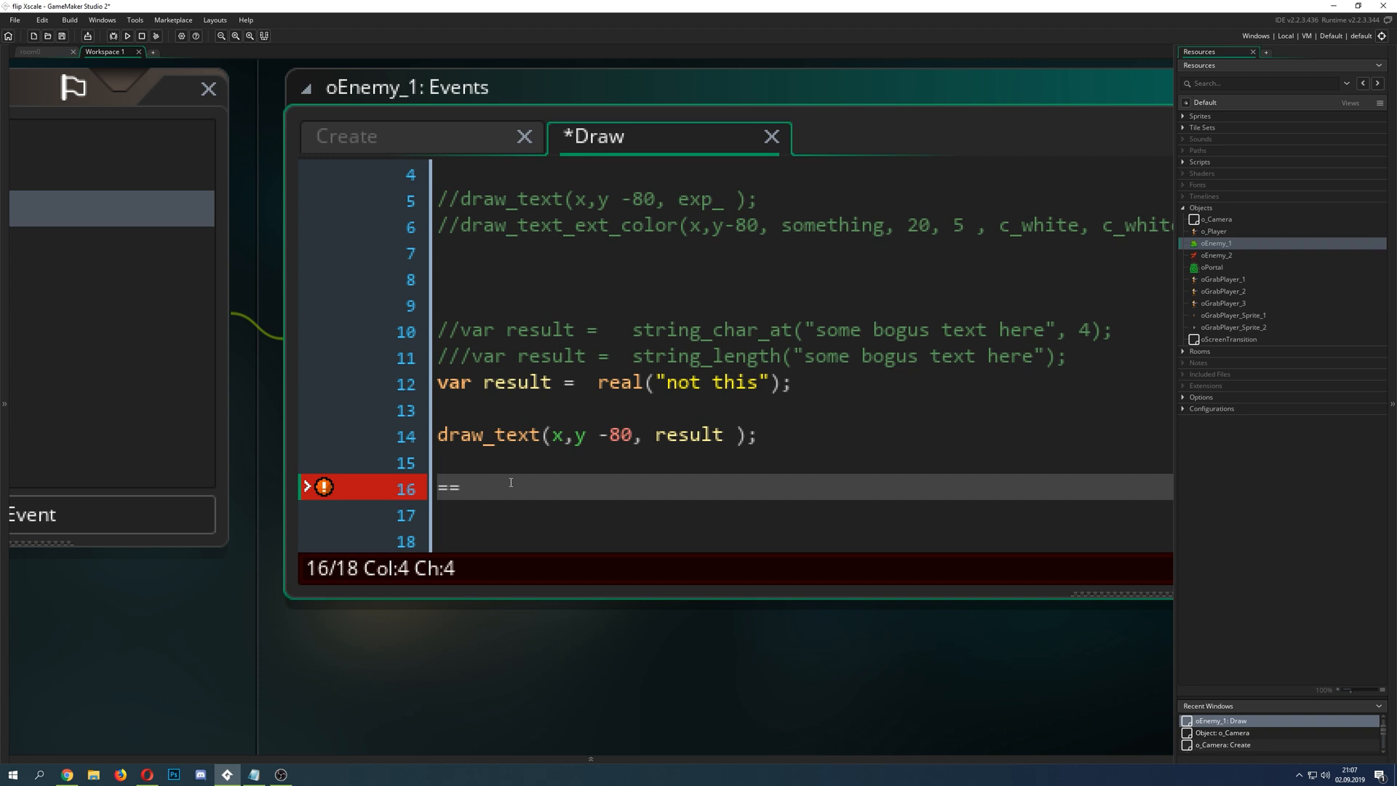
mouse_move(634, 526)
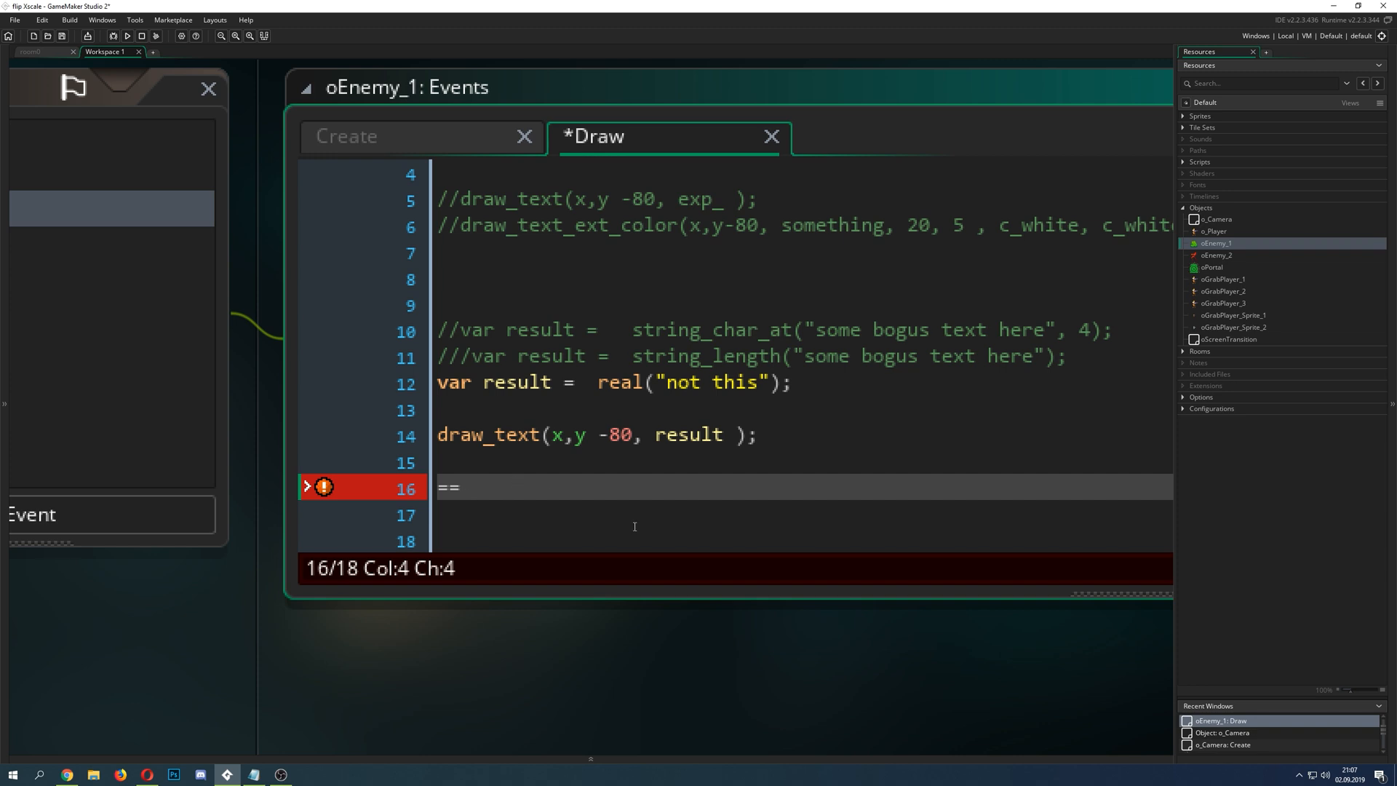
type("tr")
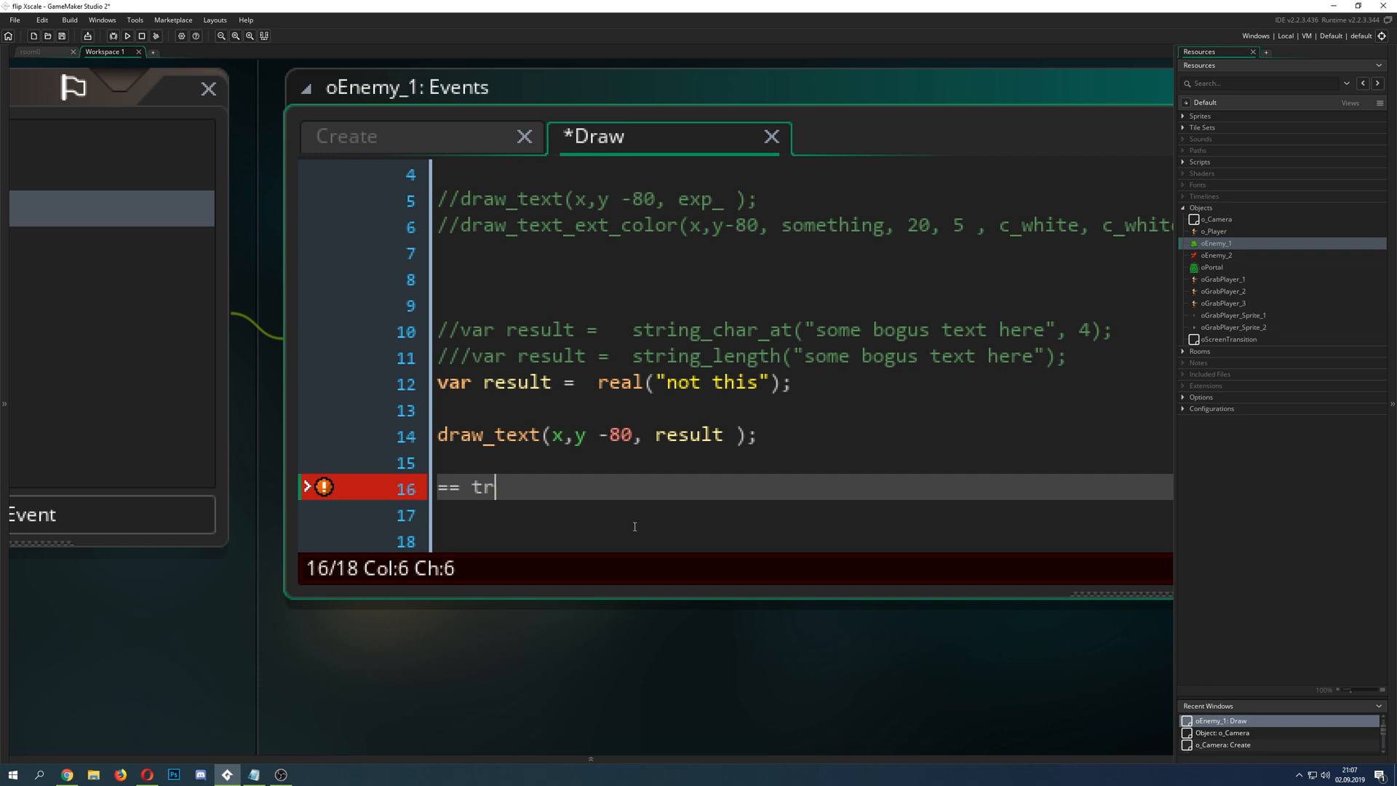
type("fal")
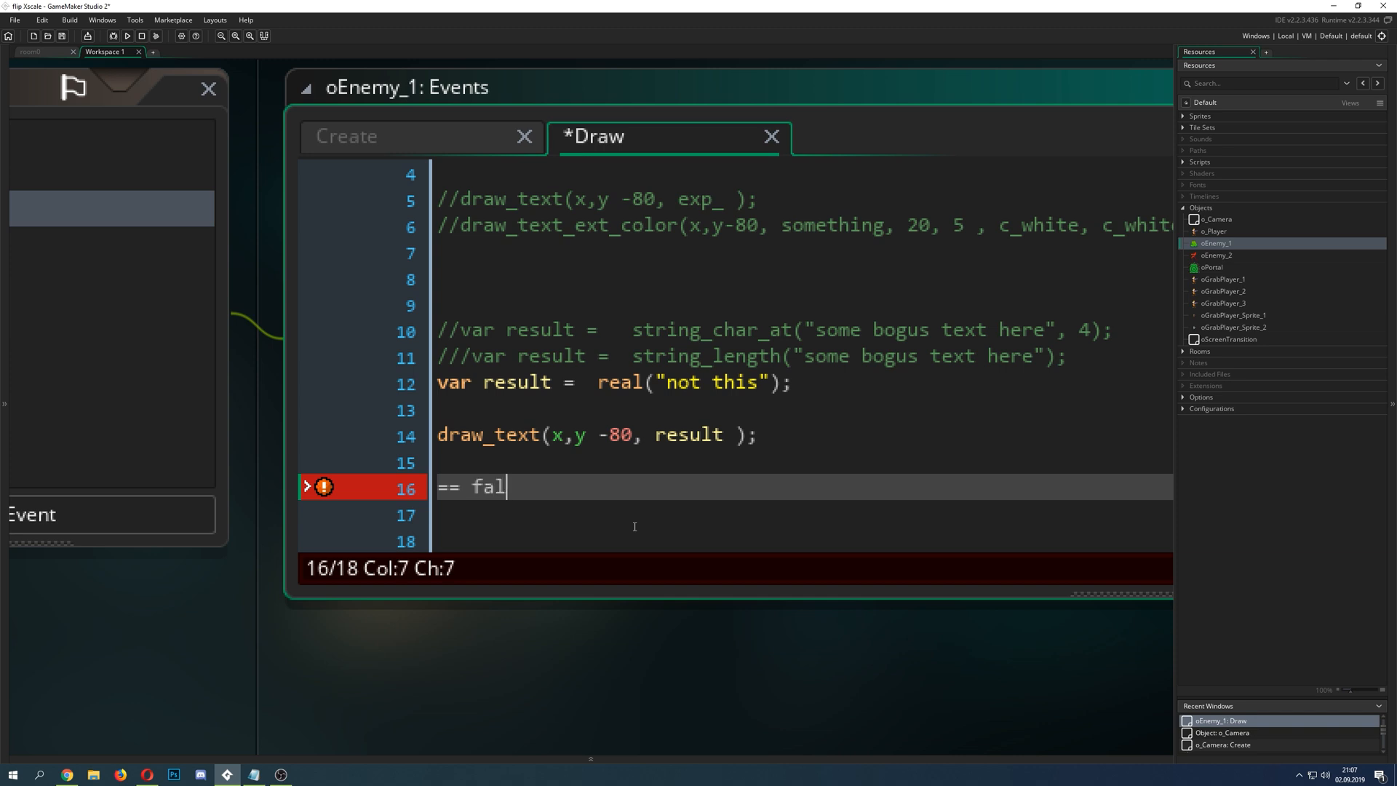
type("se")
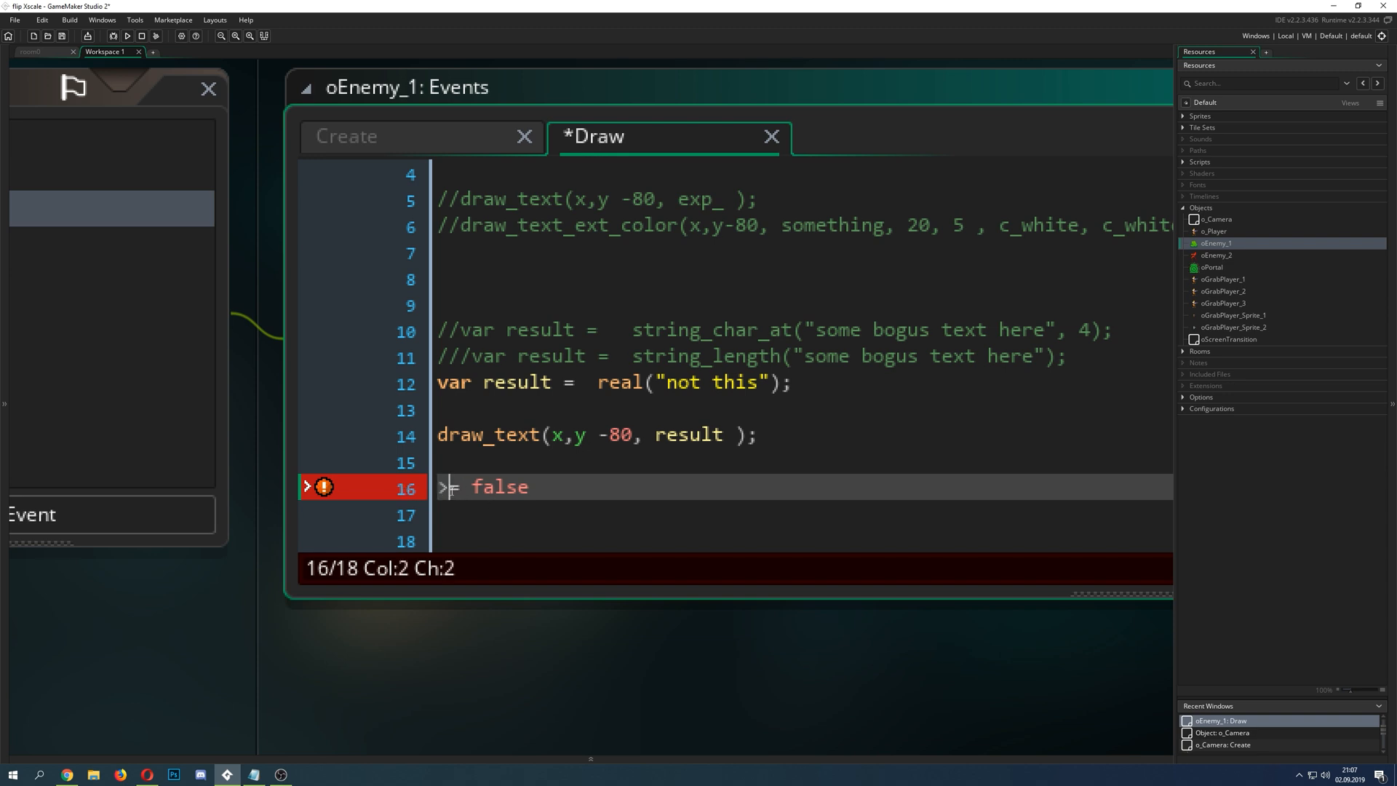
Step: Try a != operator, delete it, and add && after false
type("!")
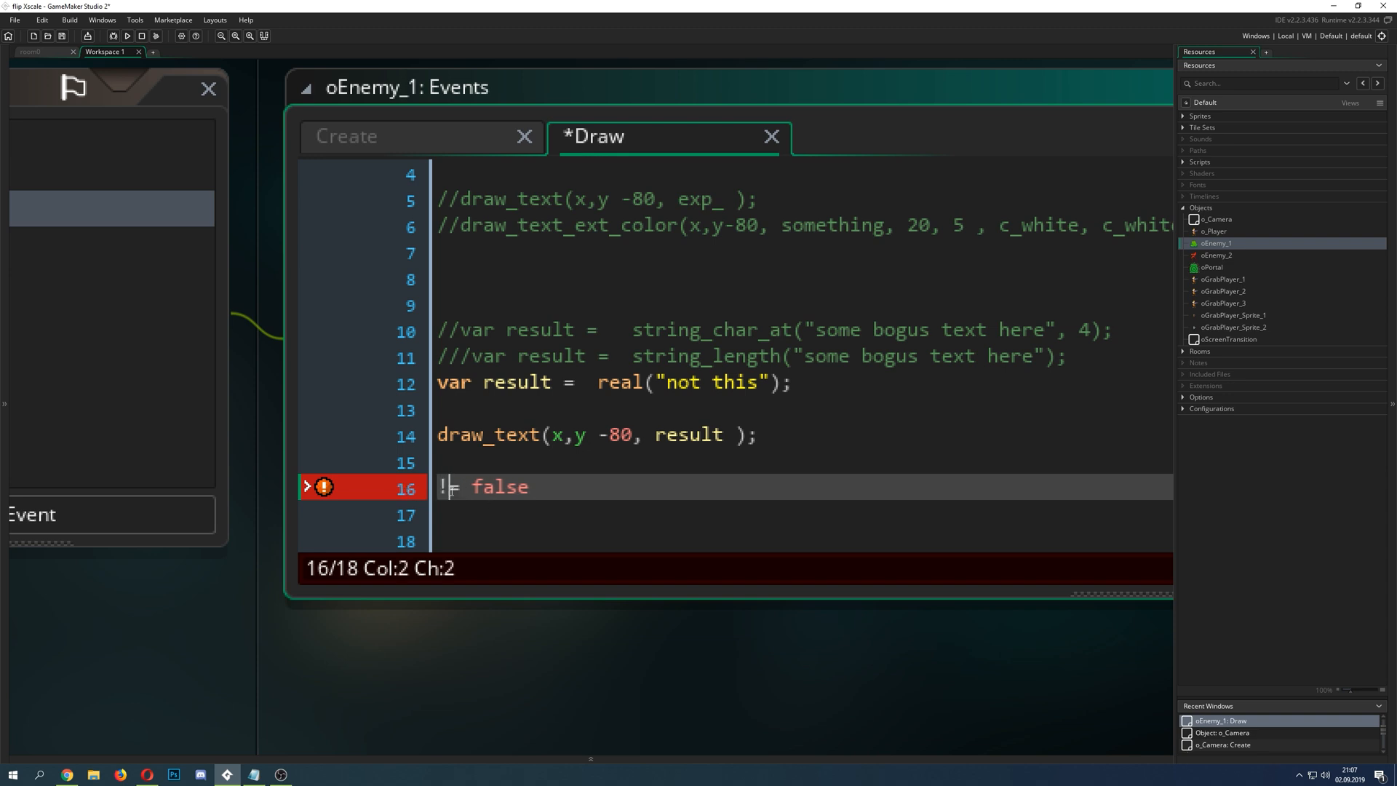
key("Backspace")
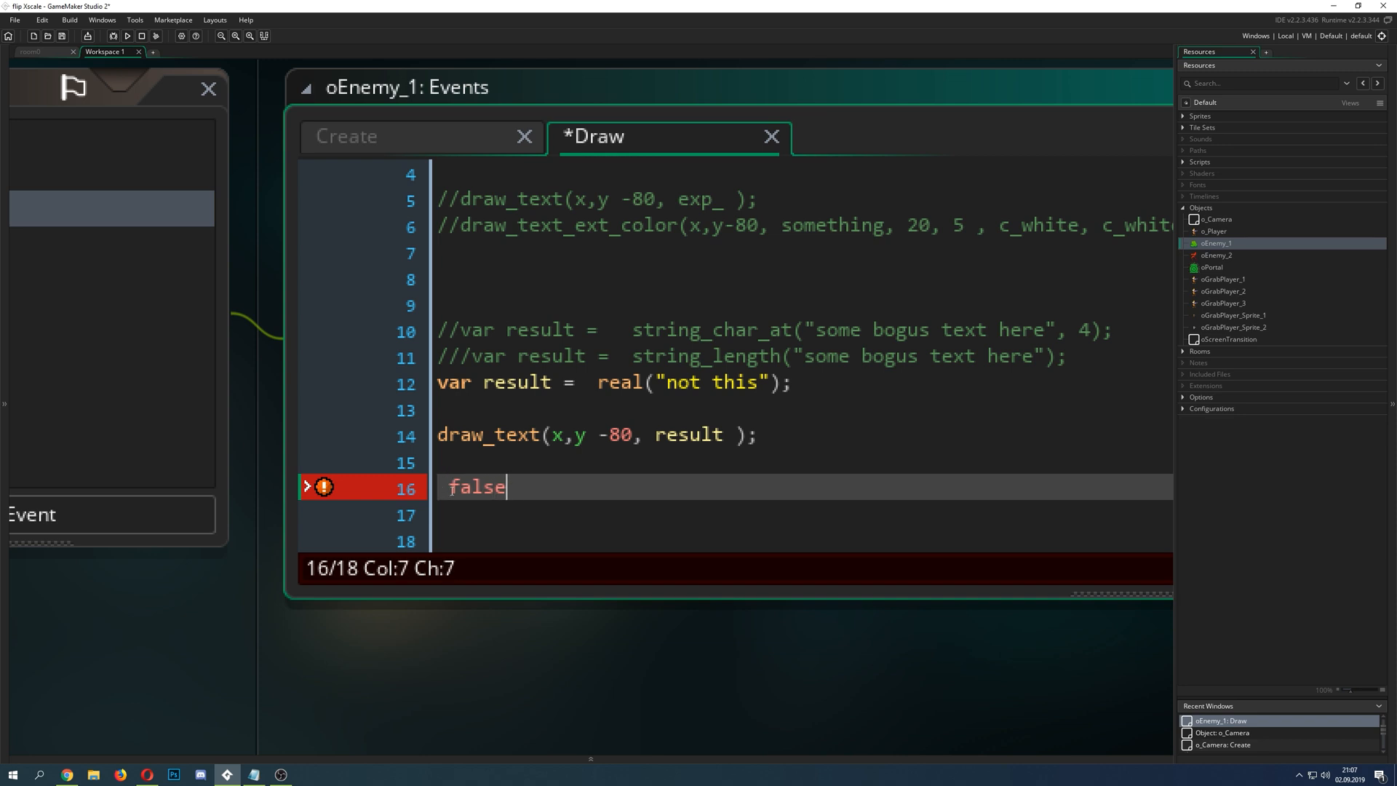
type("&&")
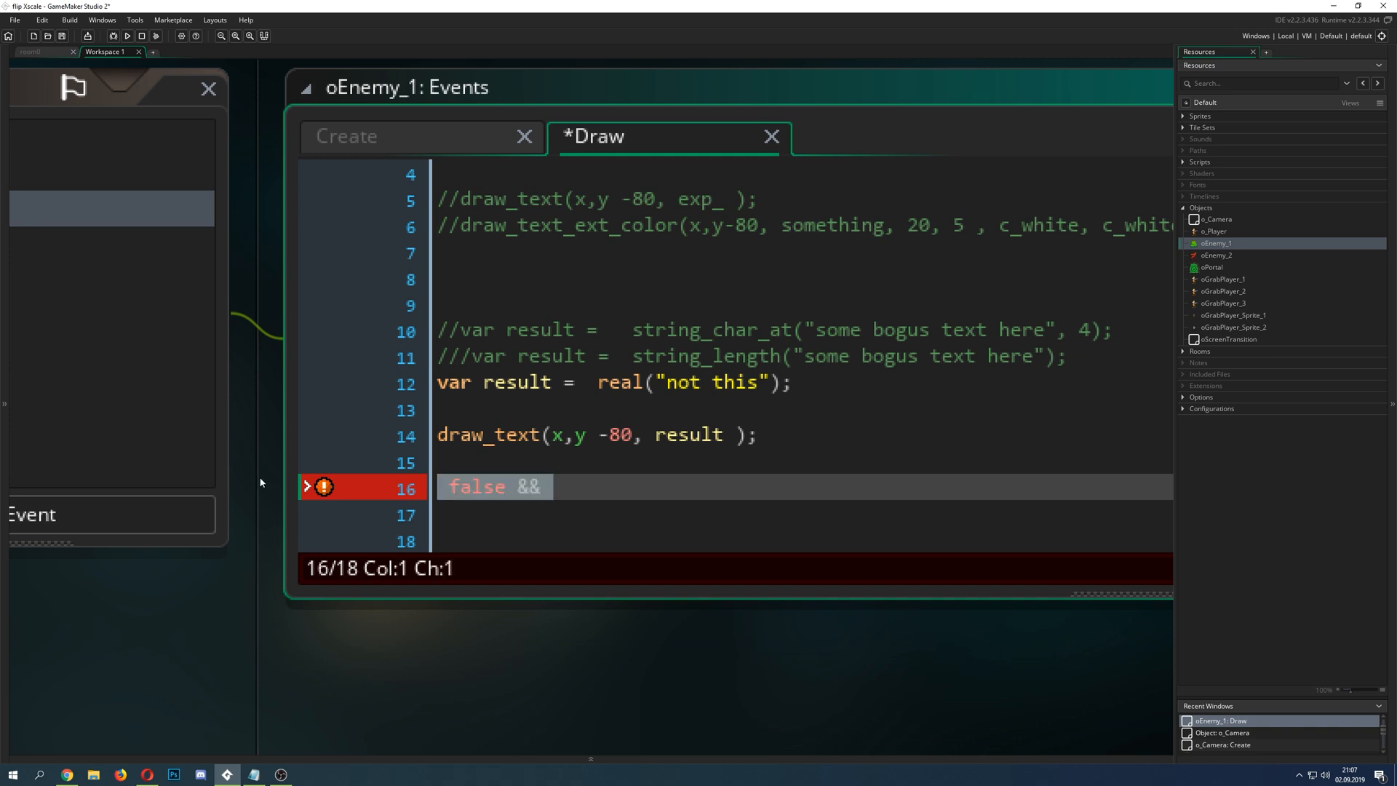
left_click(606, 382)
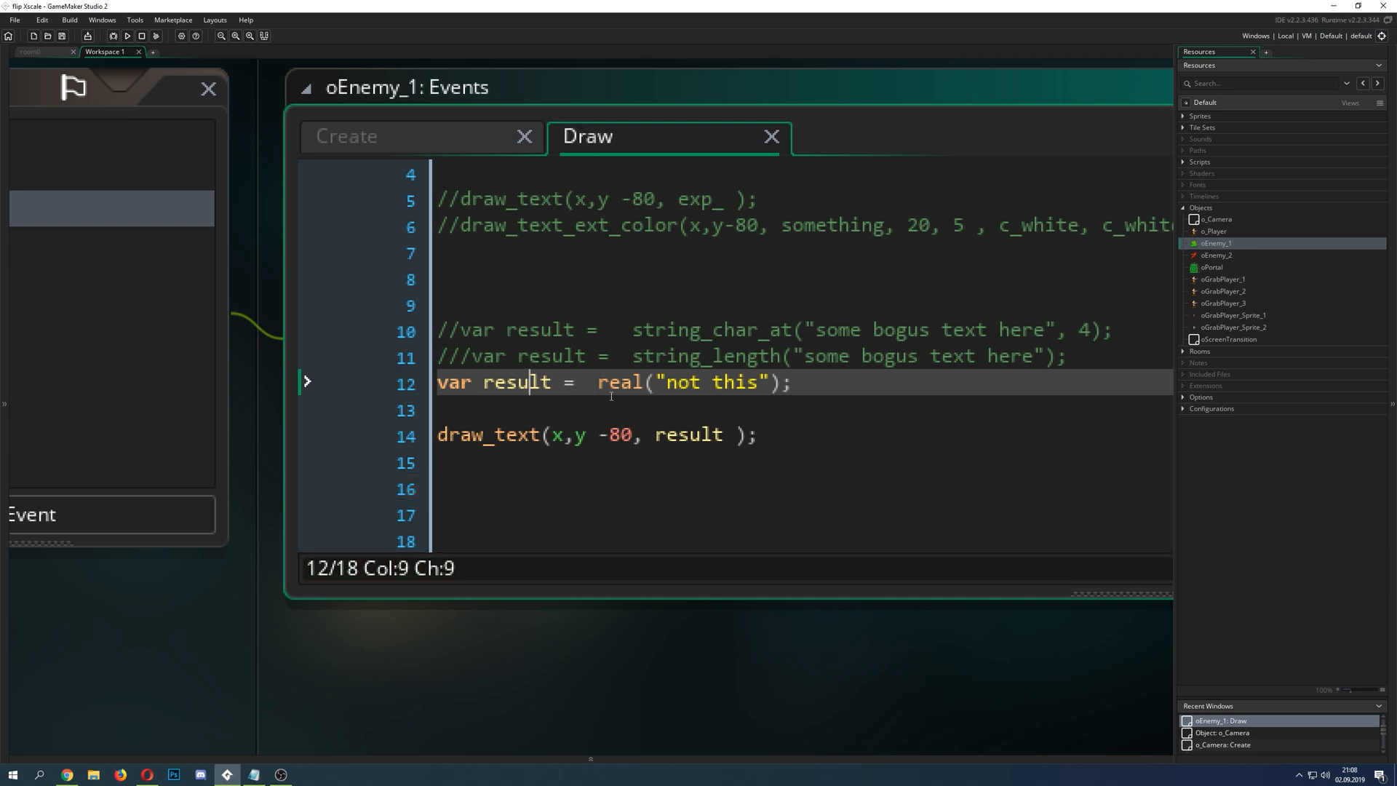
mouse_move(502, 449)
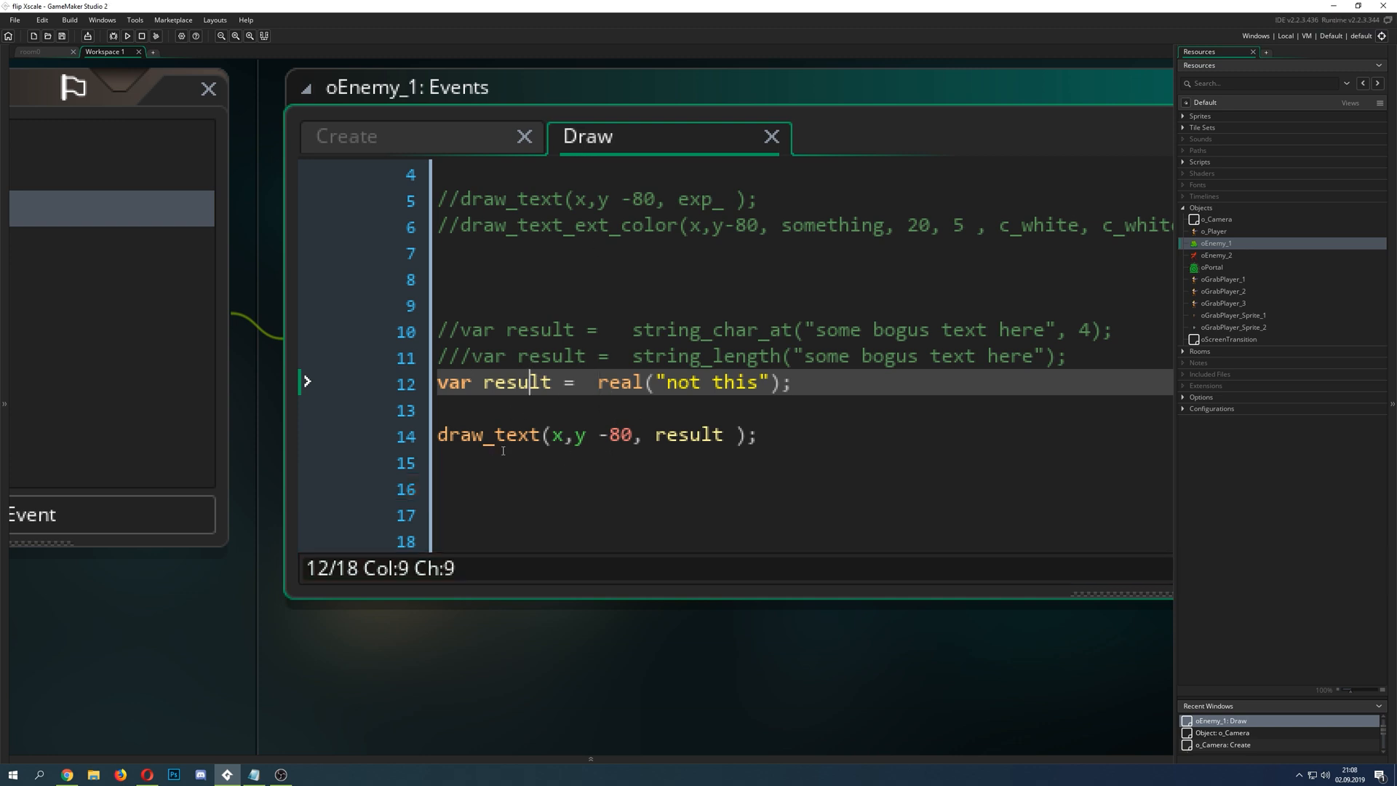
mouse_move(552, 459)
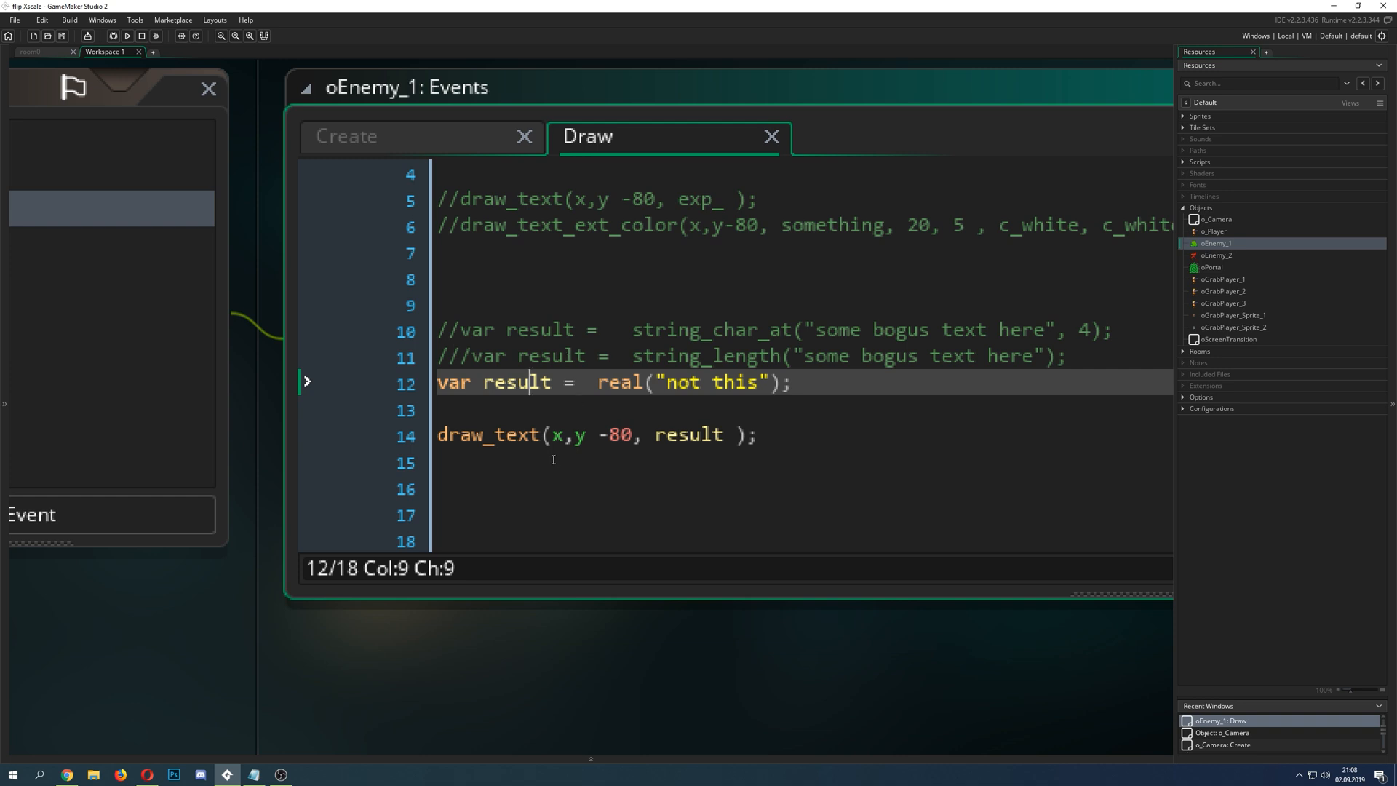
mouse_move(802, 439)
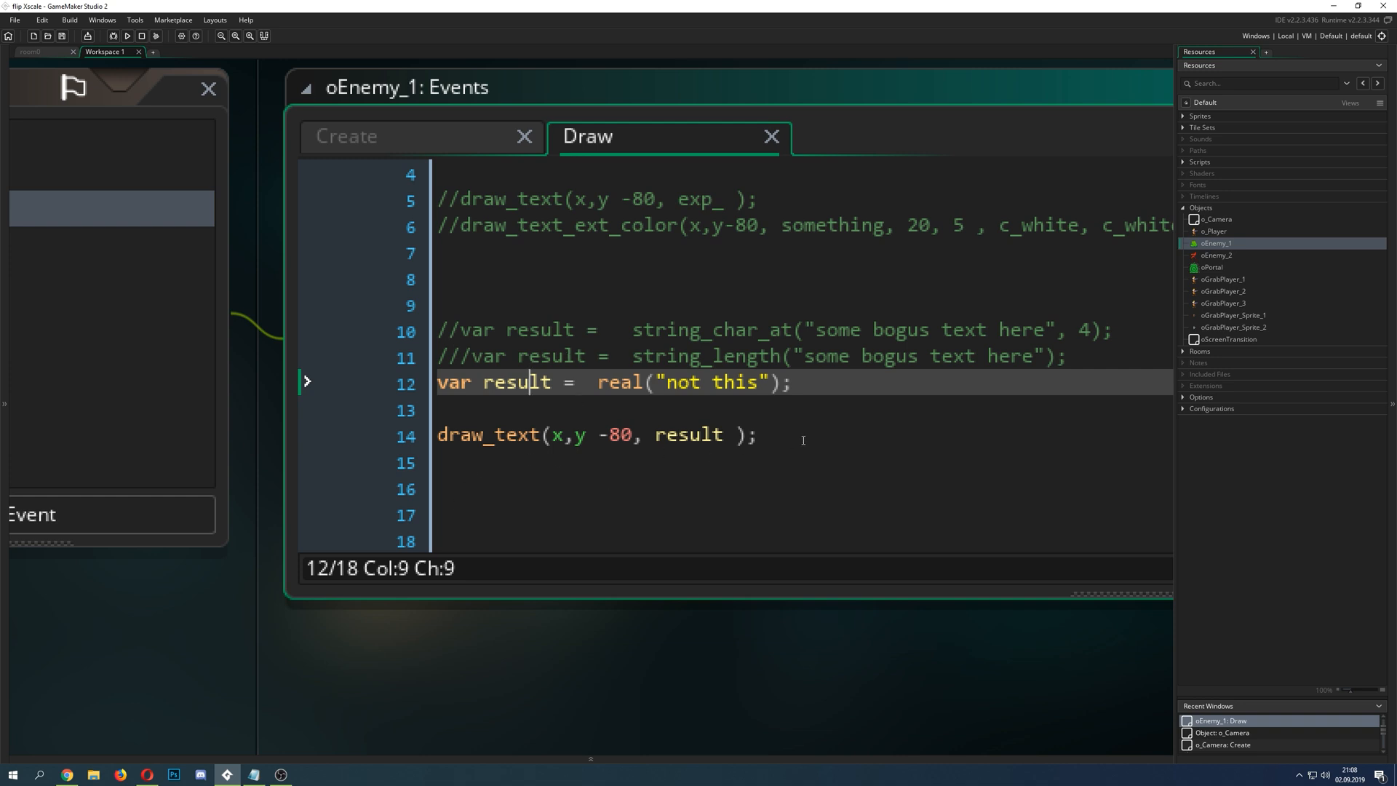
mouse_move(802, 435)
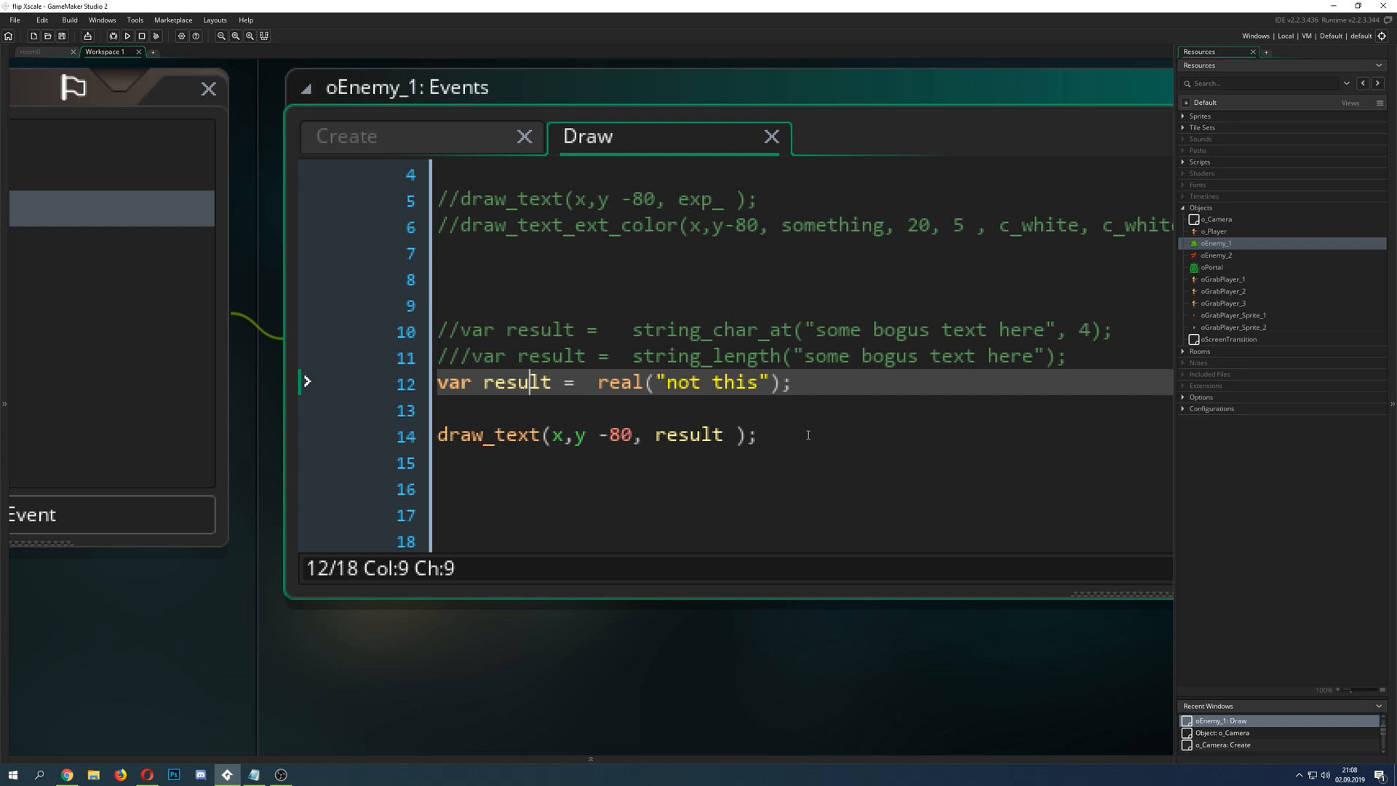
Step: Launch the game to see the real("not this") result drawn above the enemy
left_click(127, 35)
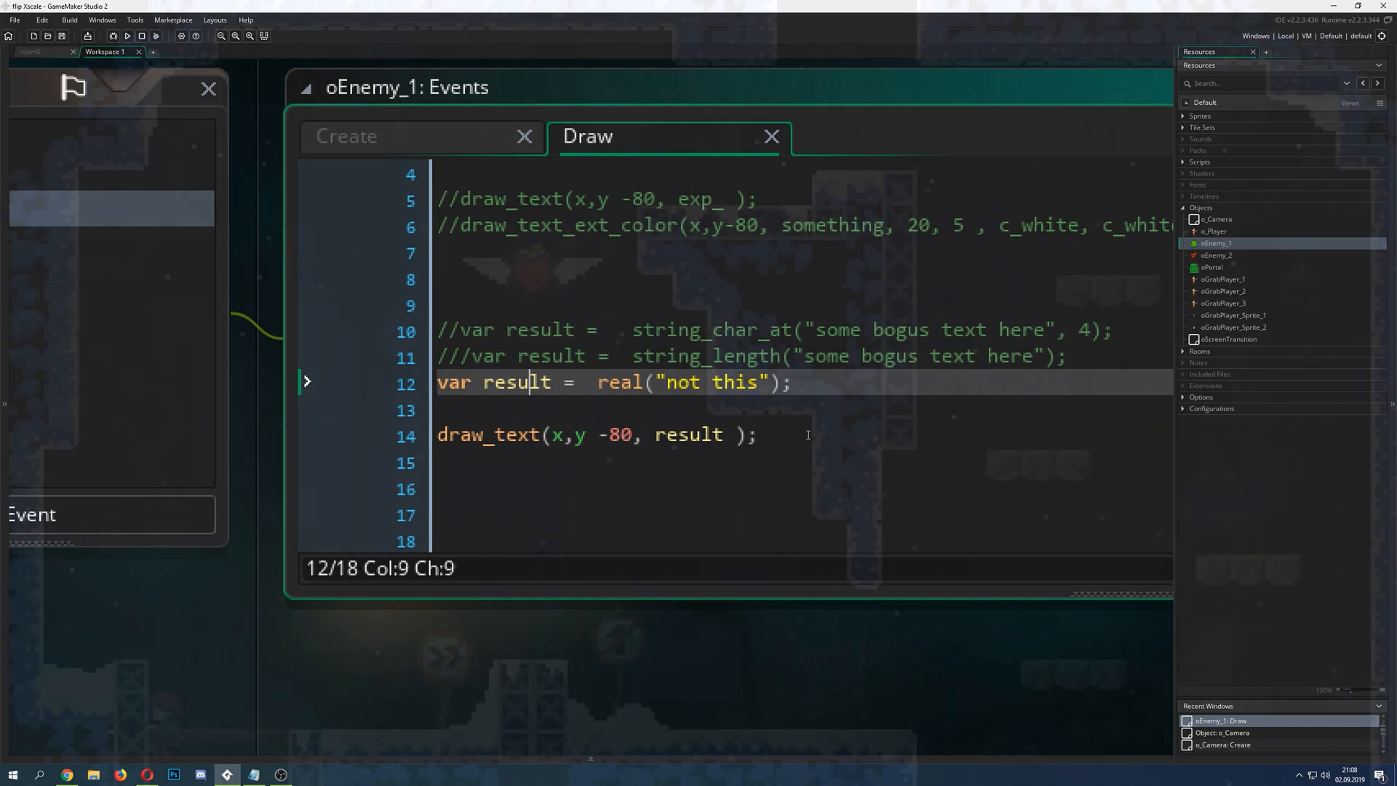